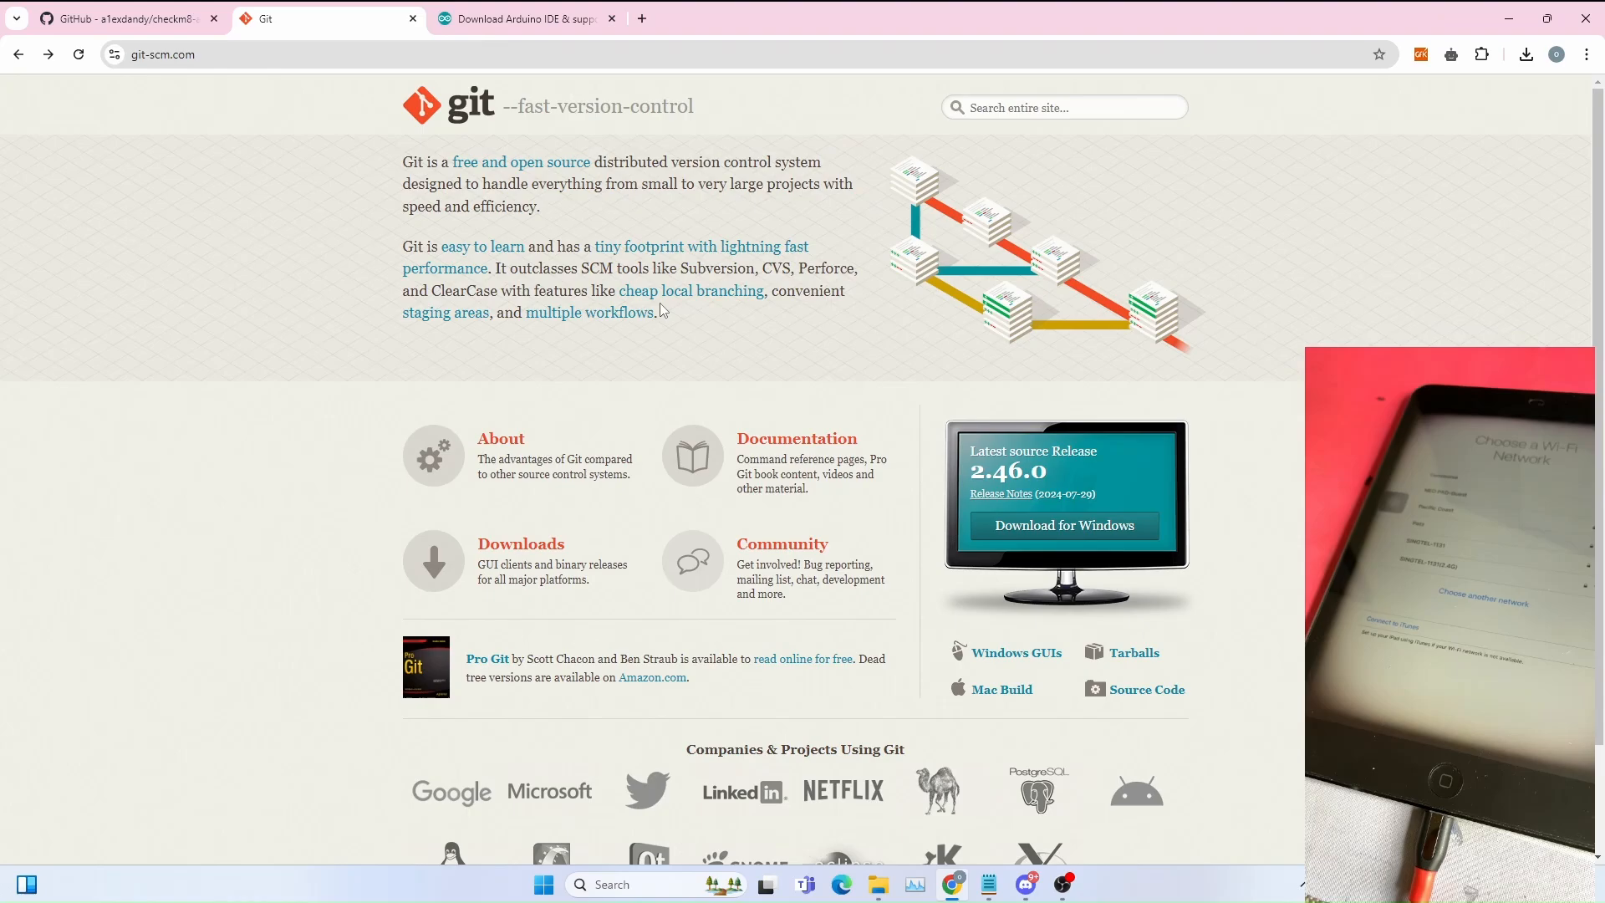
Step: Download the Arduino IDE 2.3.2 Windows MSI installer from arduino.cc without donating
{"action": "left_click", "coordinate": [532, 19]}
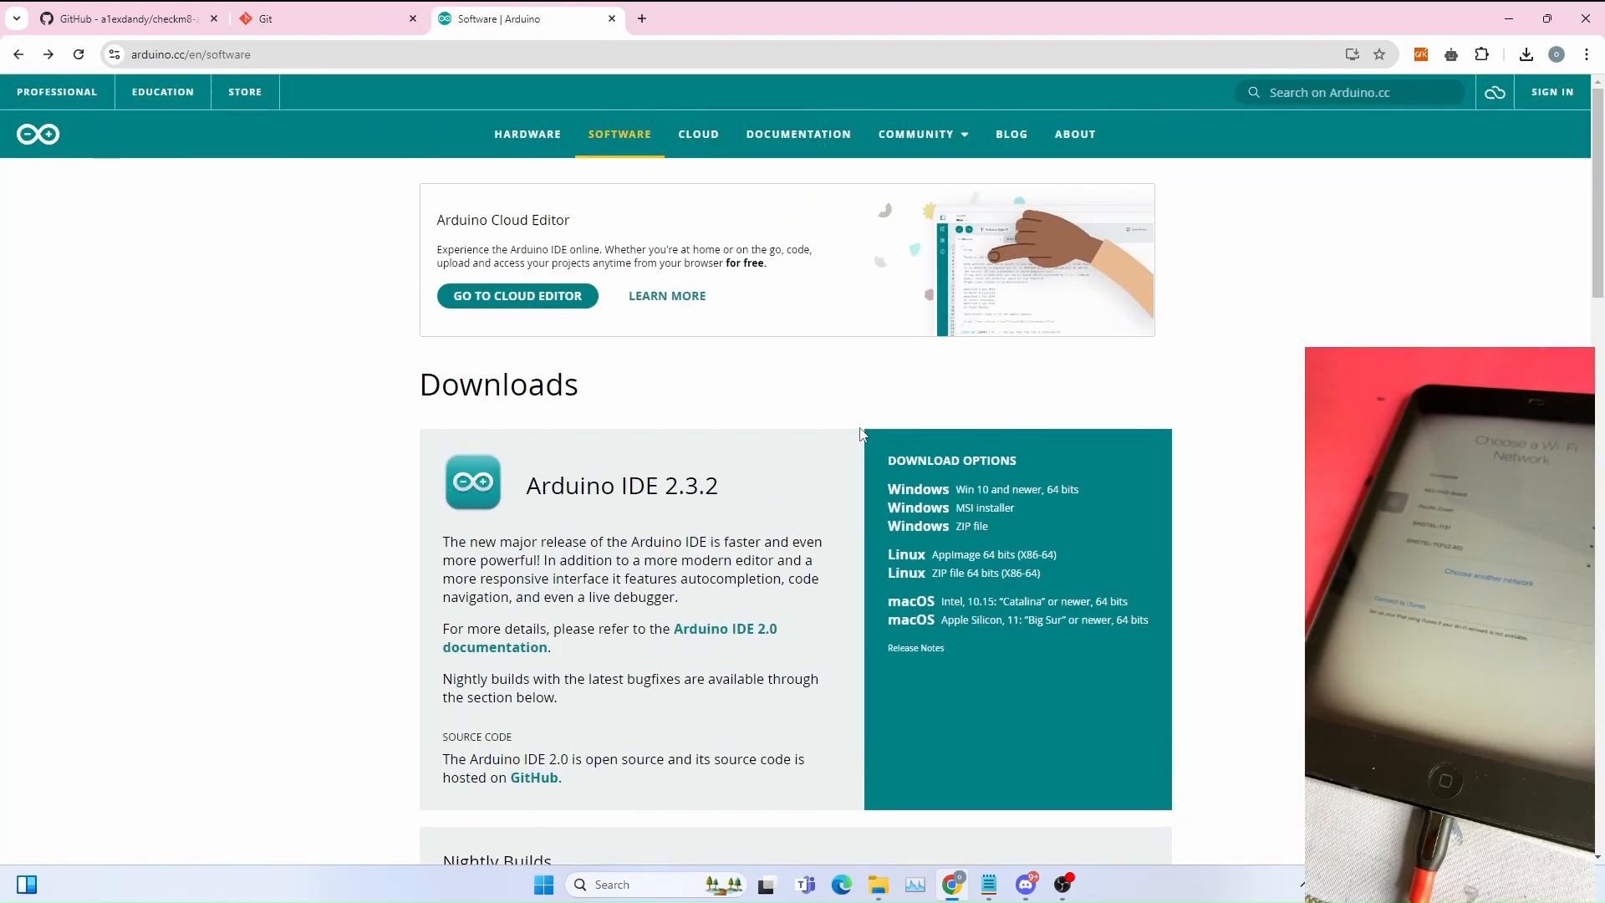
{"action": "mouse_move", "coordinate": [934, 514]}
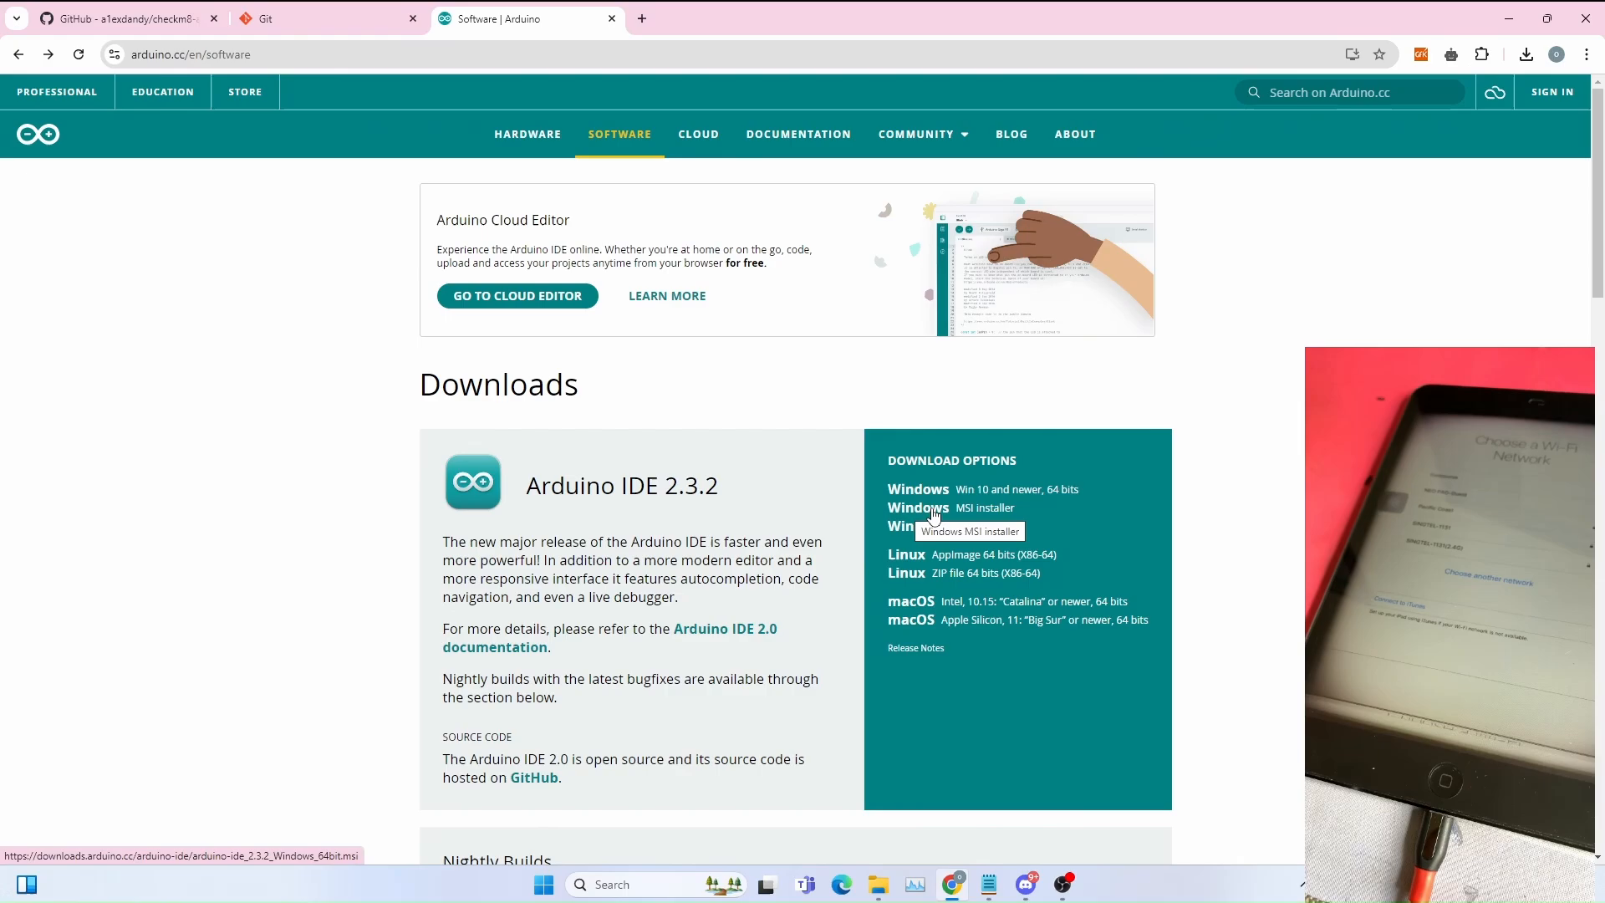
{"action": "left_click", "coordinate": [918, 507]}
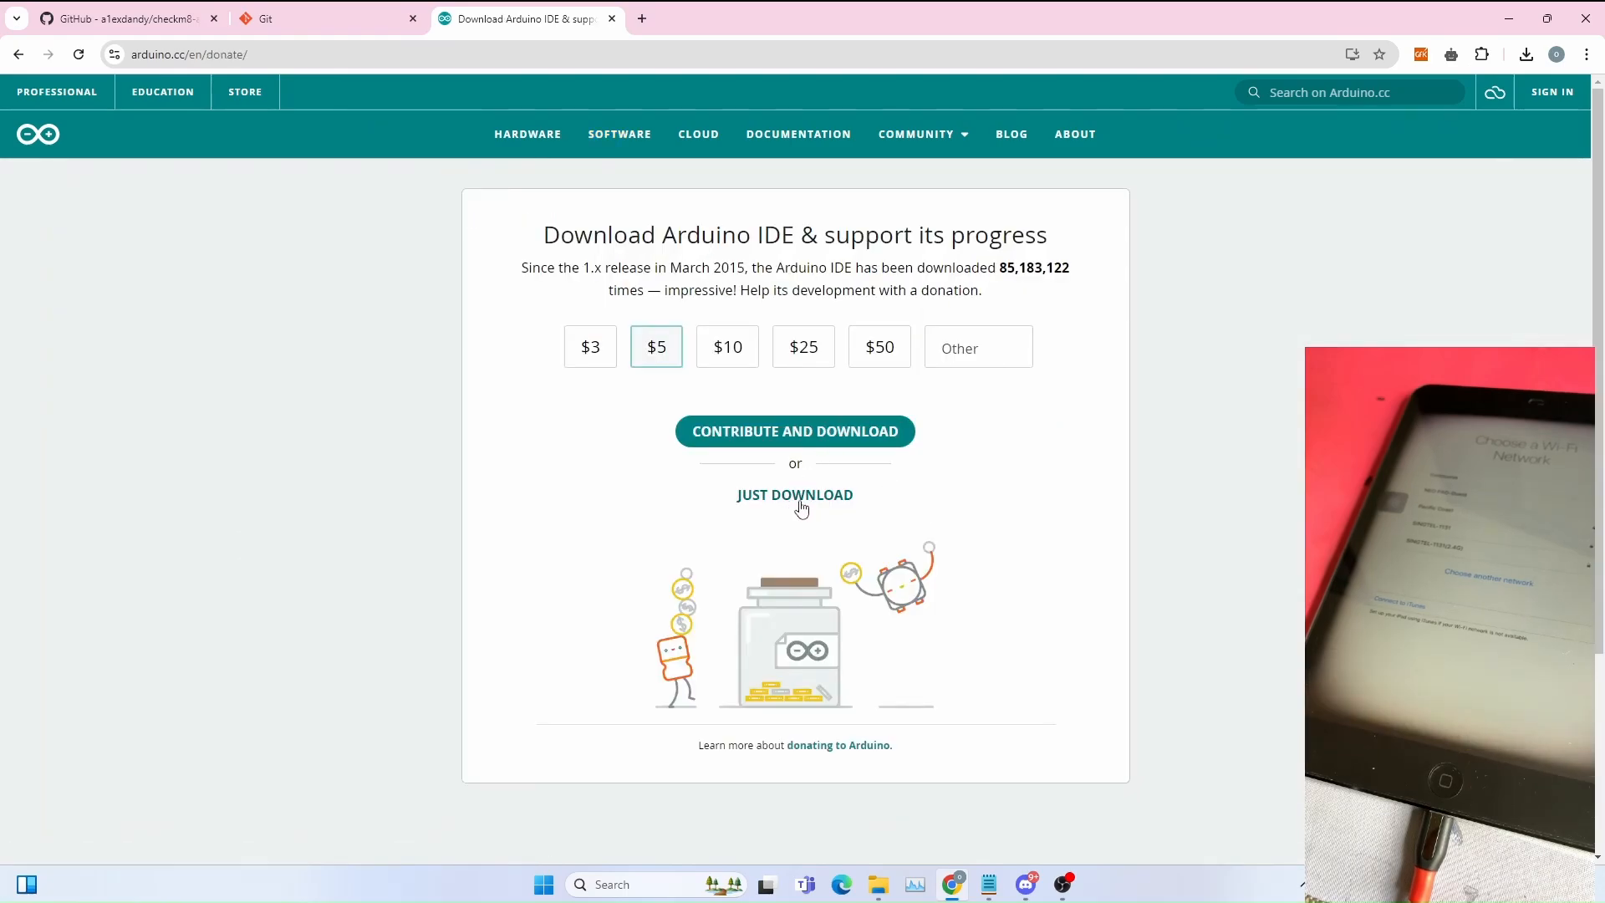
{"action": "left_click", "coordinate": [795, 495]}
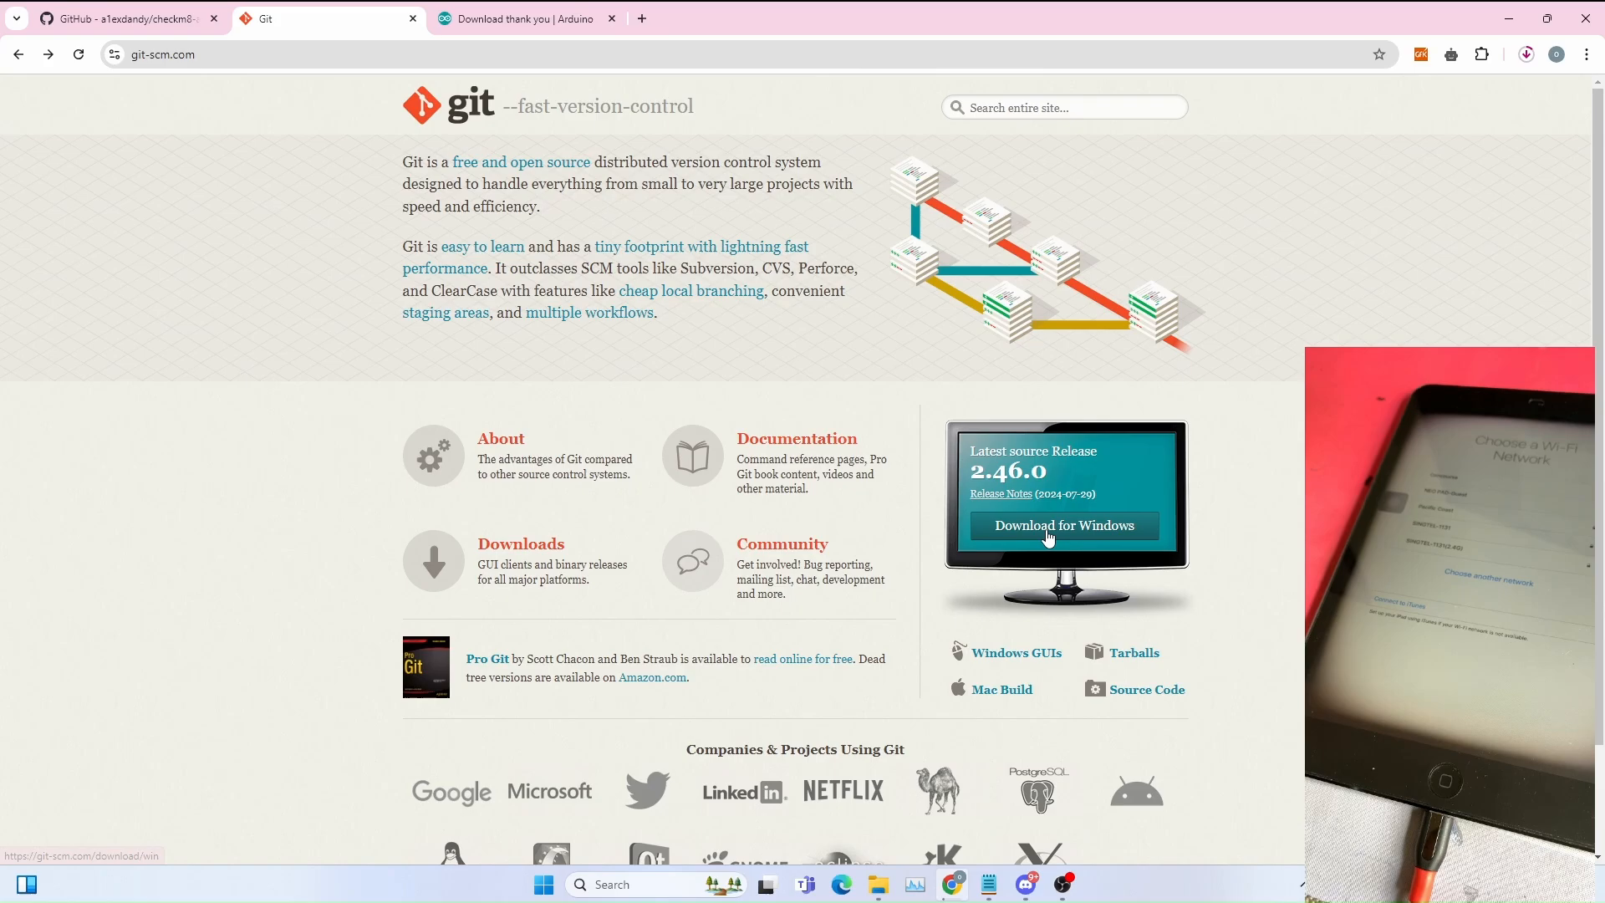
Step: Download the 64-bit Git for Windows 2.46.0 installer from git-scm.com
{"action": "left_click", "coordinate": [1065, 526]}
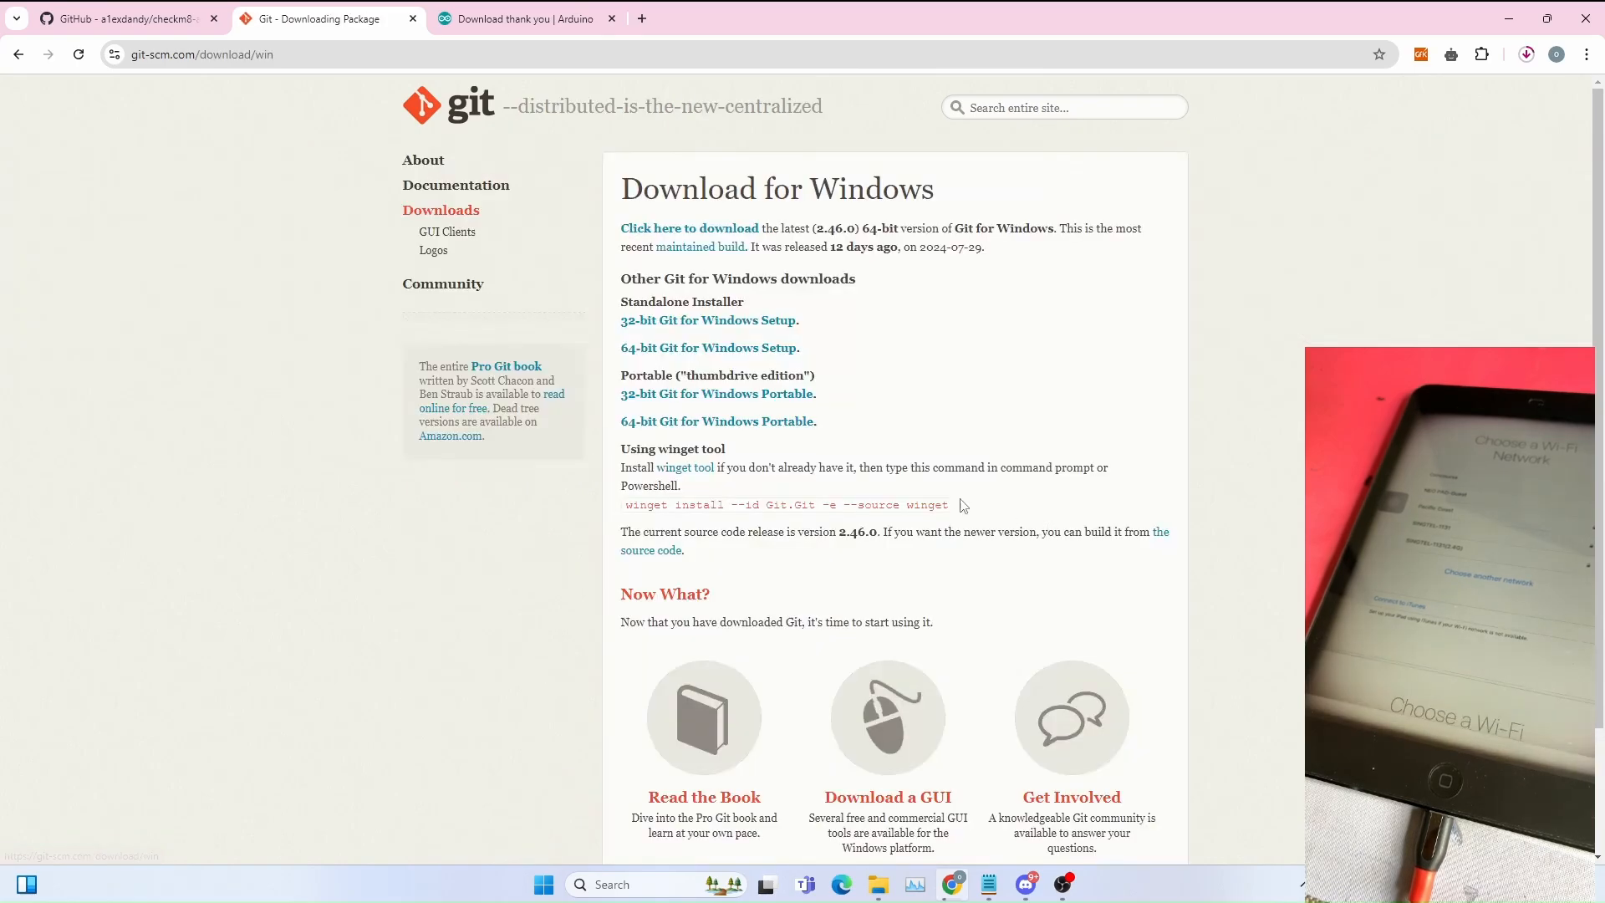
{"action": "mouse_move", "coordinate": [731, 354]}
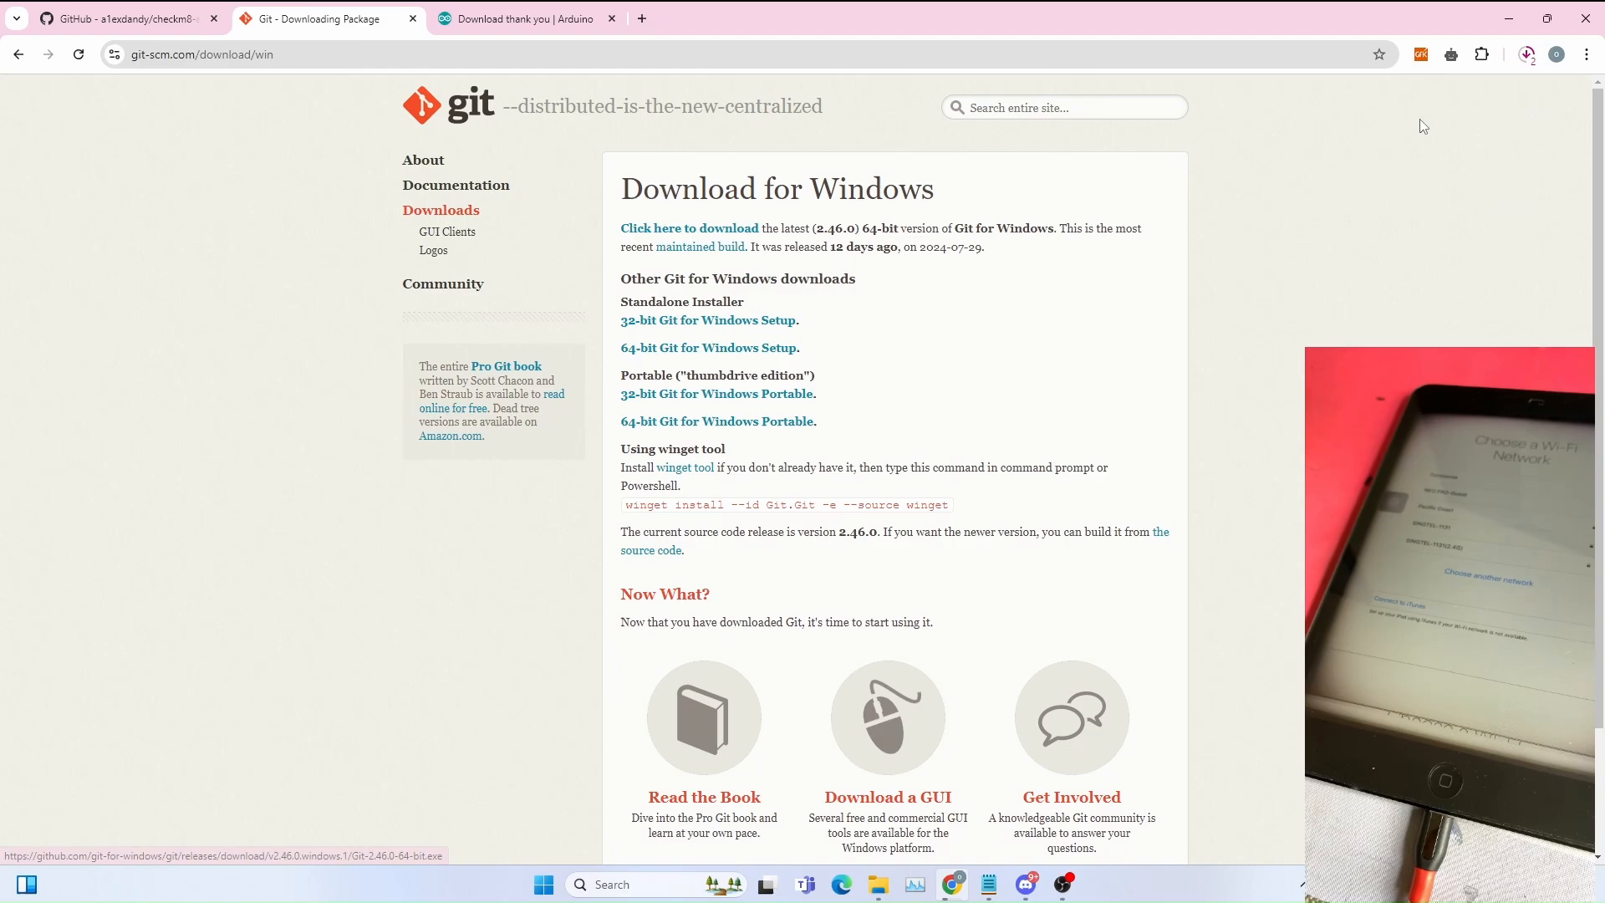
{"action": "left_click", "coordinate": [1528, 54]}
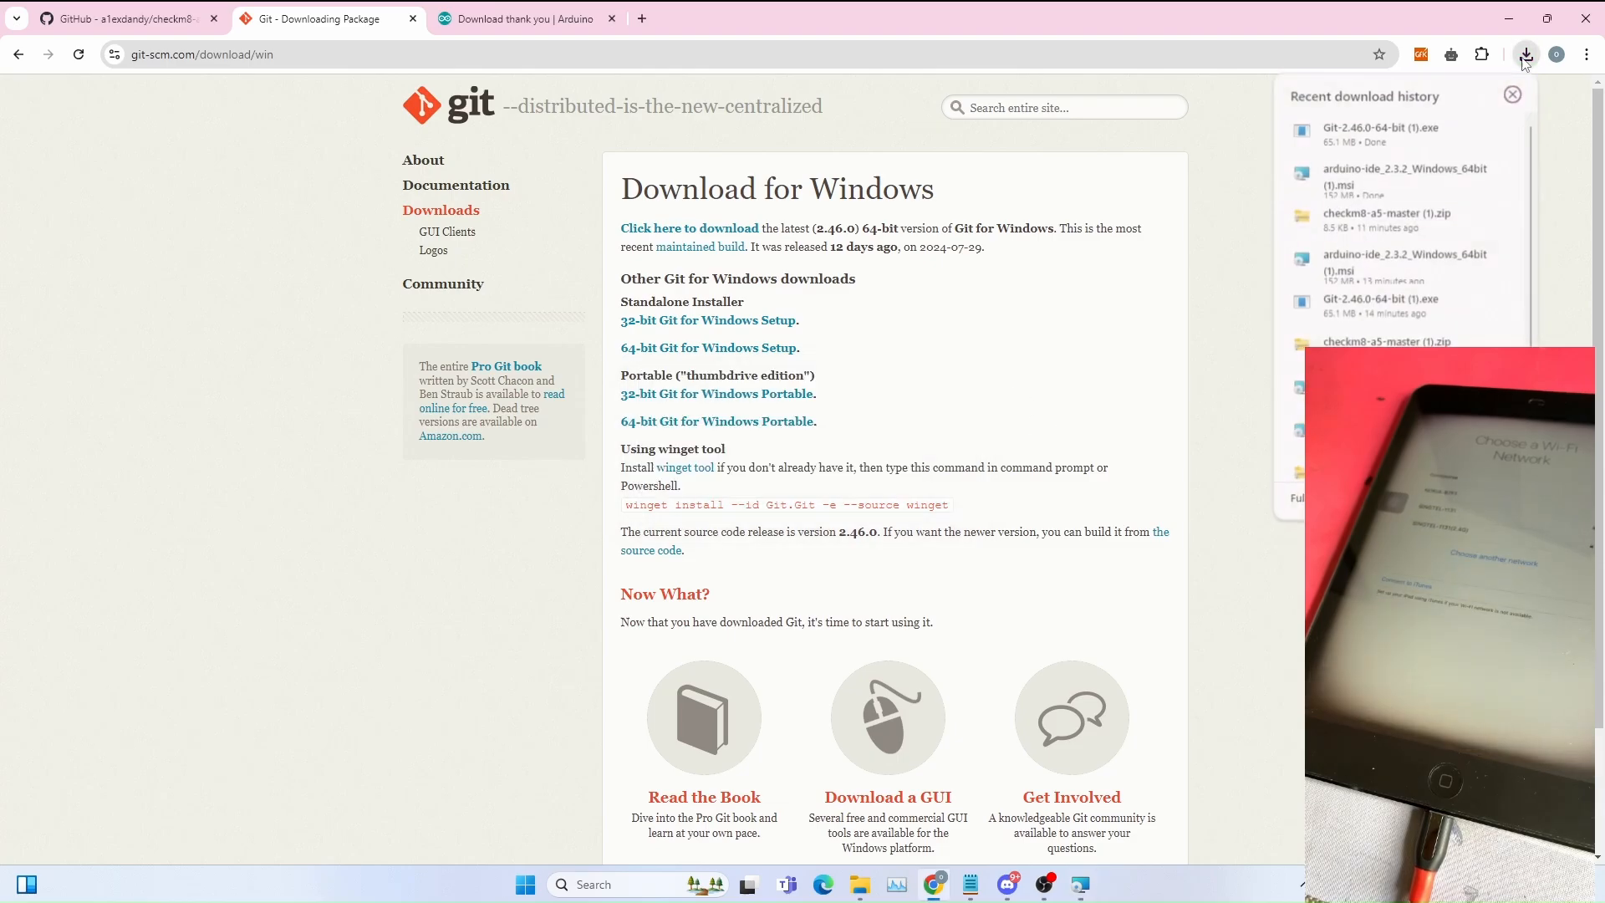
Step: Keep Vim editor, OpenSSL backend and fast-forward-or-merge pull defaults in Git Setup
{"action": "scroll", "scroll_direction": "down", "scroll_amount": 3}
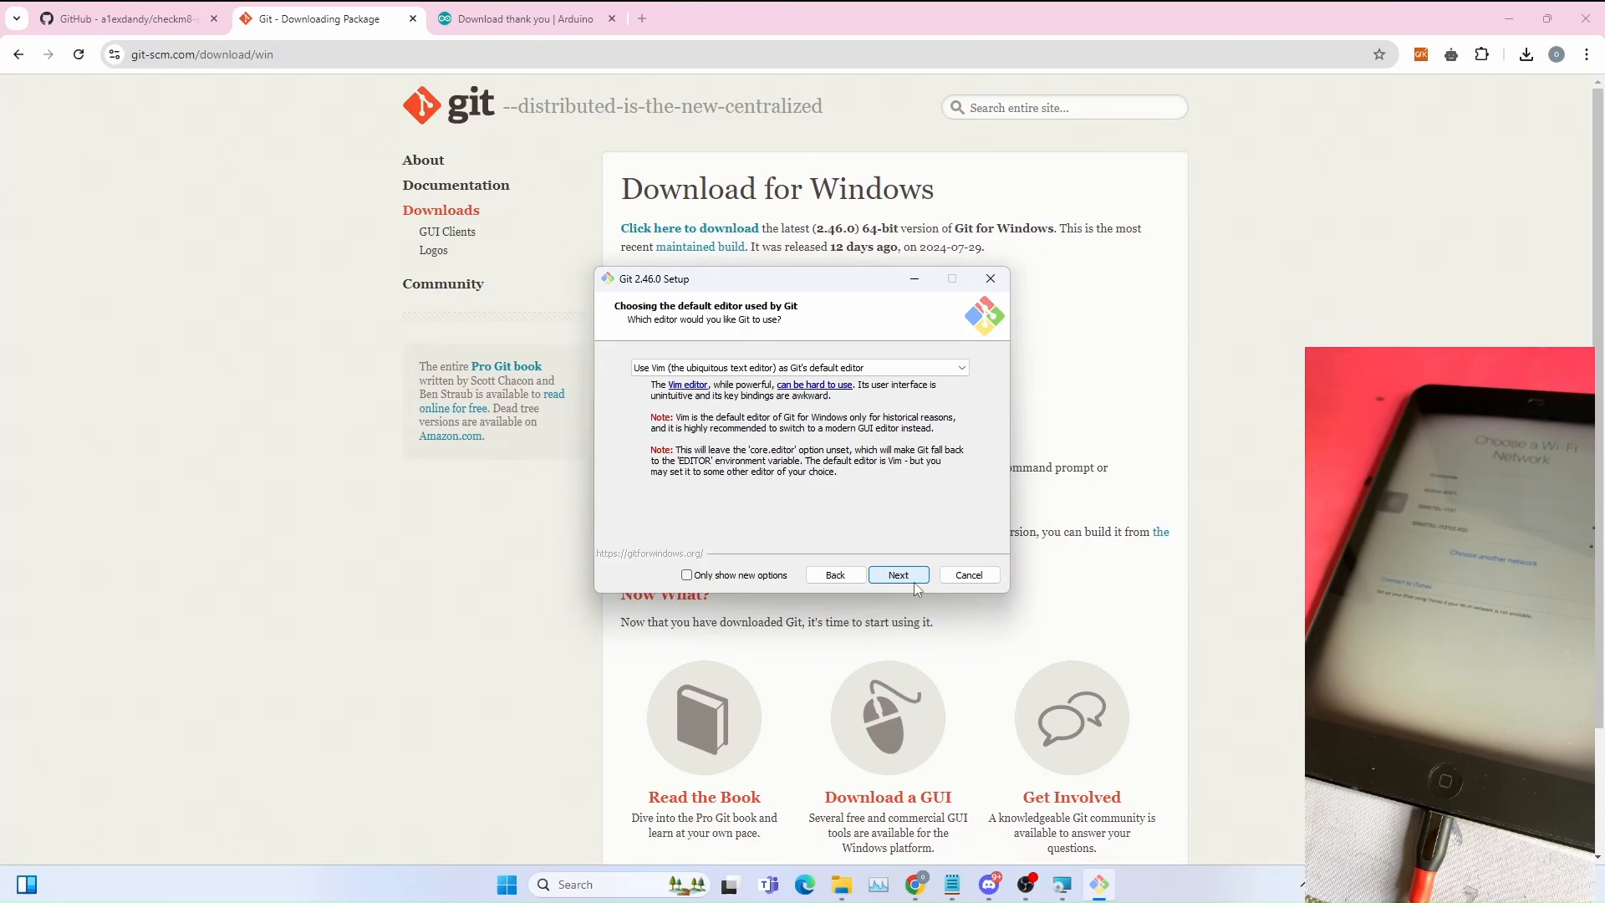
{"action": "left_click", "coordinate": [899, 574]}
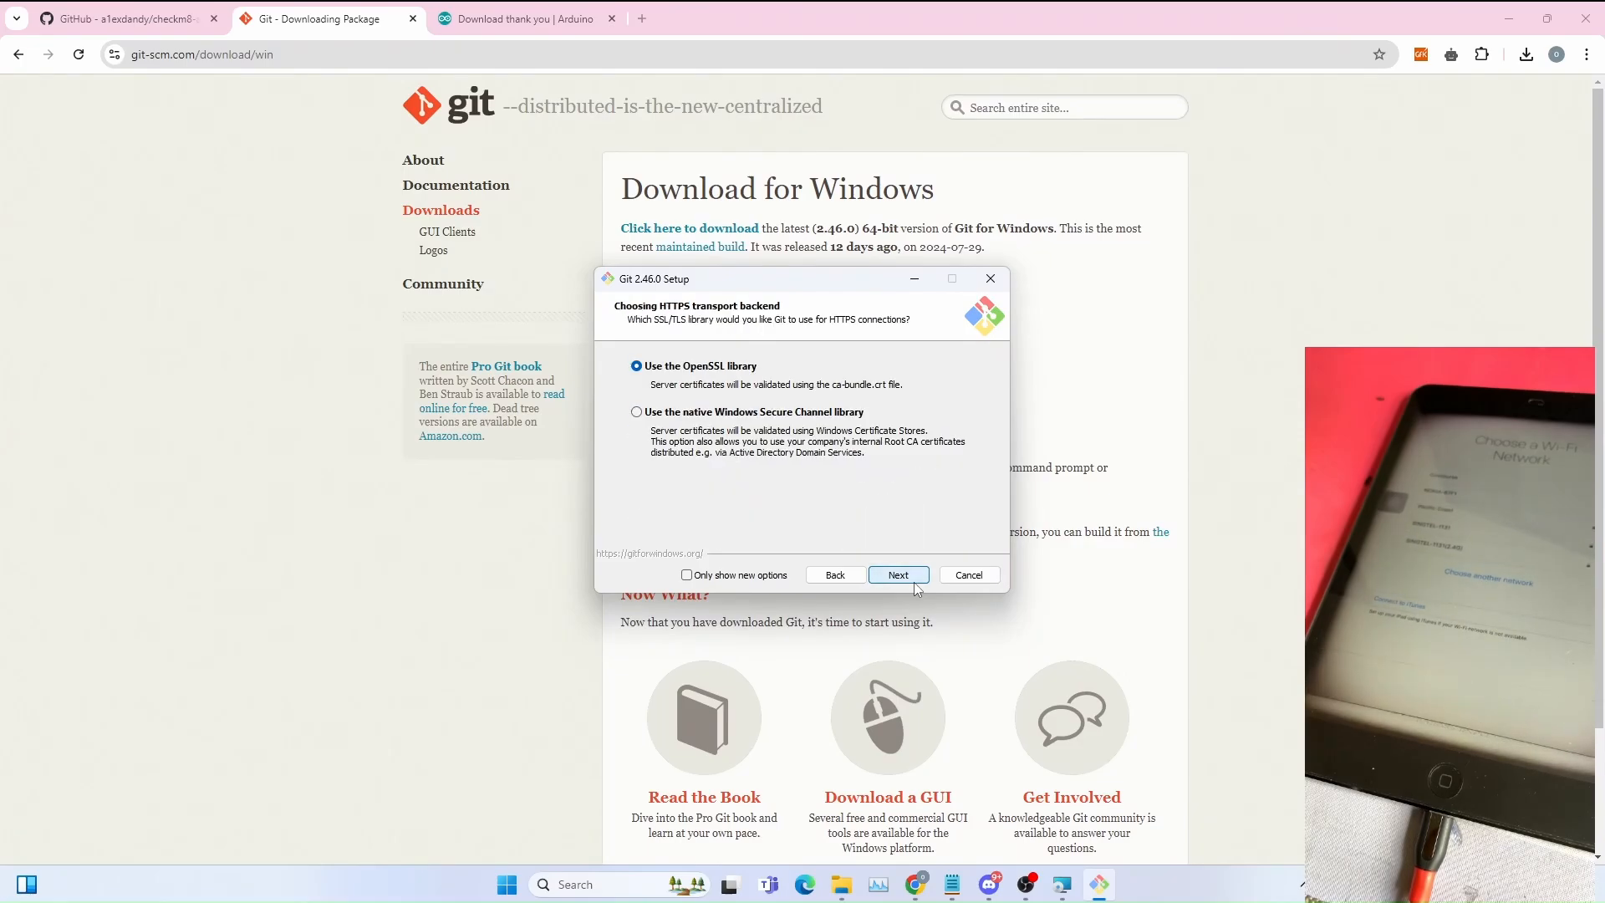
{"action": "left_click", "coordinate": [898, 574]}
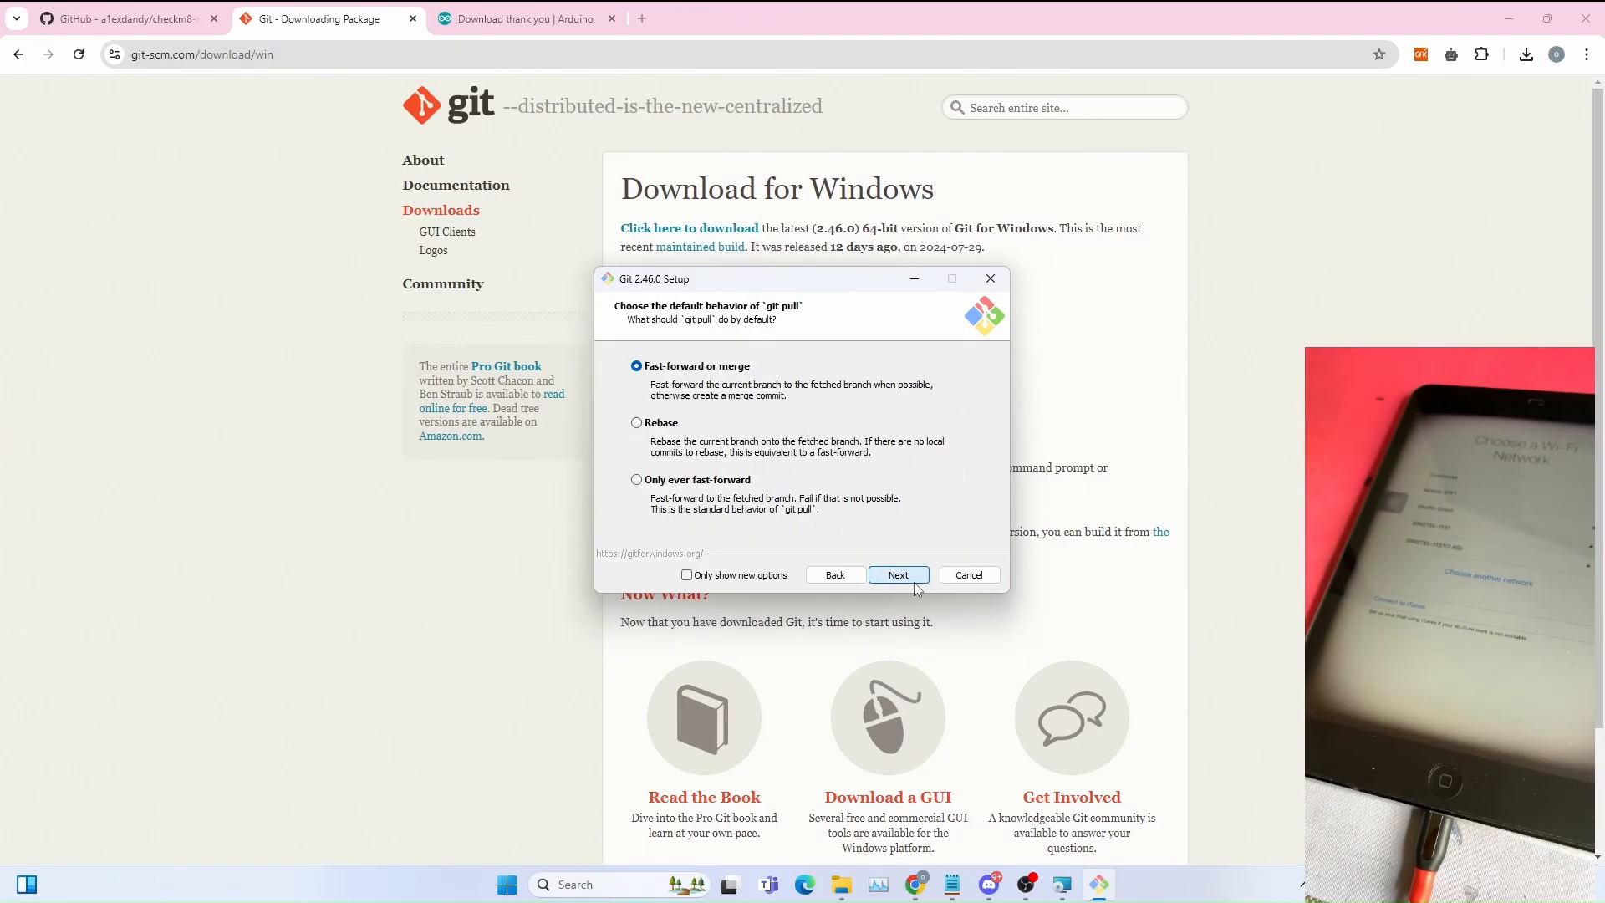
{"action": "left_click", "coordinate": [899, 575]}
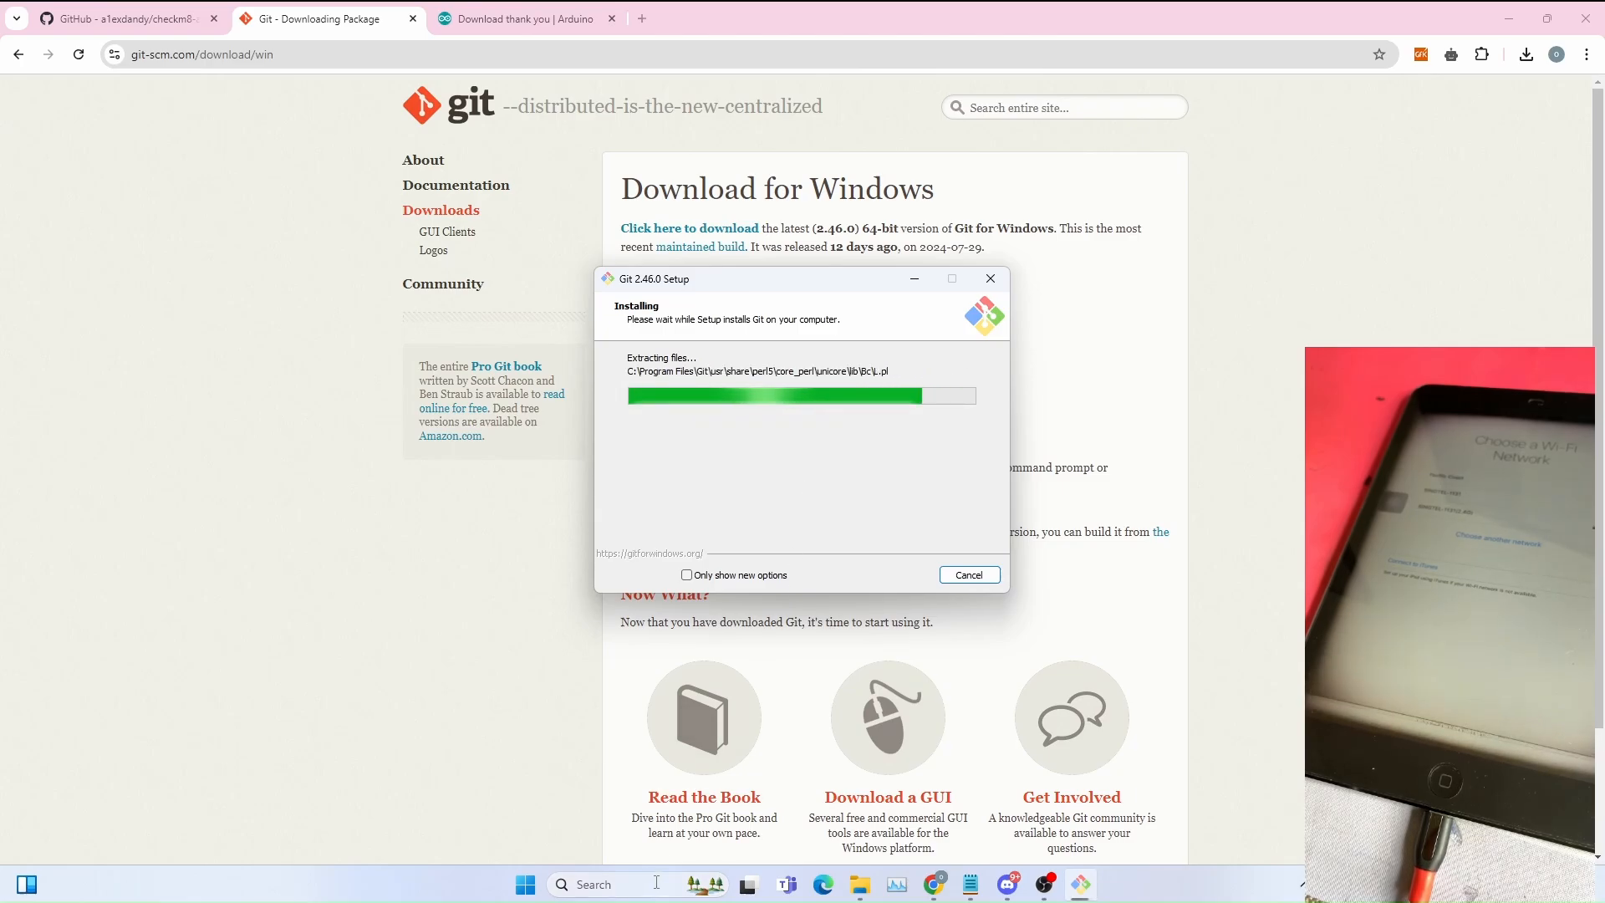
Step: Dismiss the Arduino IDE library updates notice, close the IDE, and finish Git Setup
{"action": "type", "text": "arduino IDE"}
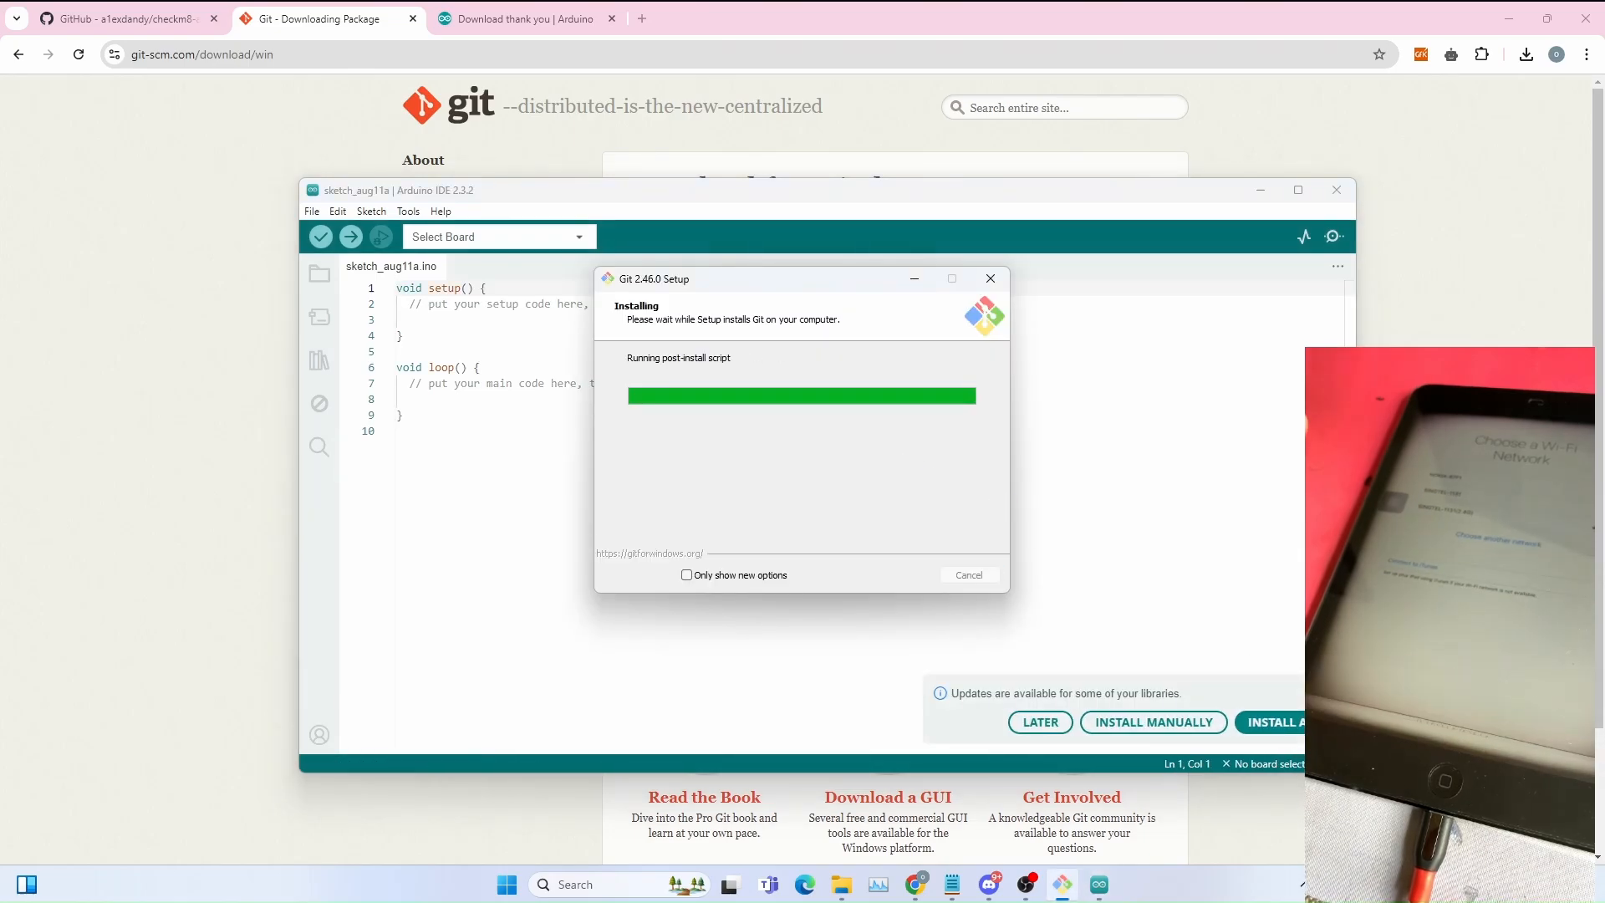
{"action": "left_click", "coordinate": [991, 277]}
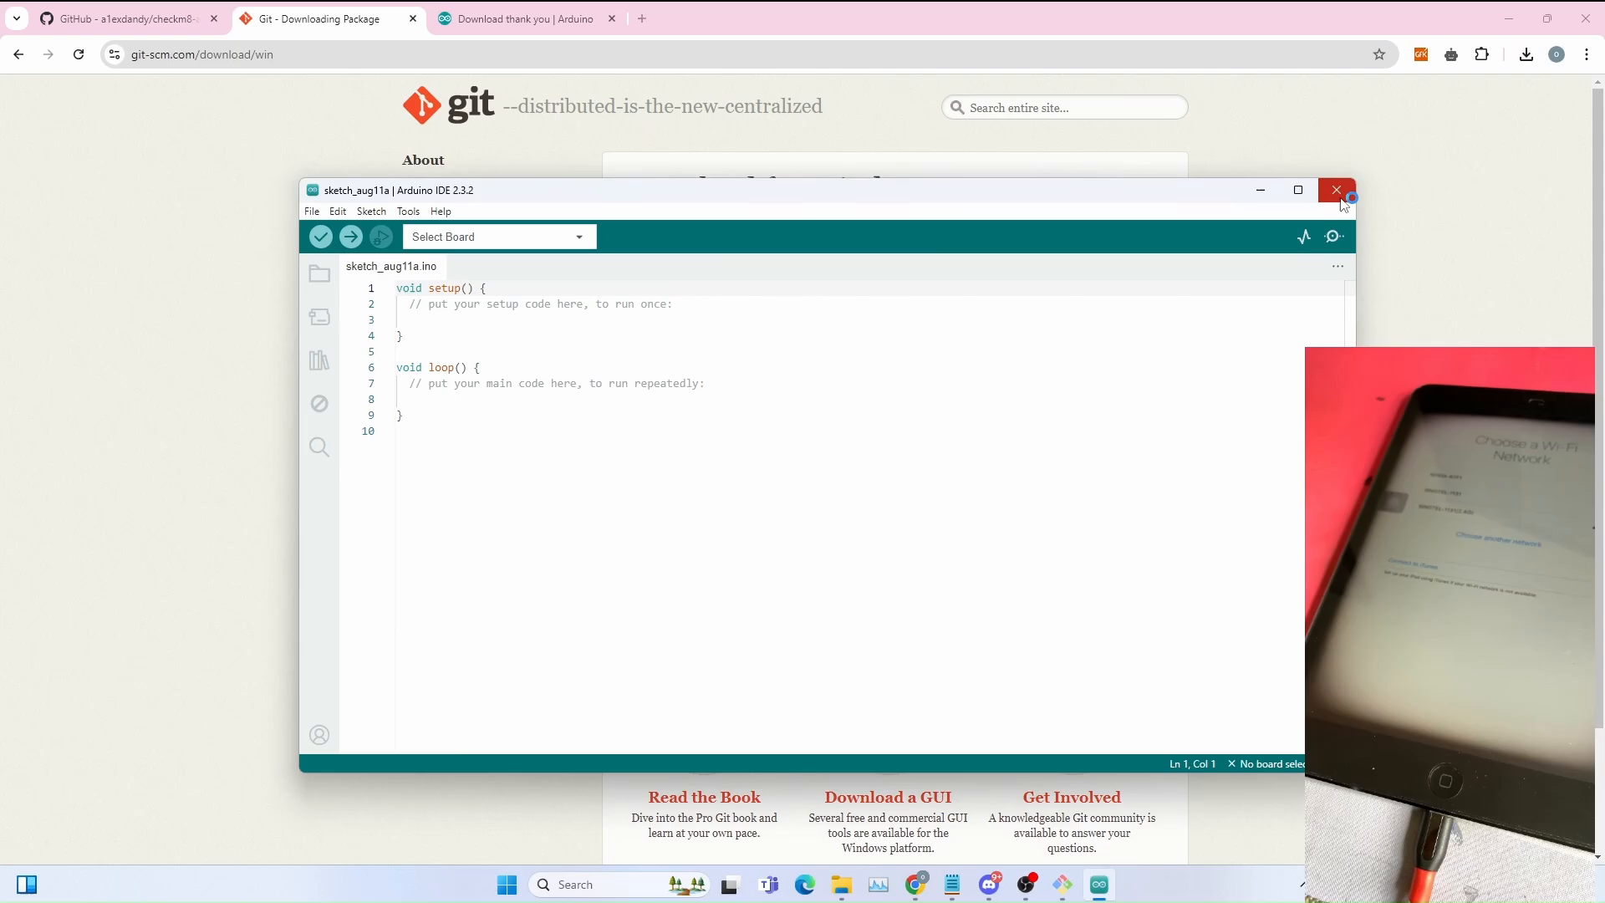
{"action": "left_click", "coordinate": [1336, 189]}
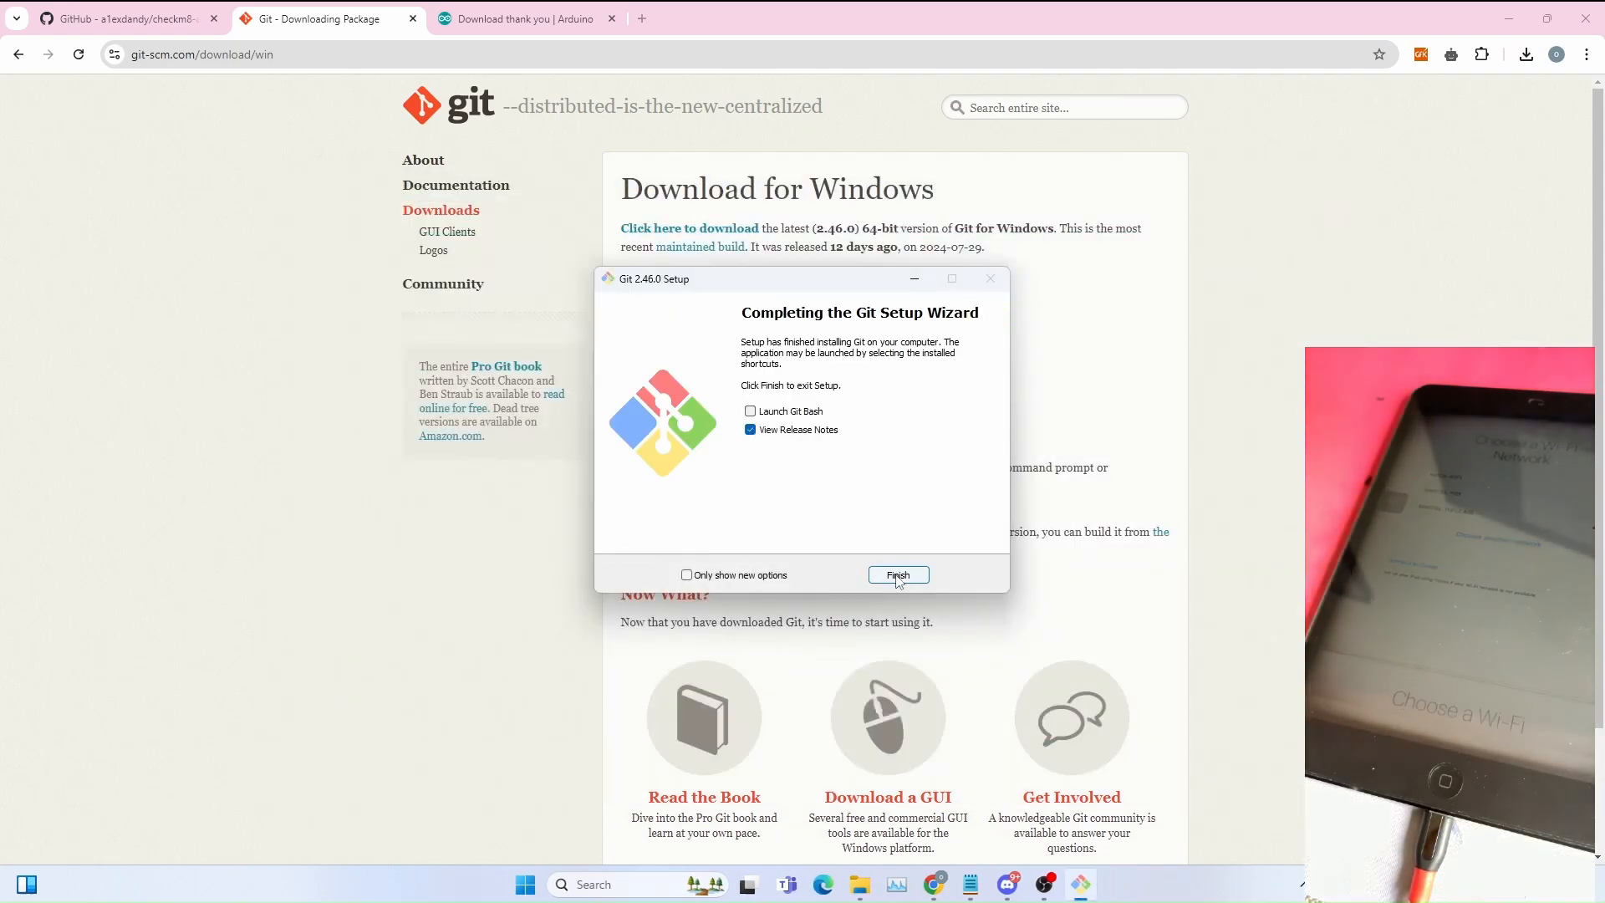
{"action": "left_click", "coordinate": [750, 430]}
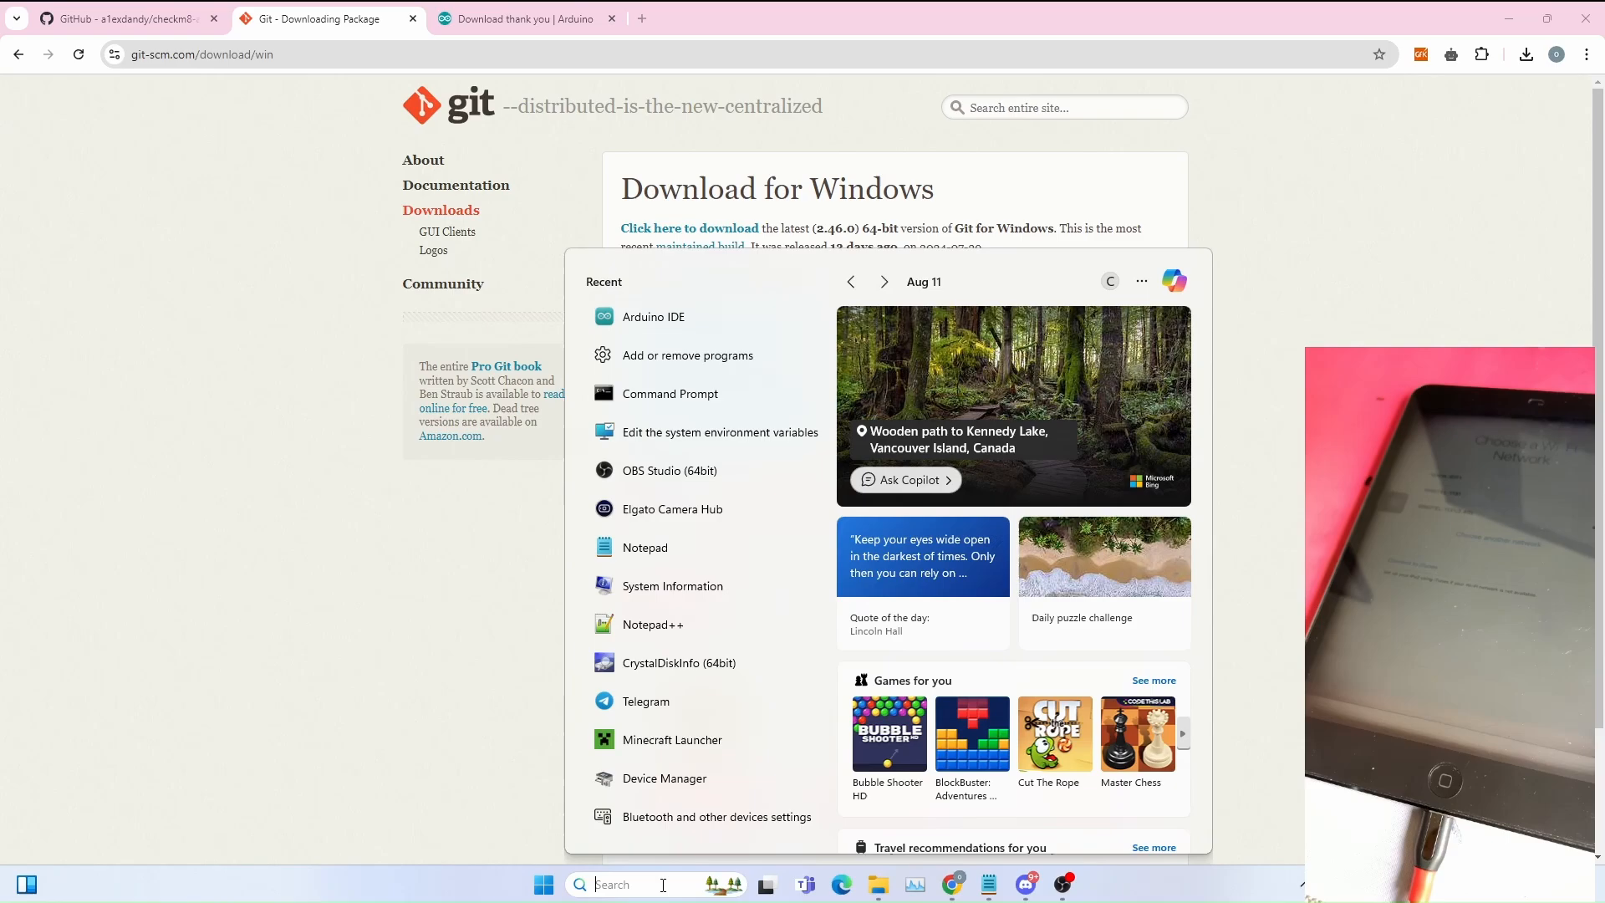
Step: Add C:\Program Files\Git\cmd to the system Path variable and save it
{"action": "type", "text": "system v"}
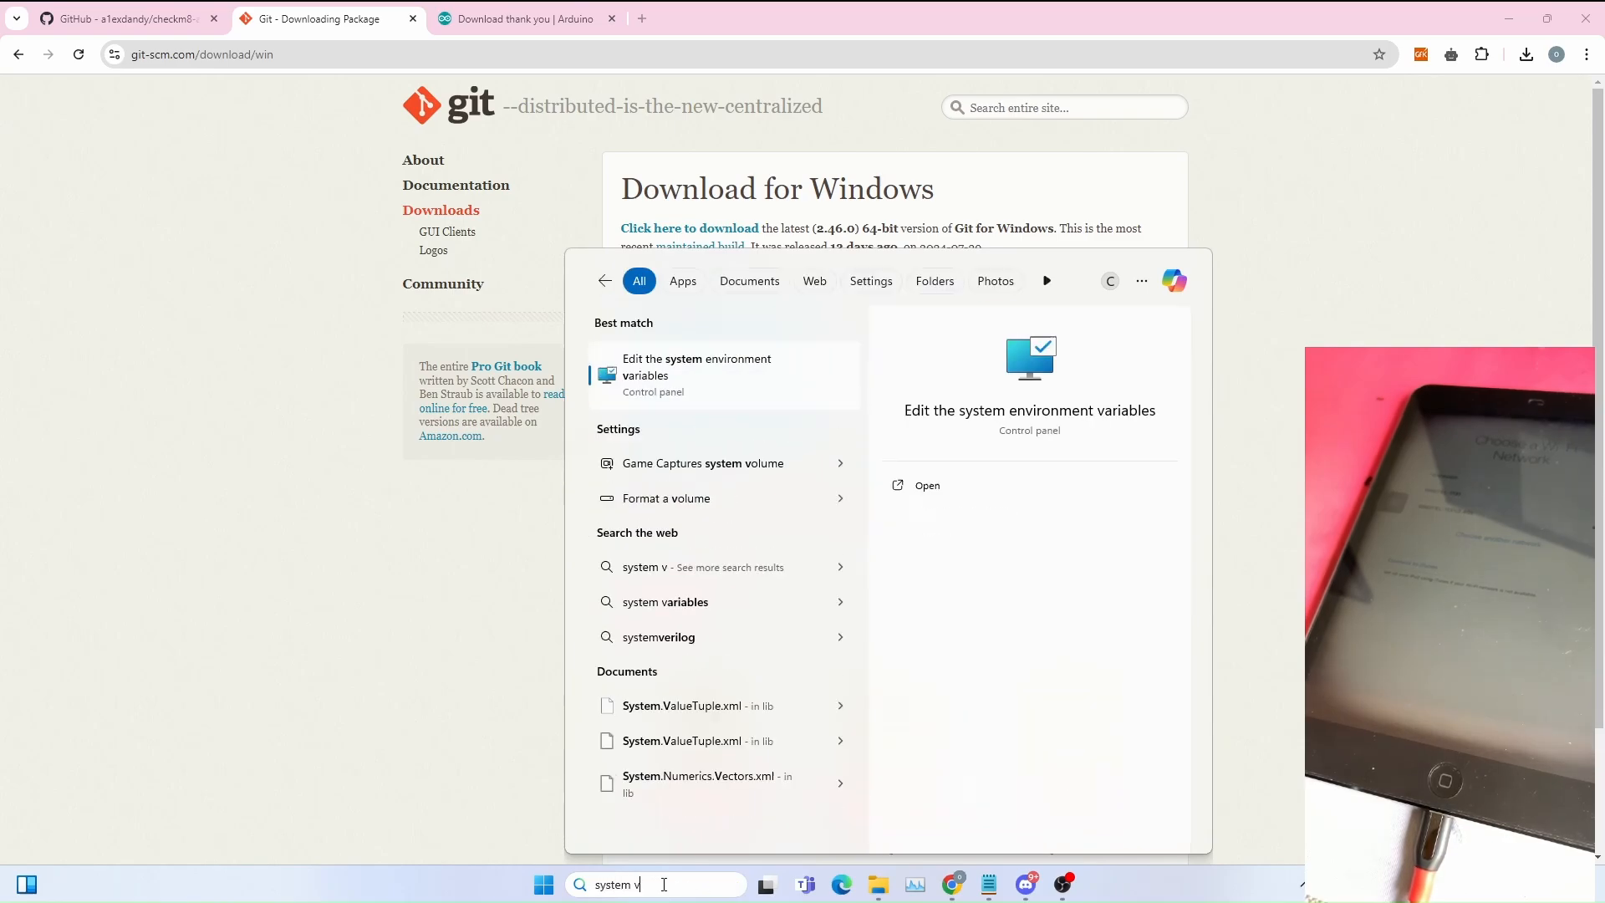
{"action": "left_click", "coordinate": [697, 366]}
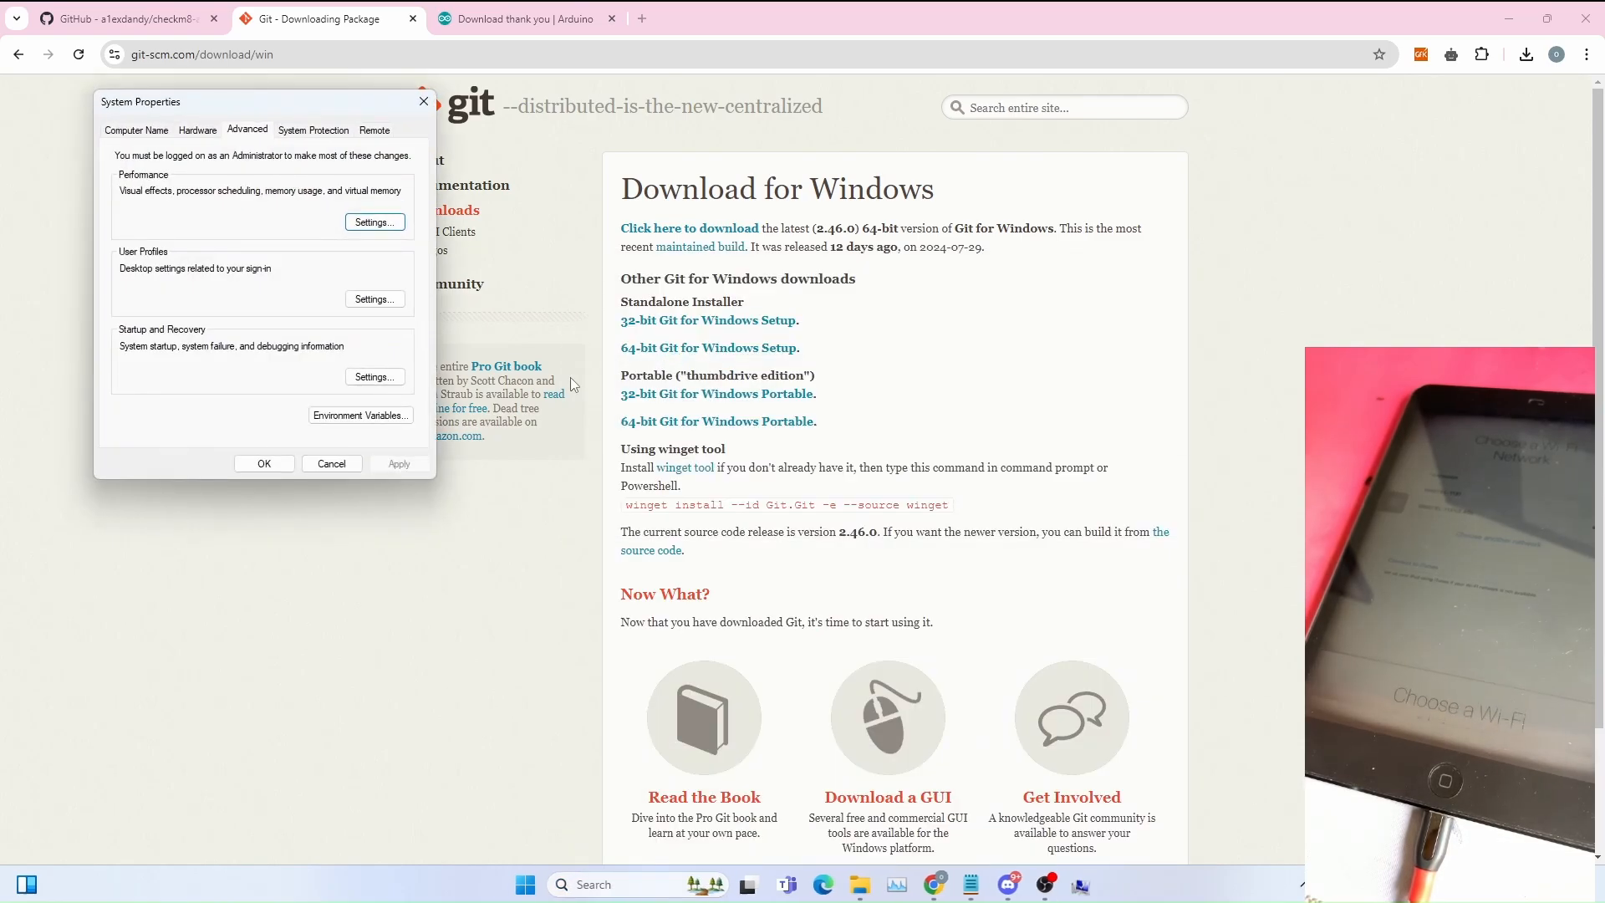
{"action": "left_click", "coordinate": [361, 414]}
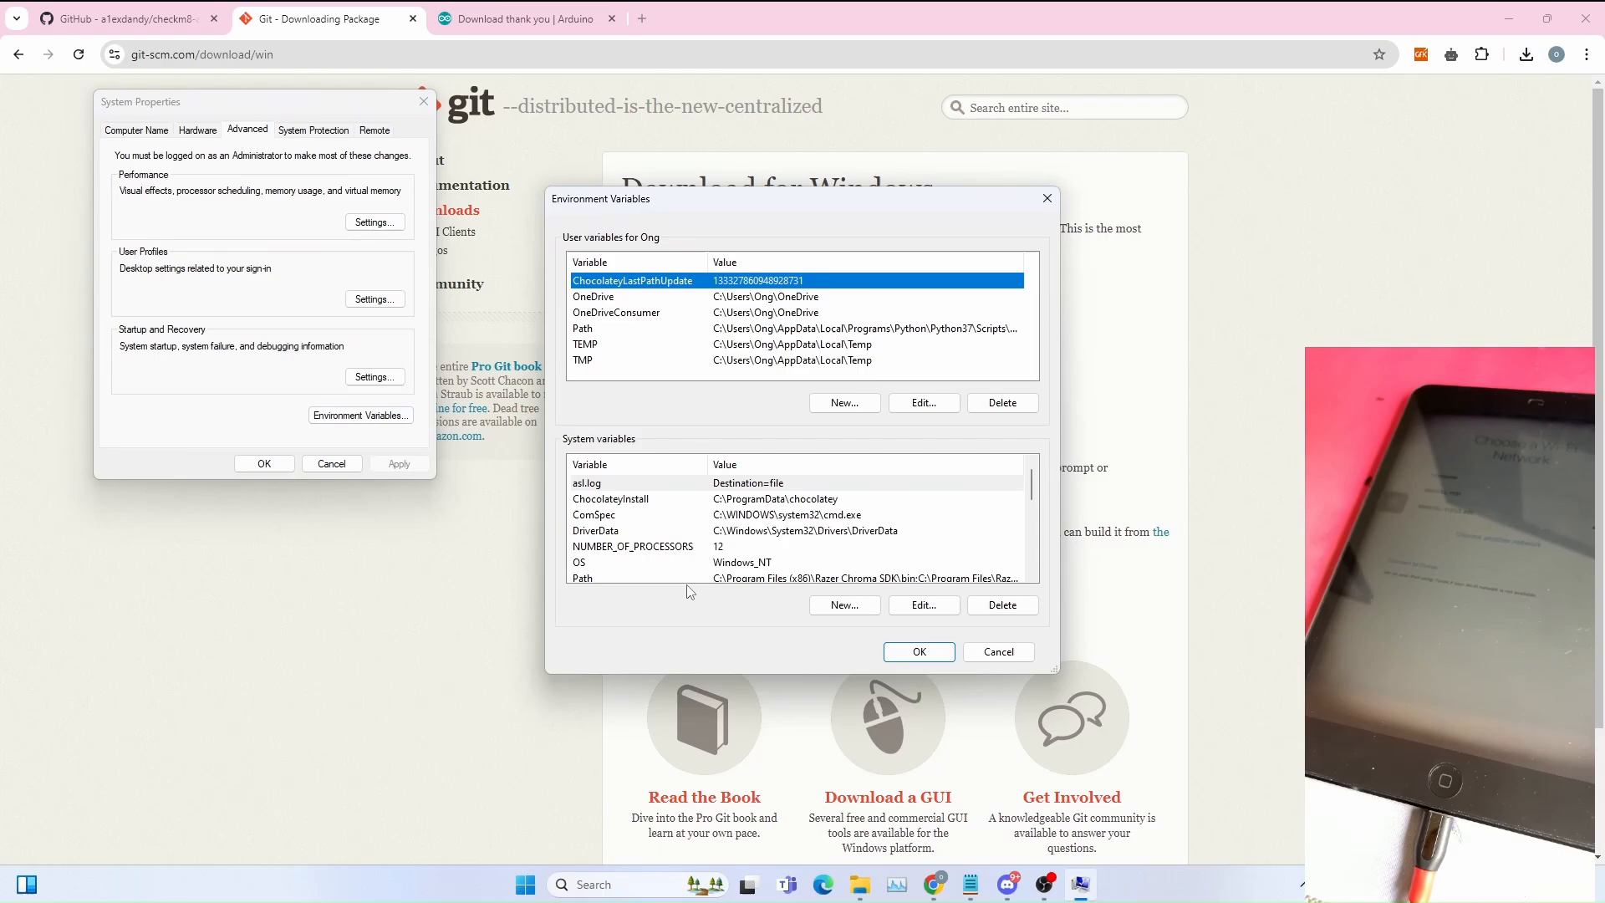
{"action": "left_click", "coordinate": [924, 606]}
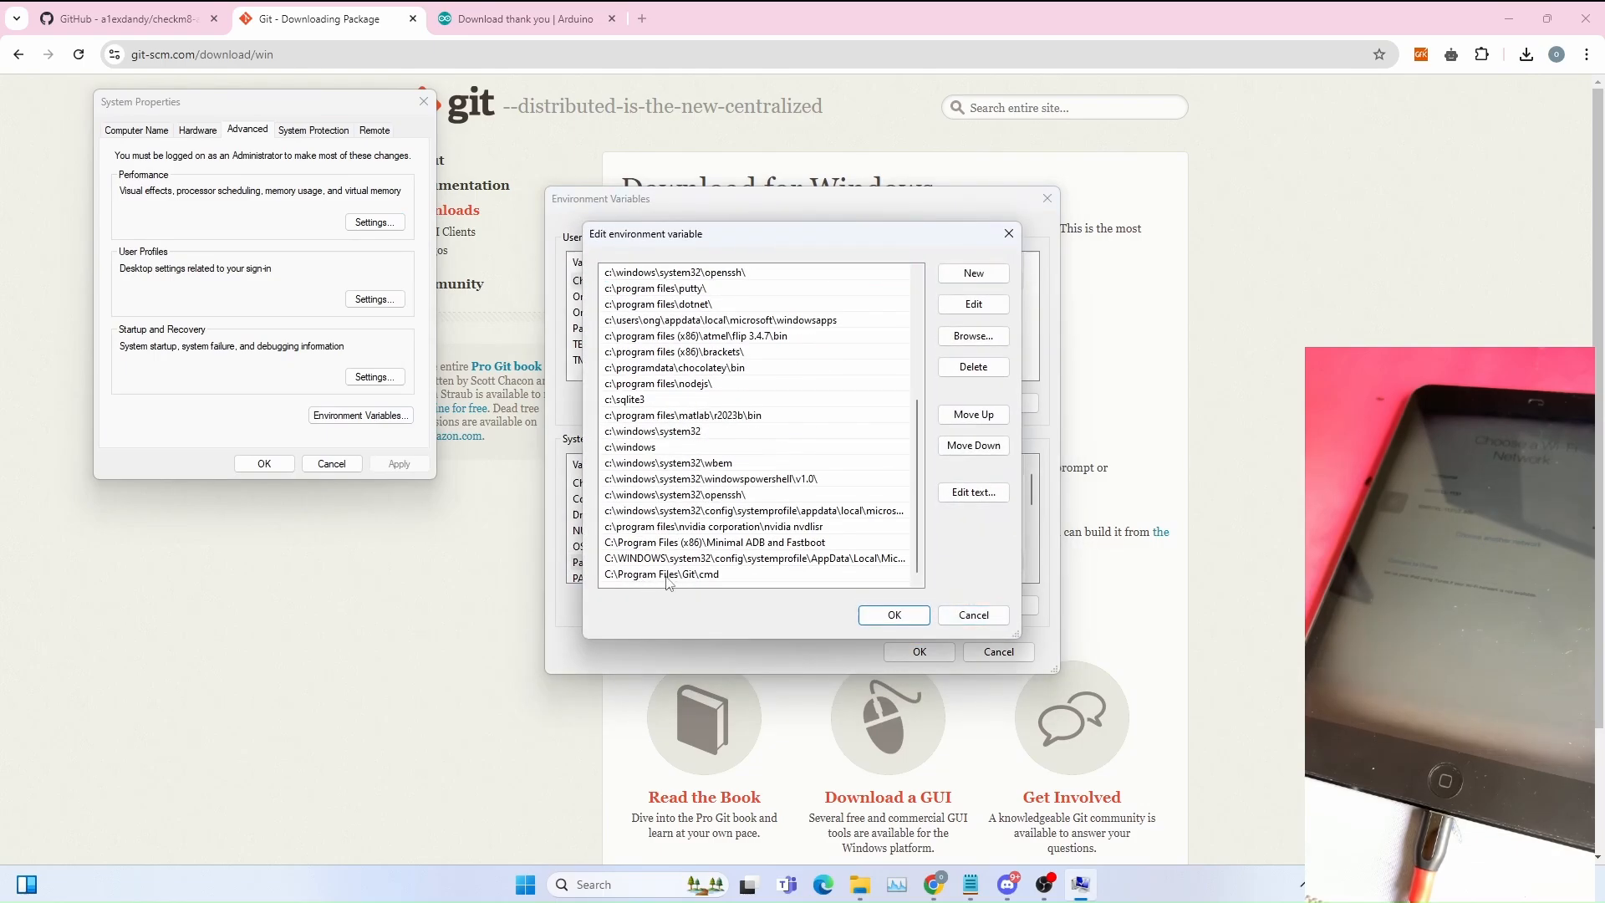
{"action": "left_click", "coordinate": [661, 573]}
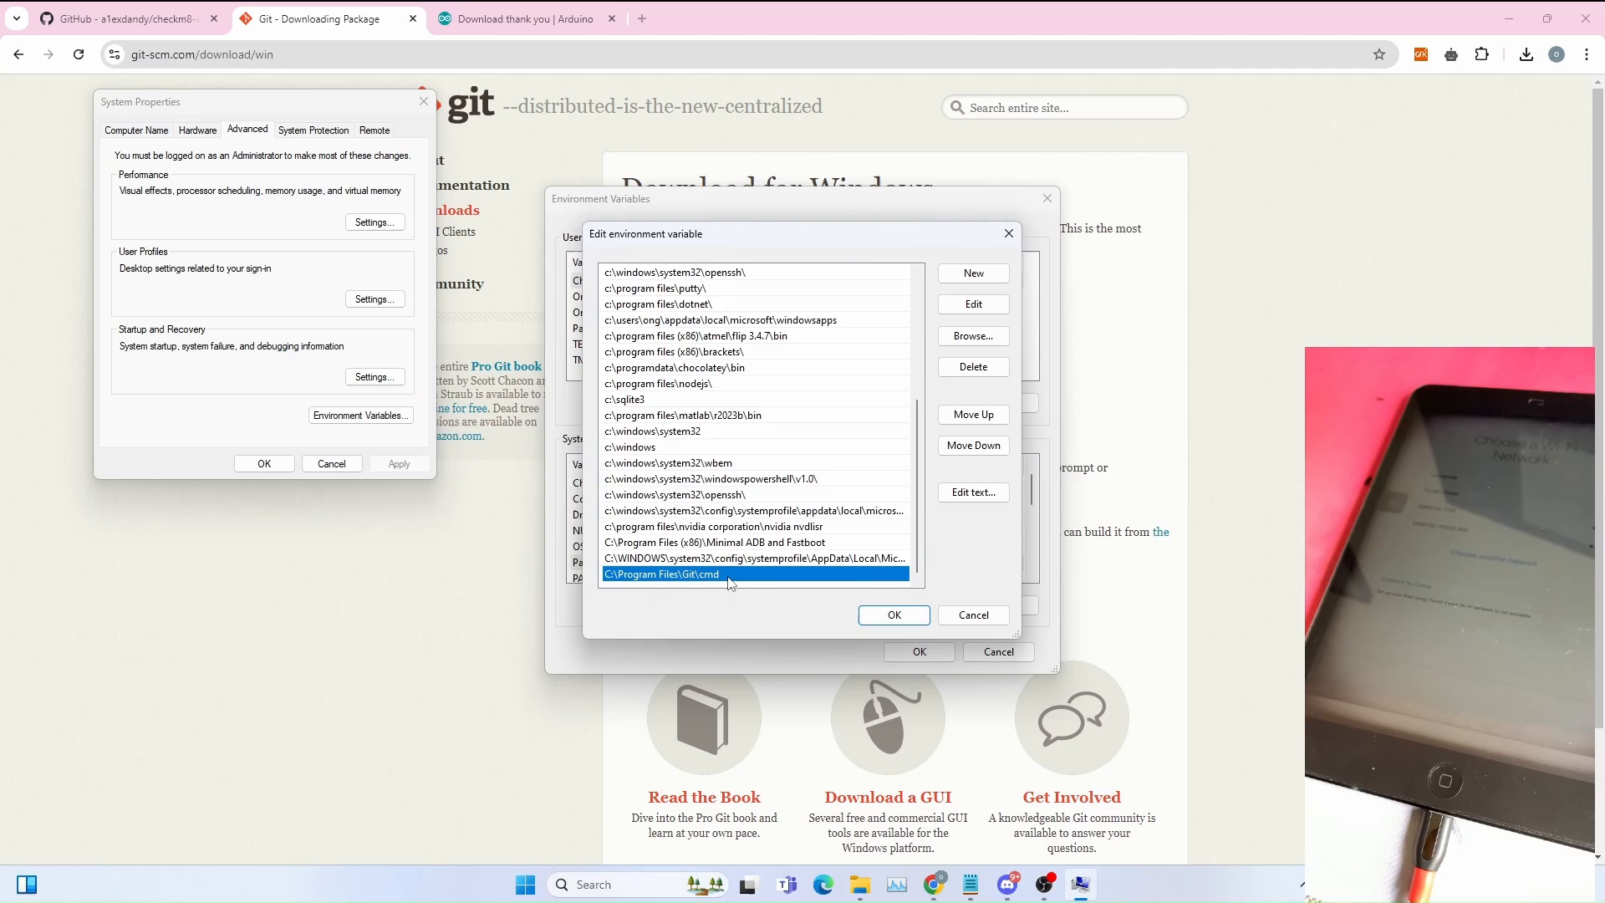
{"action": "double_click", "coordinate": [664, 574]}
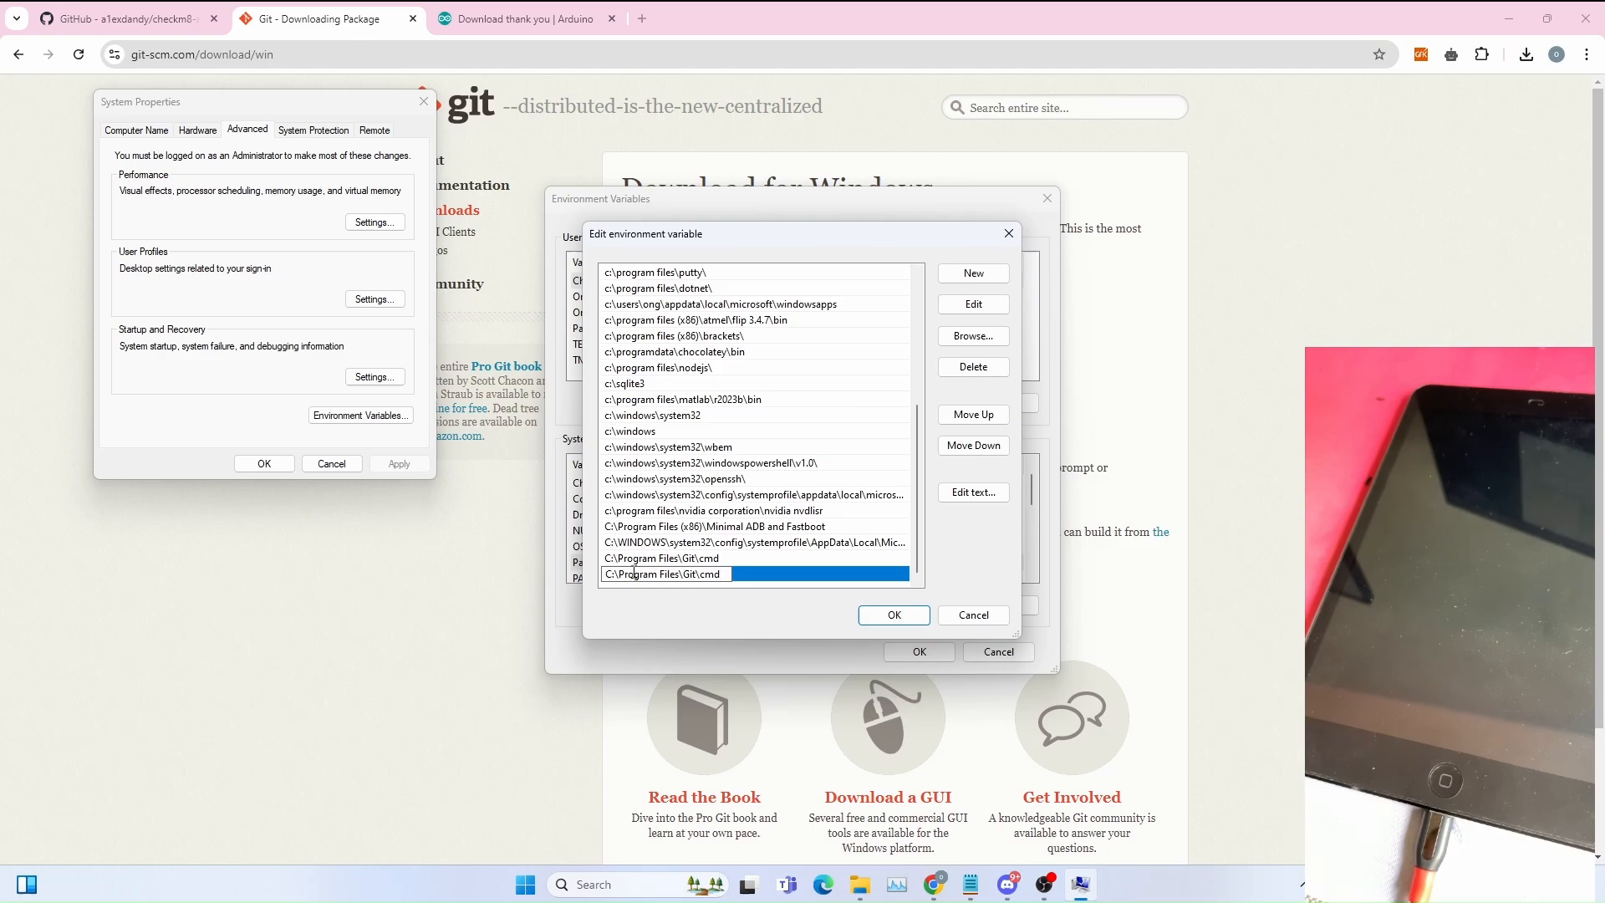
{"action": "left_click", "coordinate": [790, 573]}
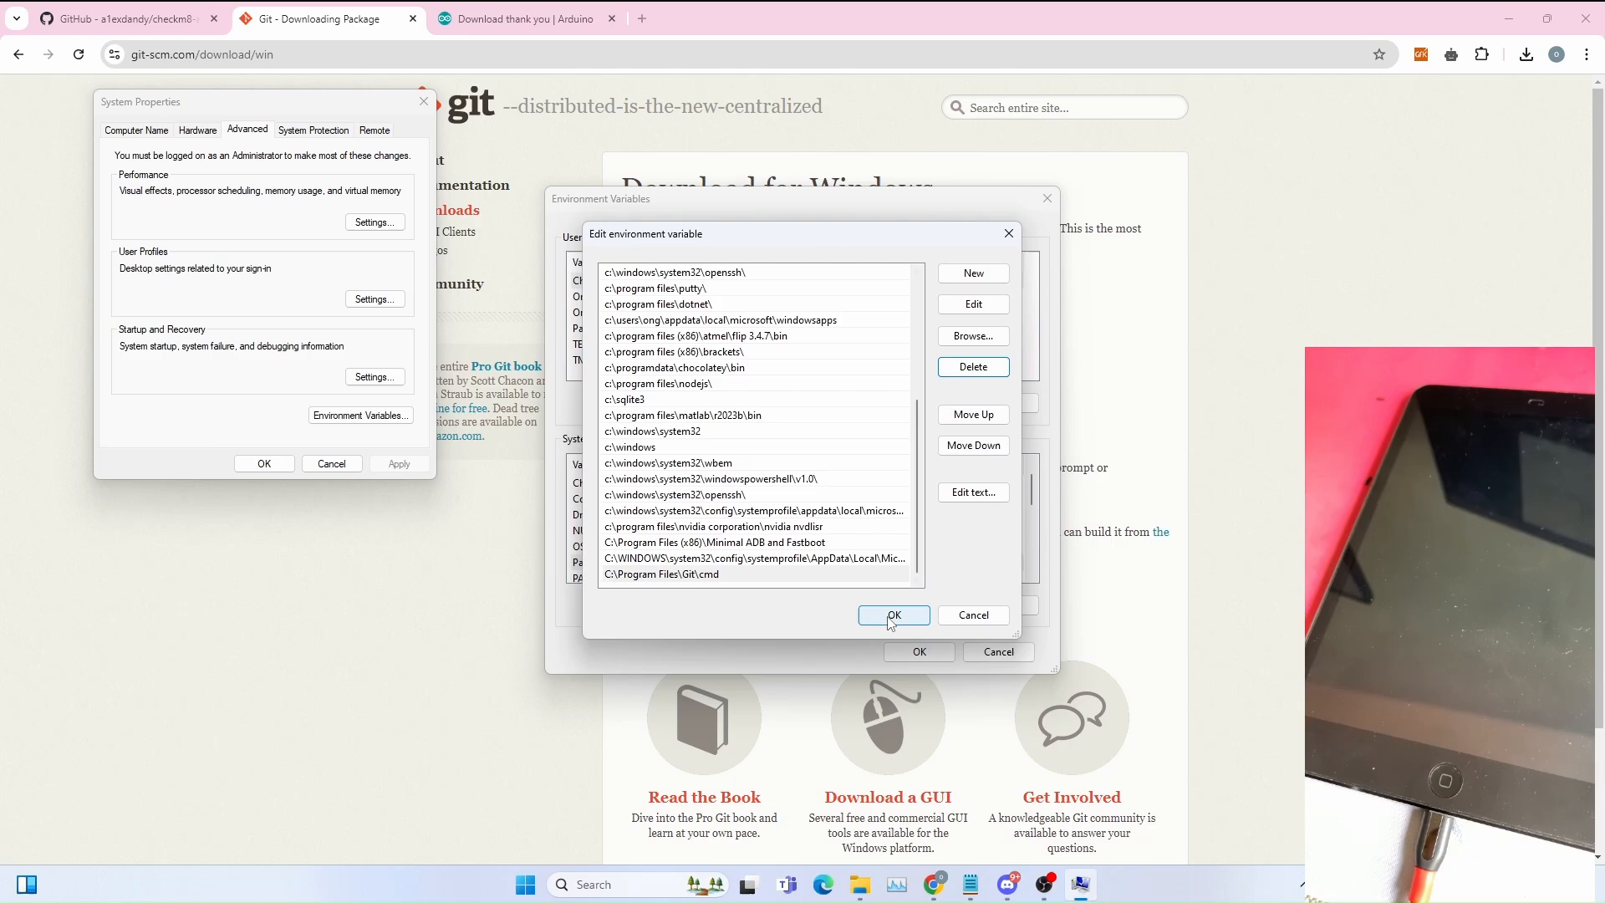
{"action": "left_click", "coordinate": [894, 616]}
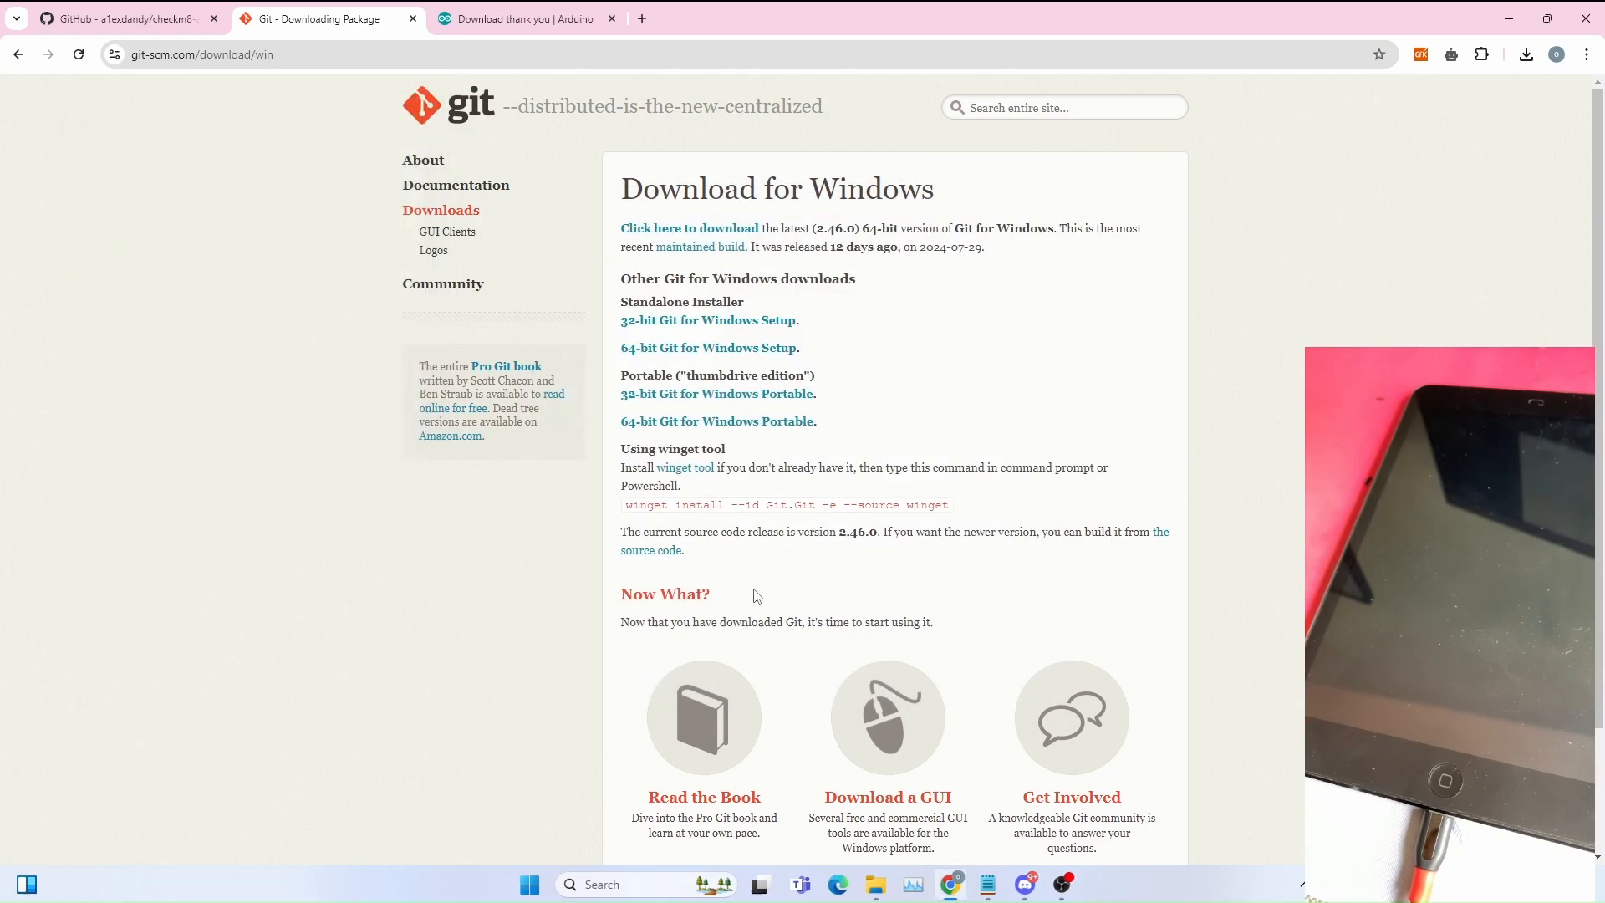
{"action": "mouse_move", "coordinate": [855, 548]}
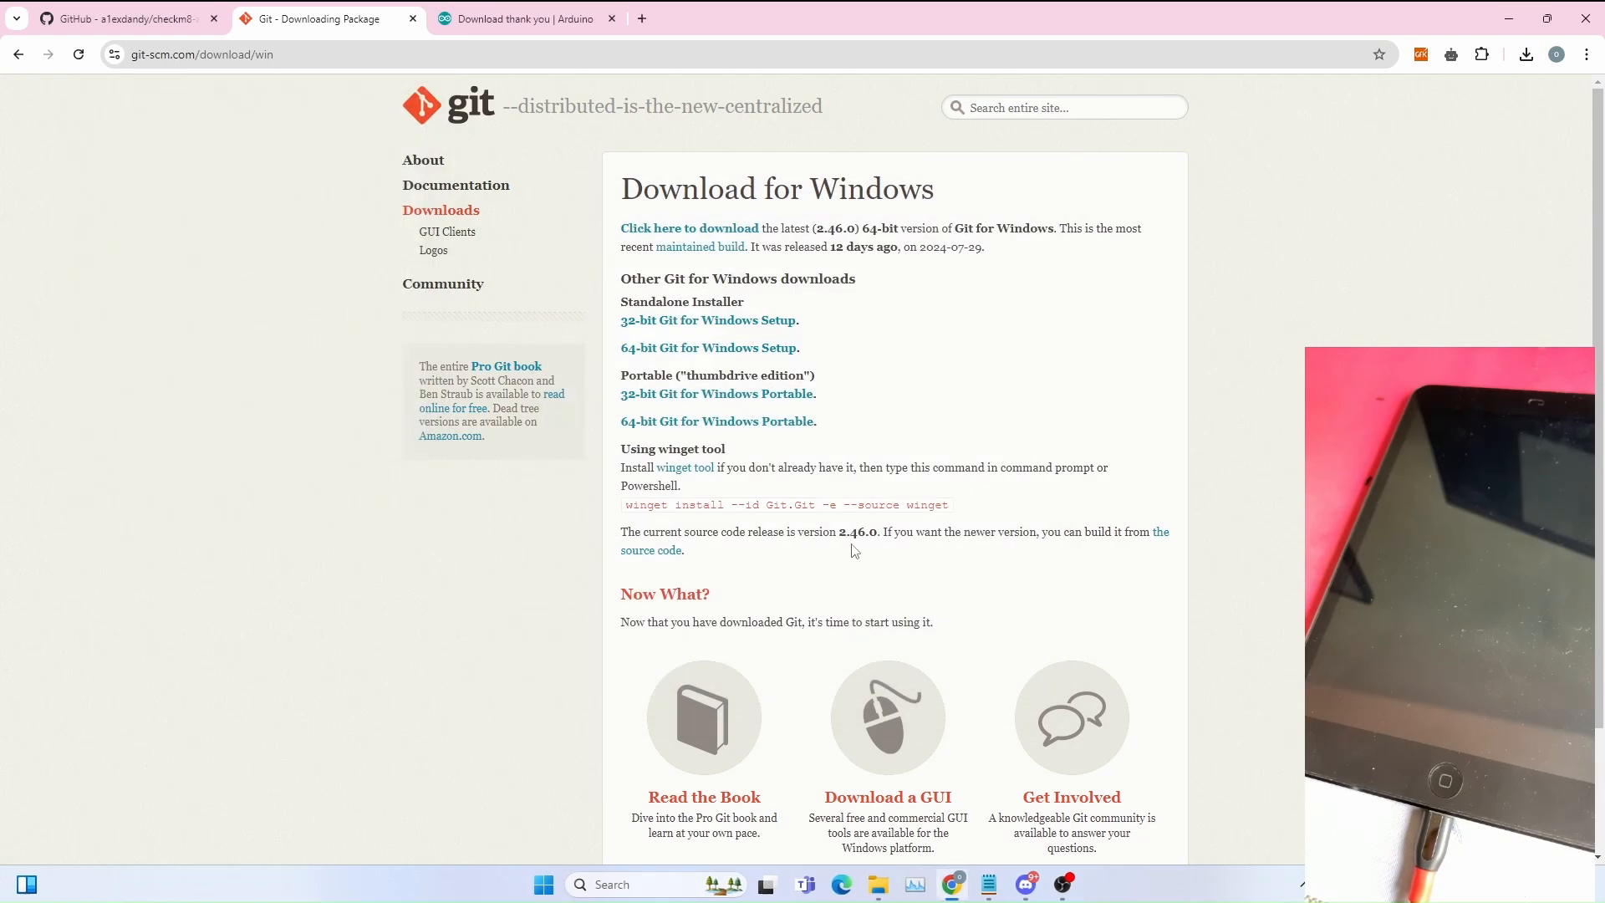
{"action": "mouse_move", "coordinate": [873, 526]}
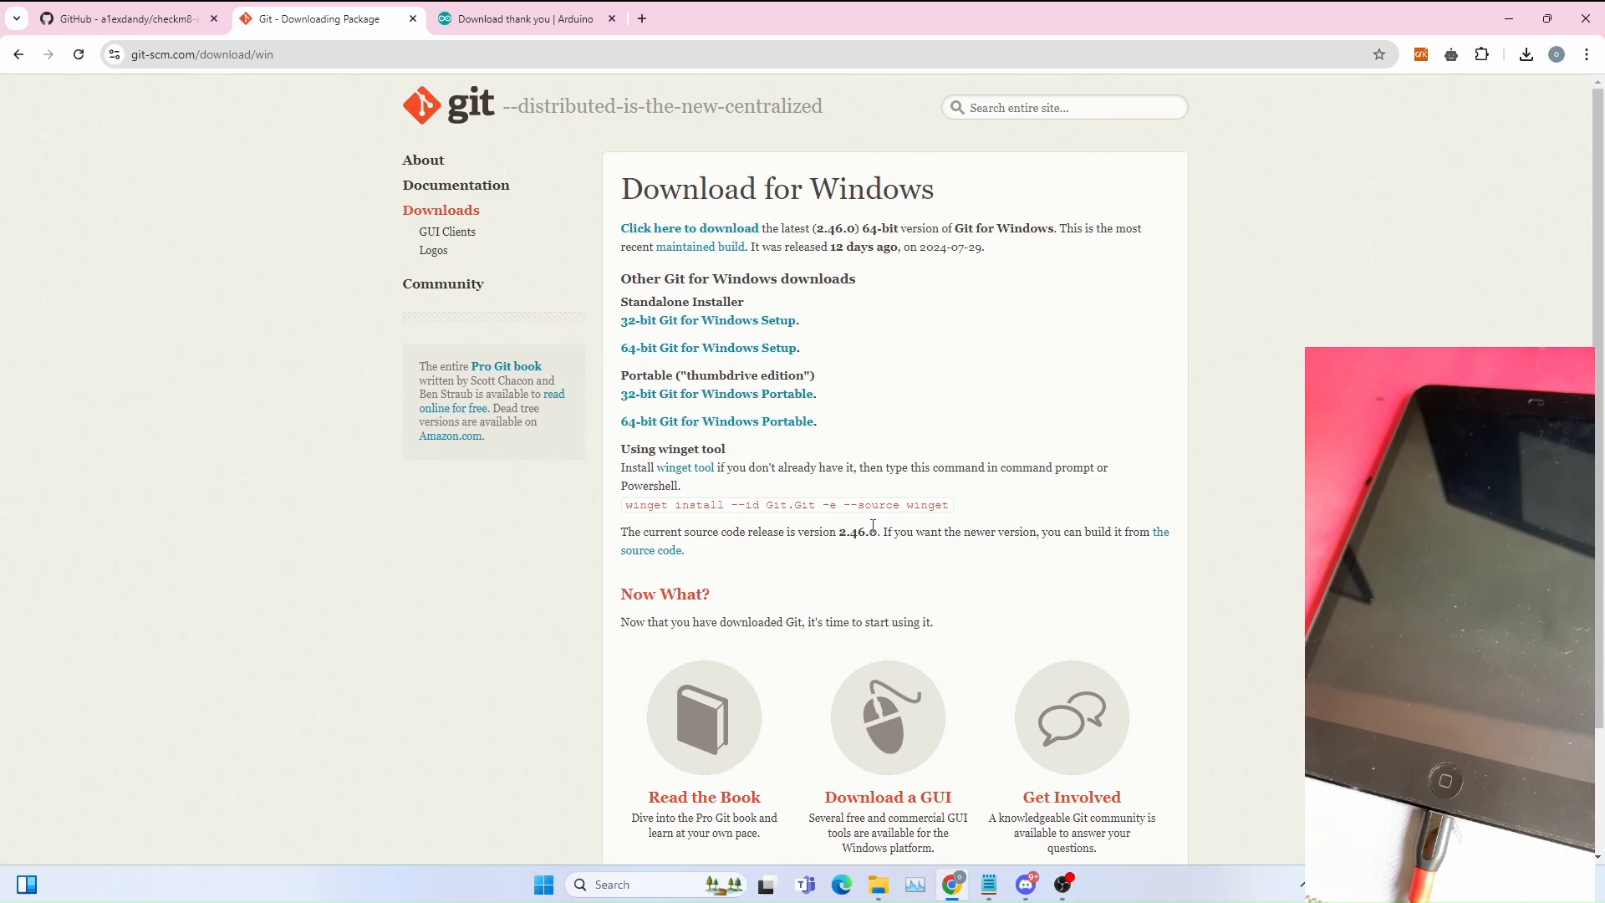
{"action": "mouse_move", "coordinate": [908, 460]}
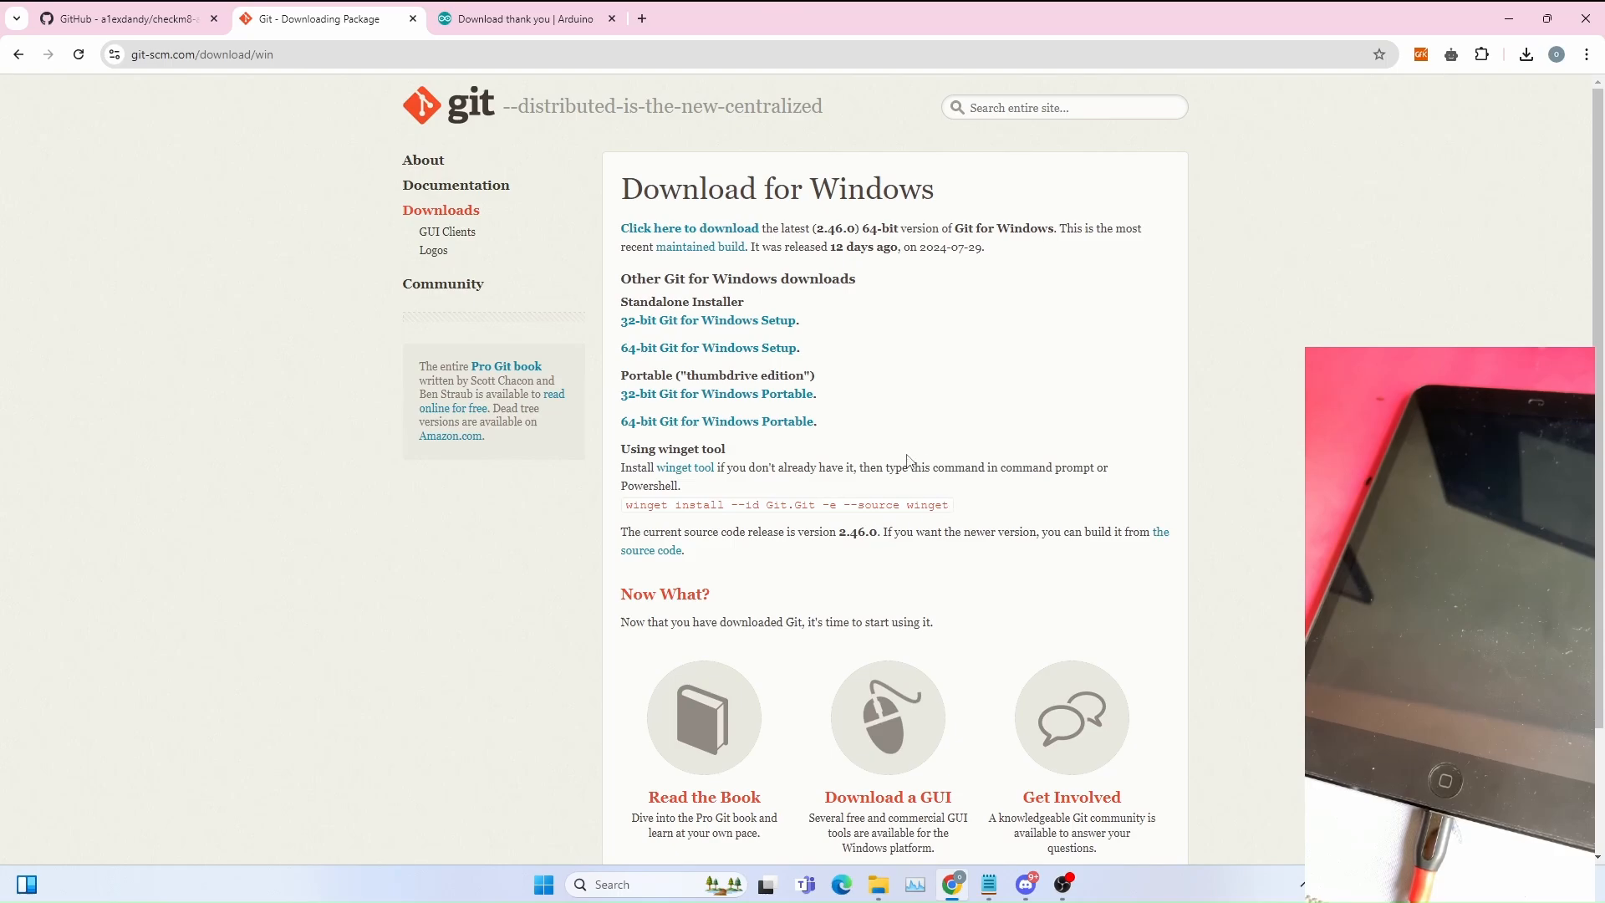
Step: Download the checkm8-a5 GitHub repository as a ZIP from the Code menu
{"action": "left_click", "coordinate": [125, 20]}
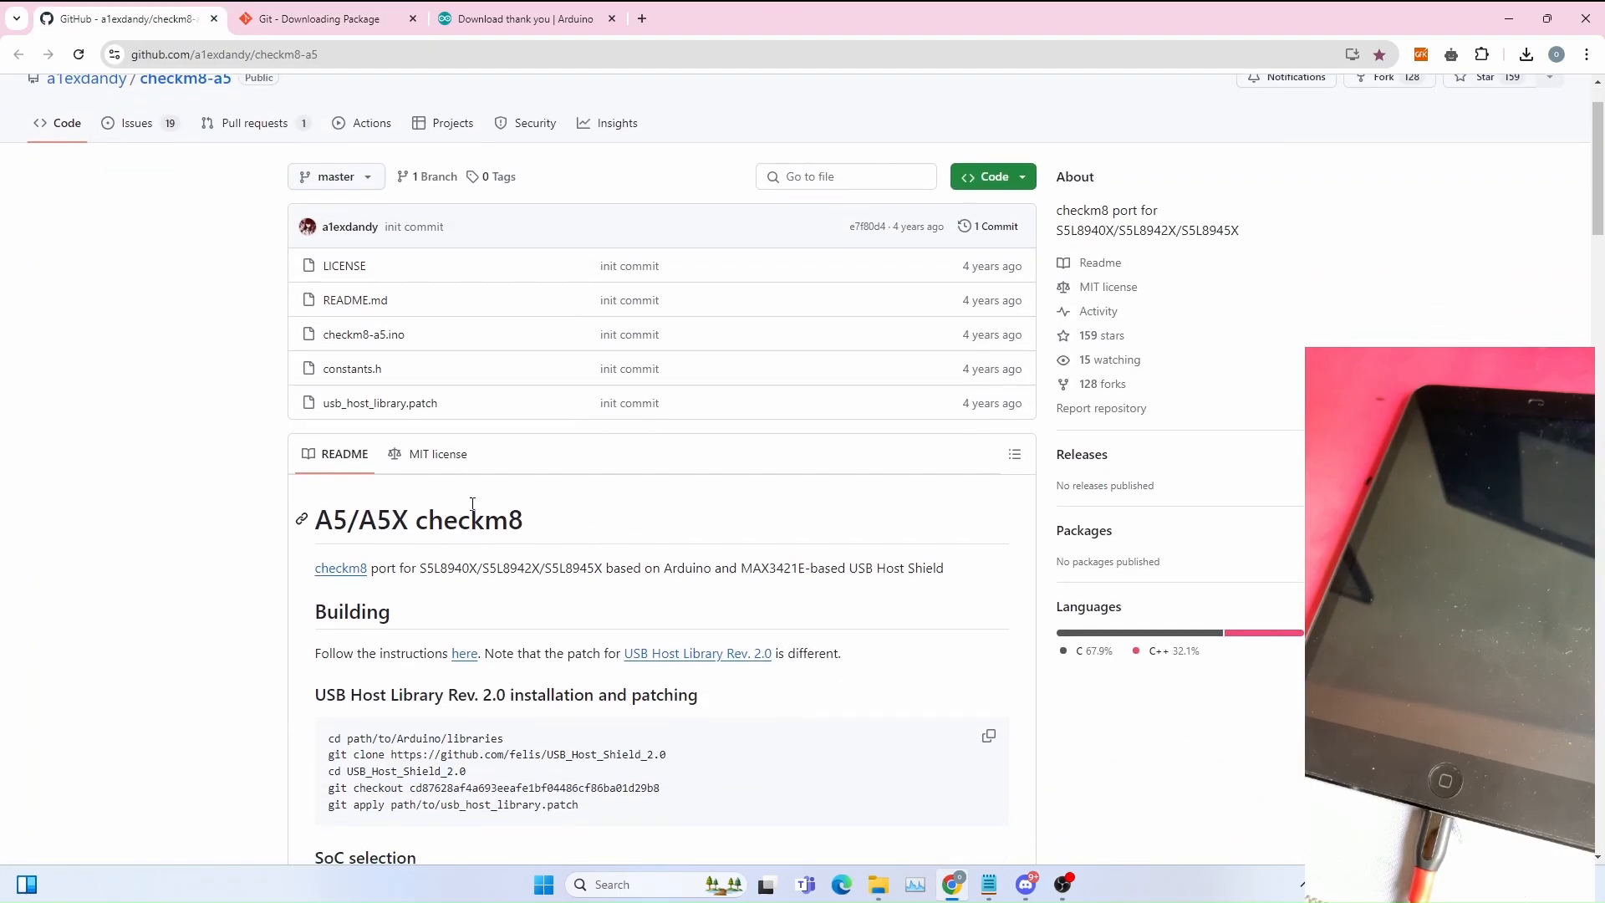
{"action": "scroll", "scroll_direction": "down", "scroll_amount": 3}
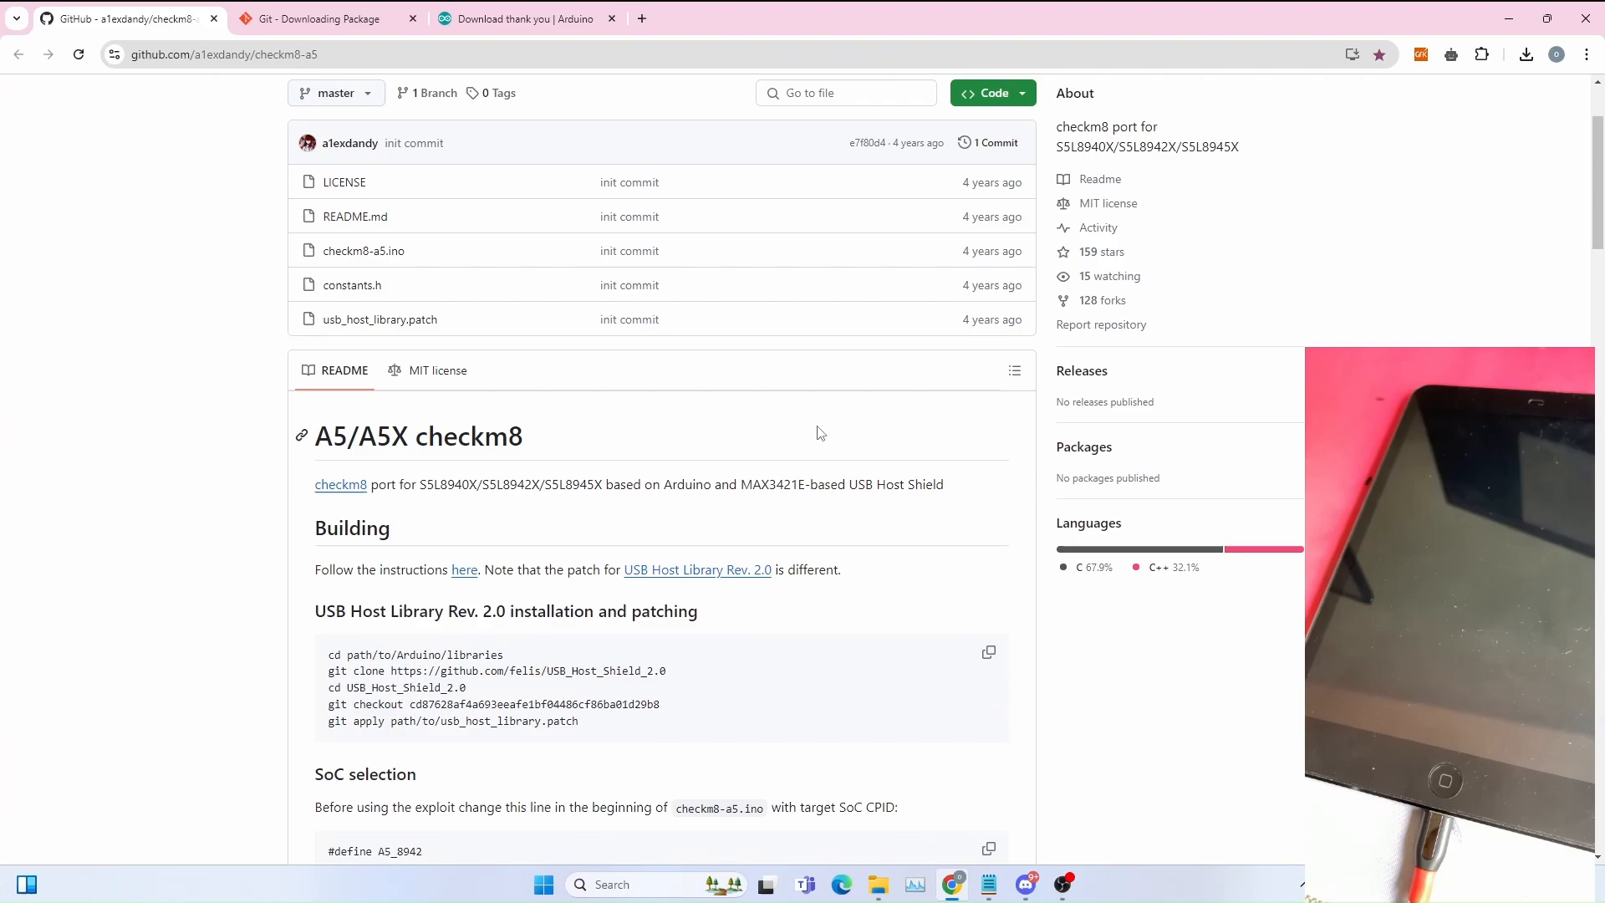
{"action": "left_click", "coordinate": [993, 93]}
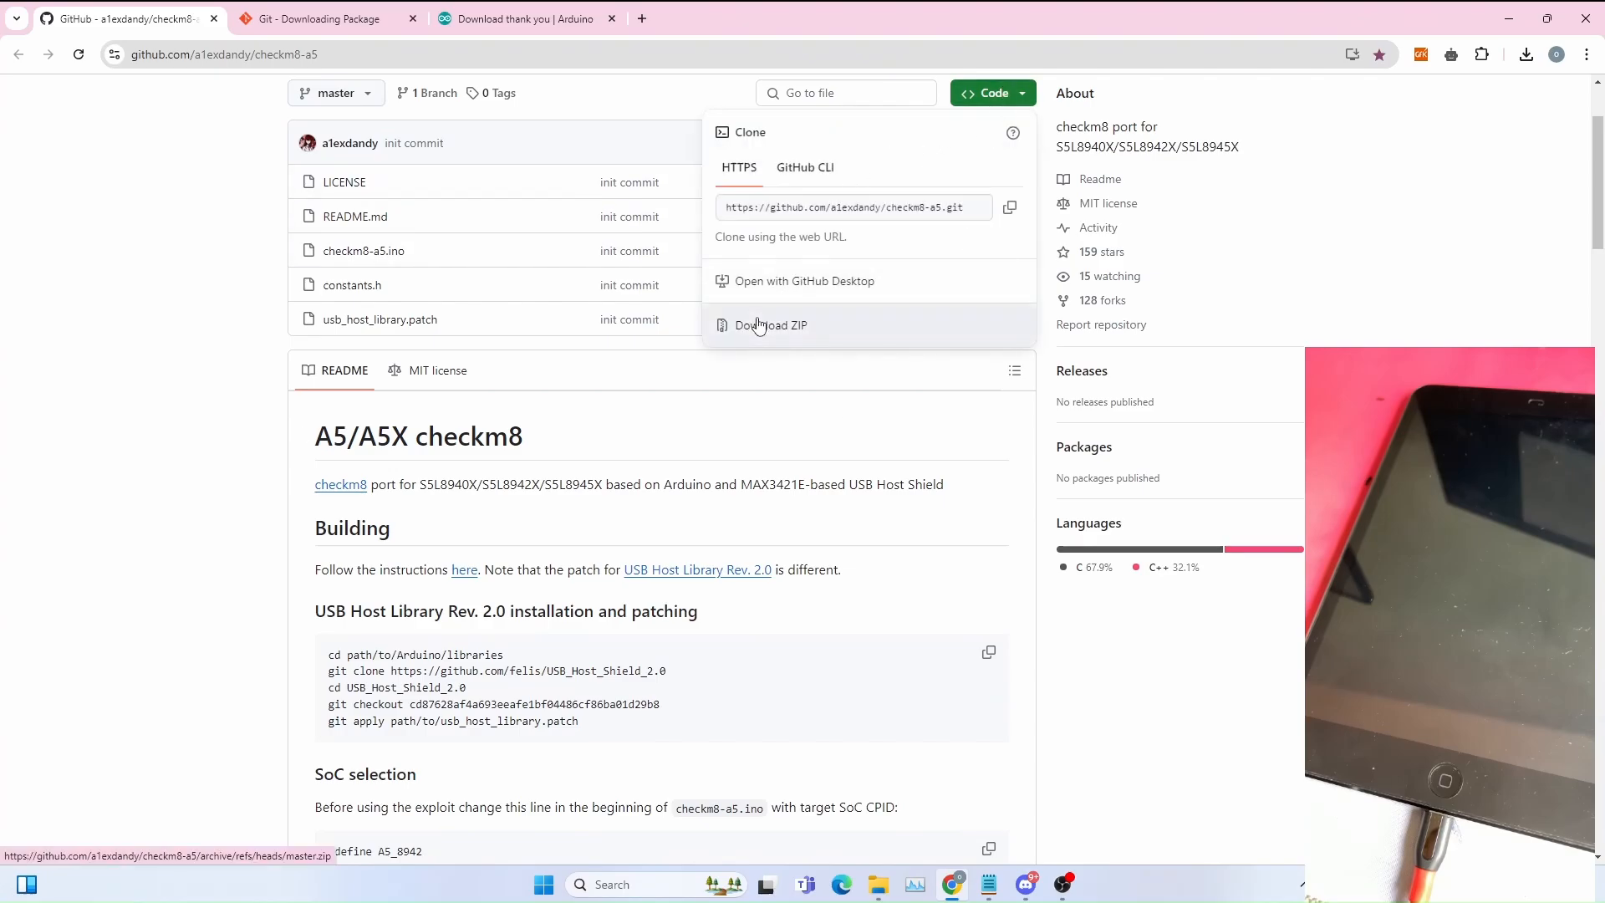
{"action": "left_click", "coordinate": [770, 325]}
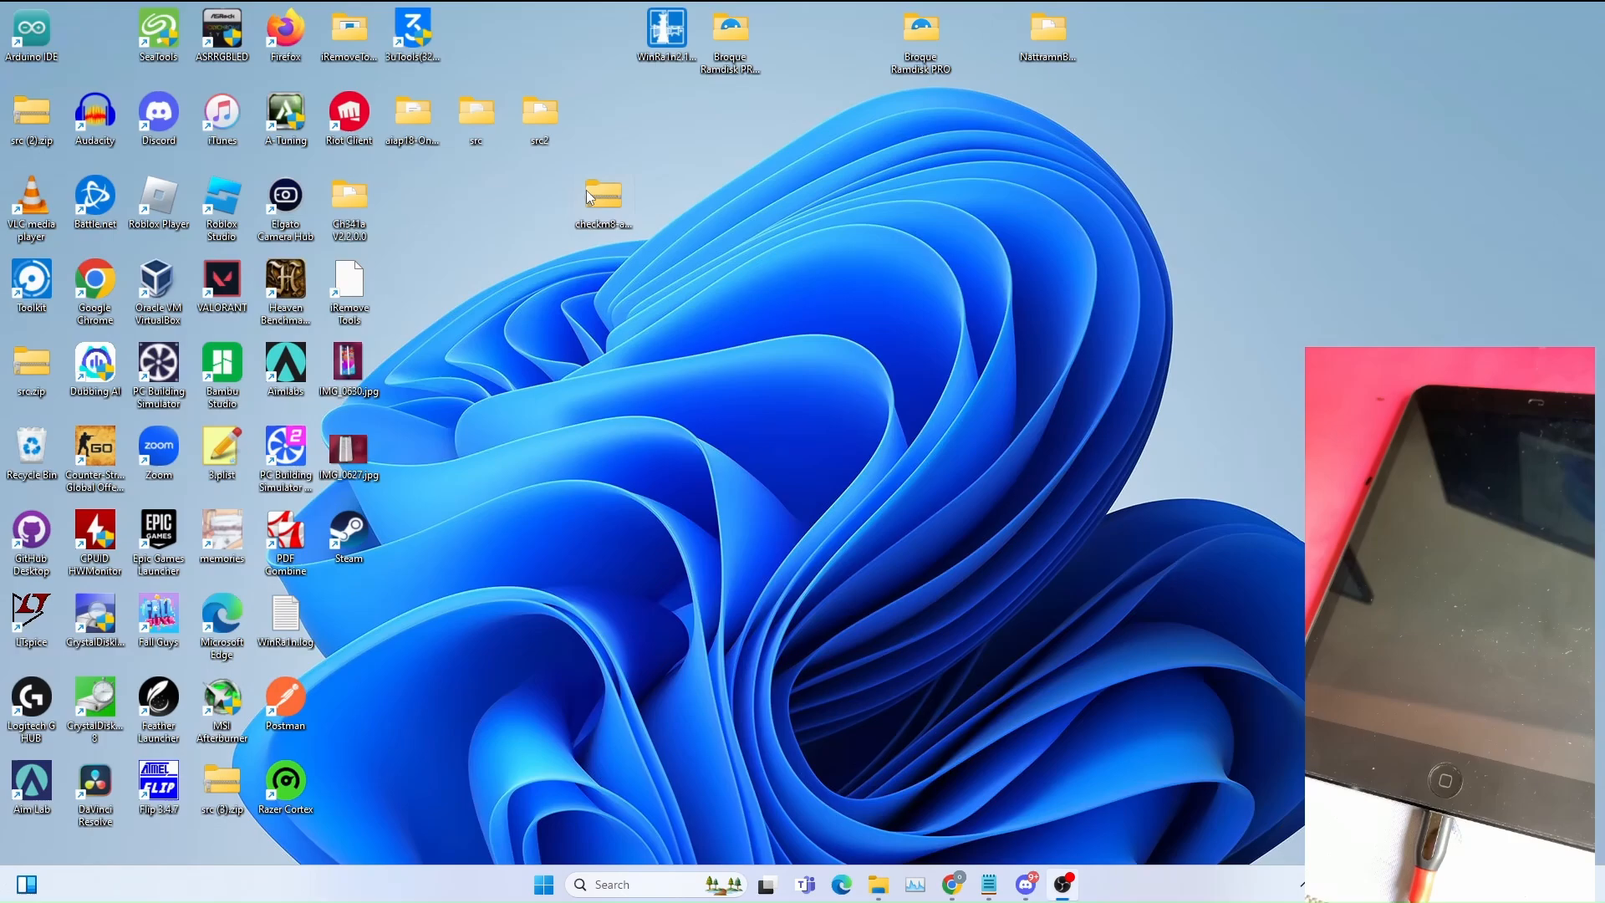
Step: Open the desktop checkm8-a5 folder and its inner sketch folder
{"action": "double_click", "coordinate": [604, 194]}
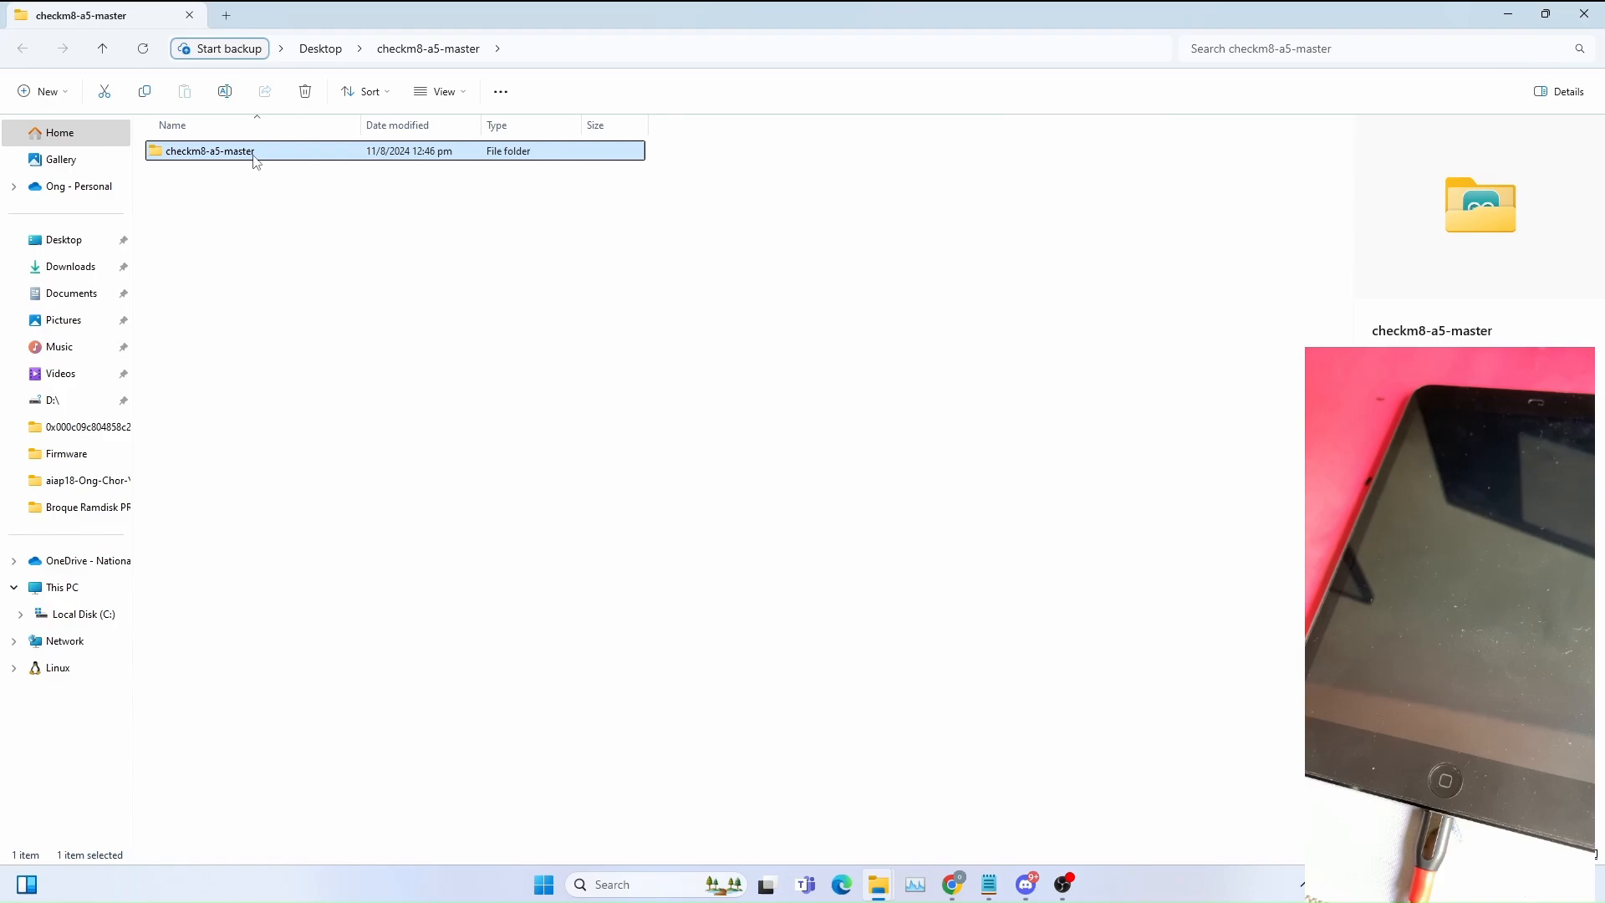
{"action": "left_click", "coordinate": [209, 151]}
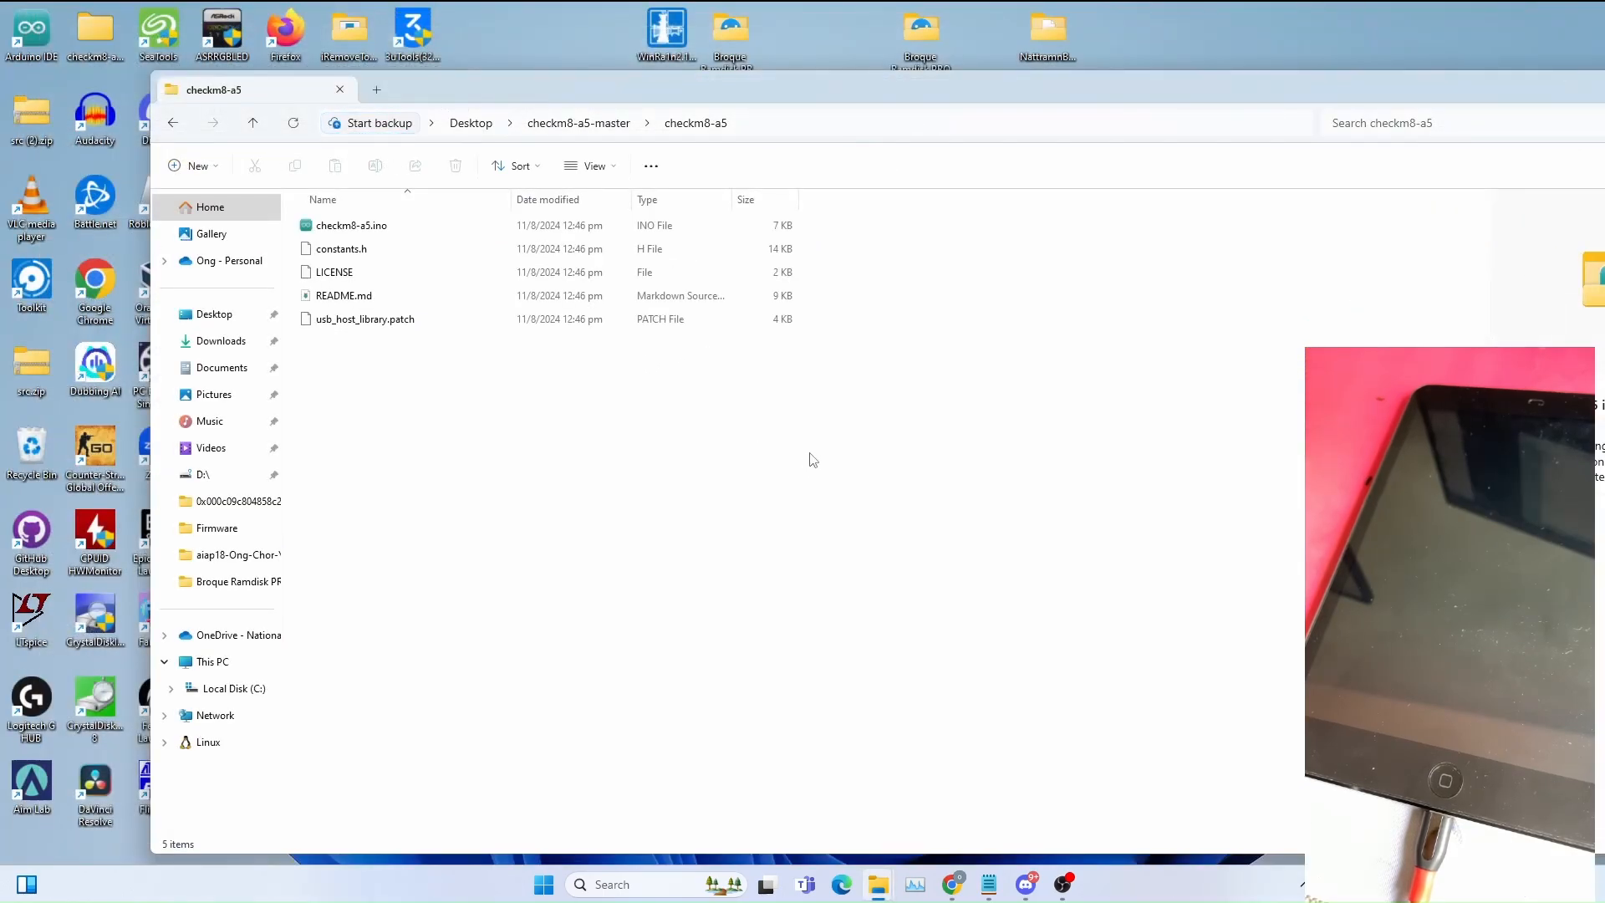
{"action": "left_click", "coordinate": [540, 884]}
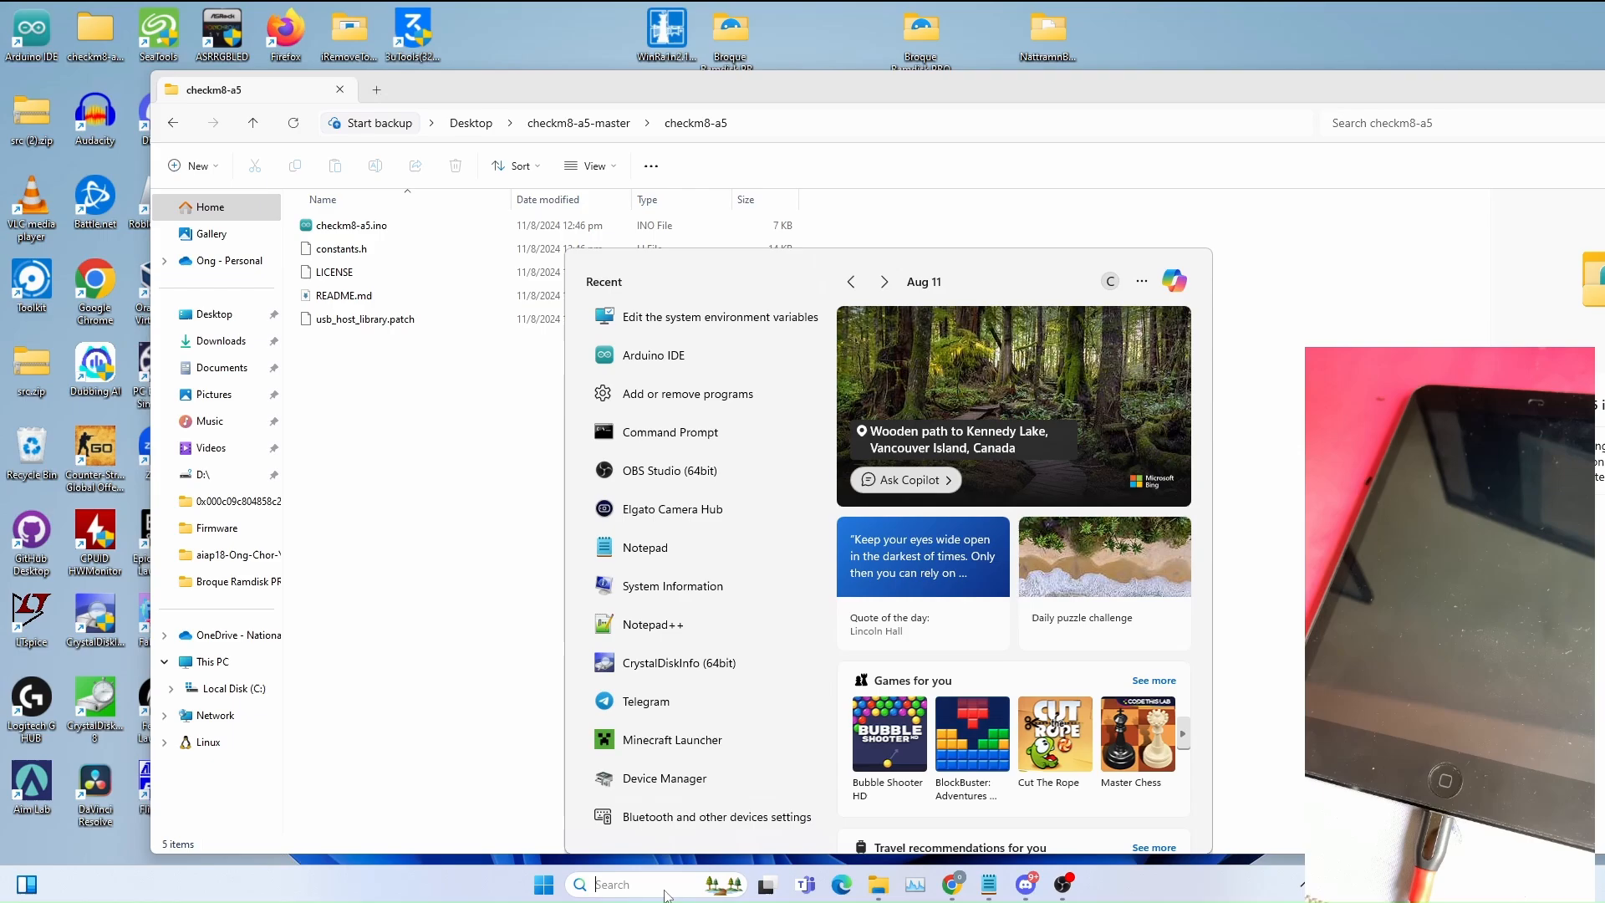
Step: Launch Arduino IDE 2.3.2 from the Start menu and use its File menu
{"action": "left_click", "coordinate": [687, 367]}
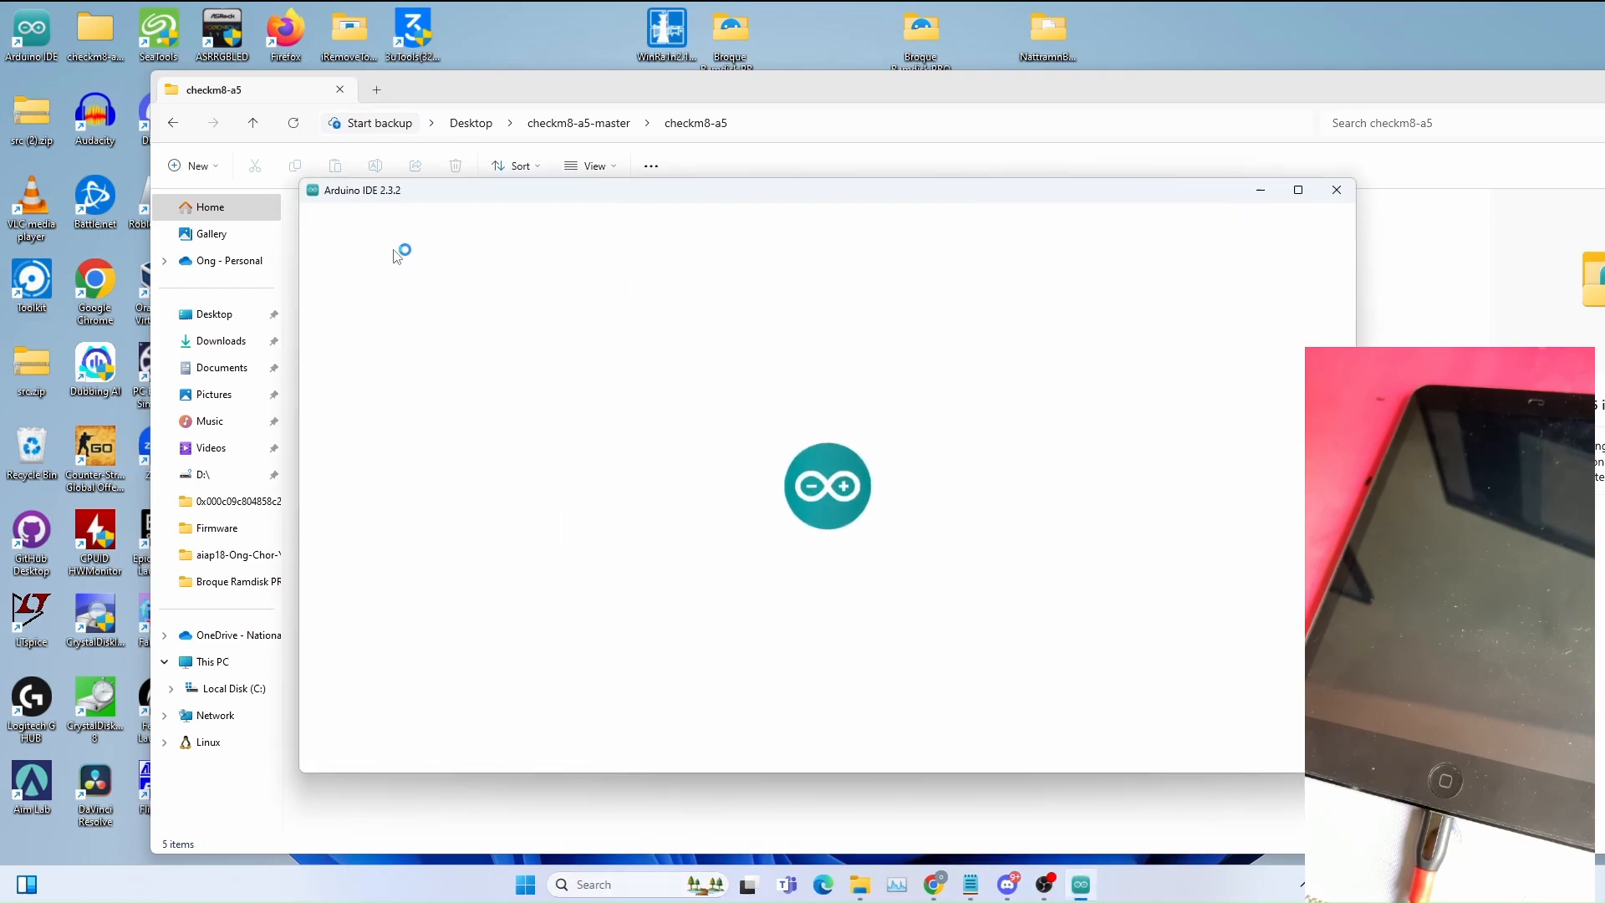
{"action": "left_click", "coordinate": [311, 211]}
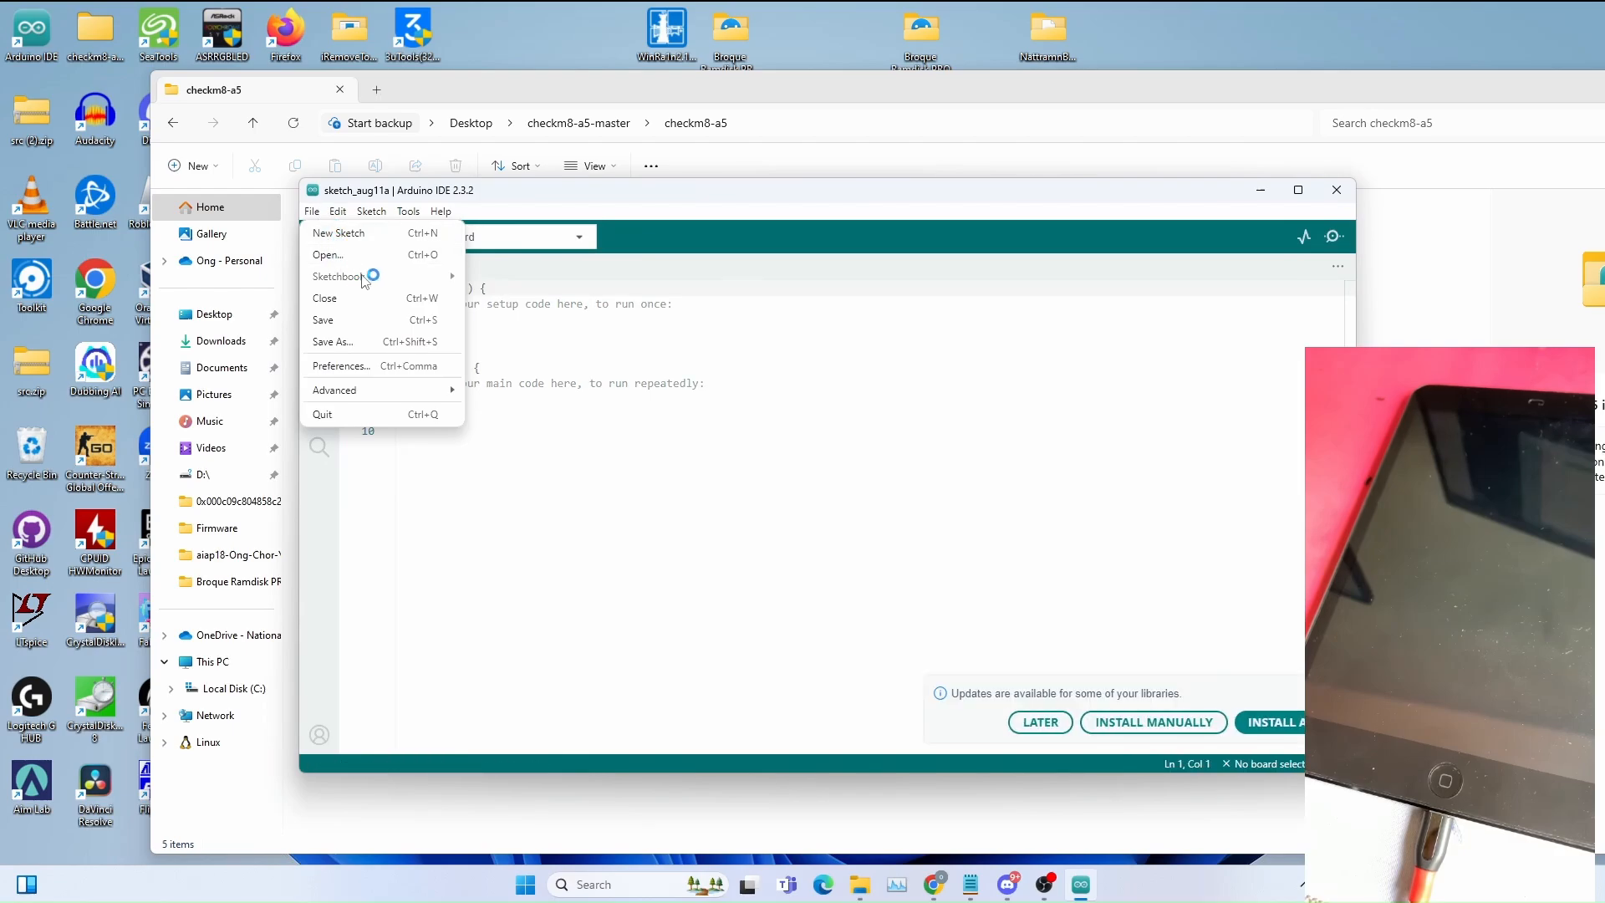
{"action": "left_click", "coordinate": [340, 366]}
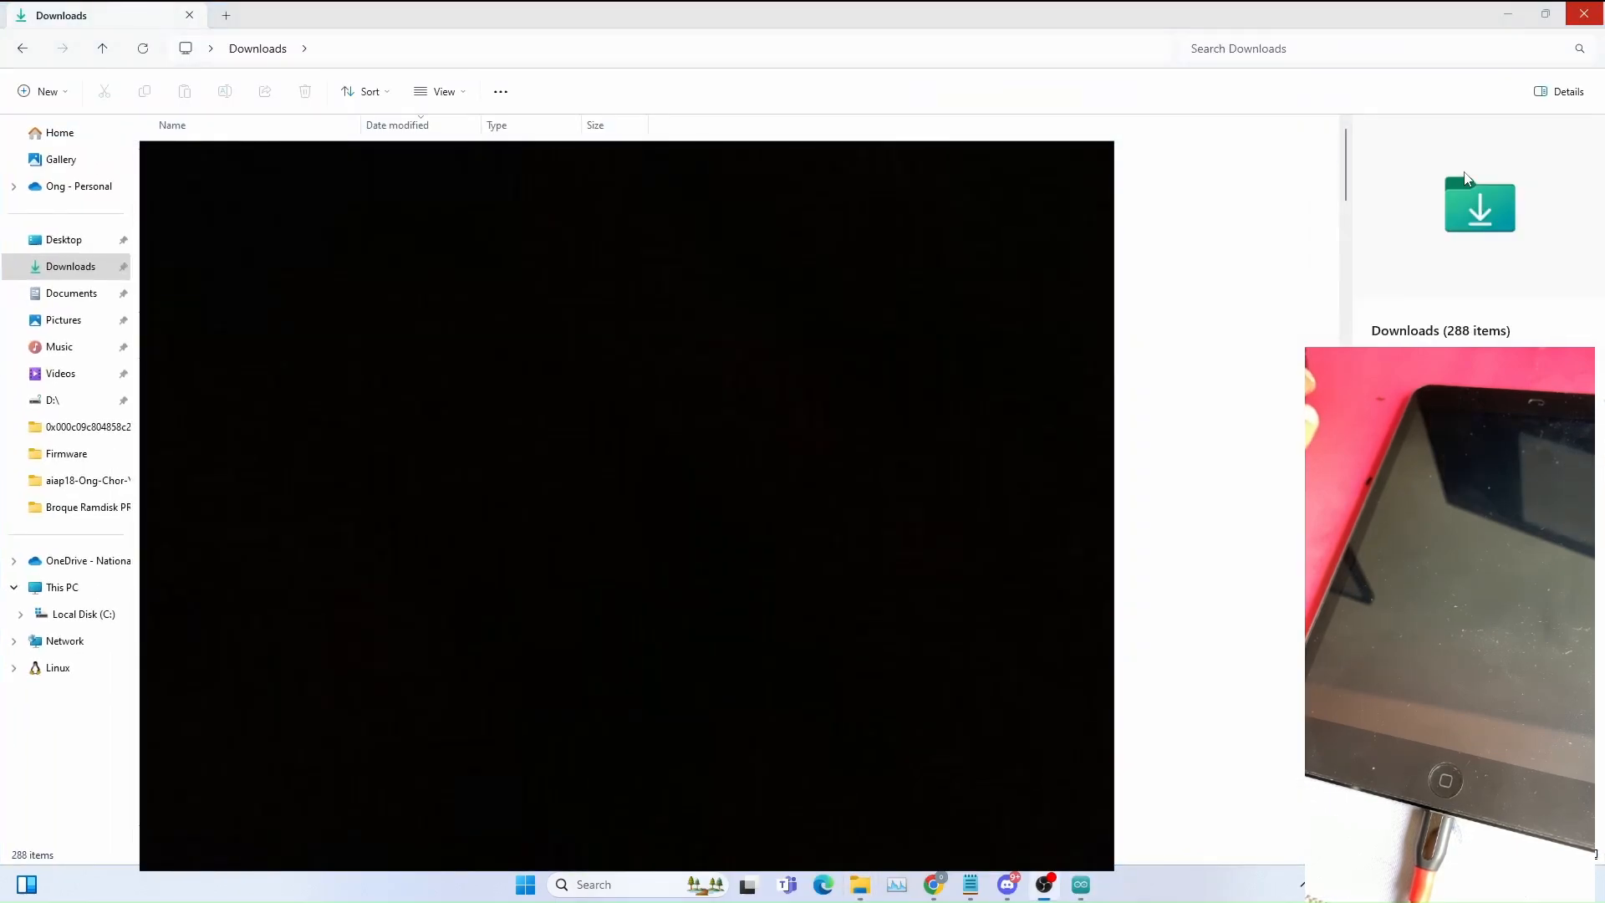
{"action": "mouse_move", "coordinate": [1121, 57]}
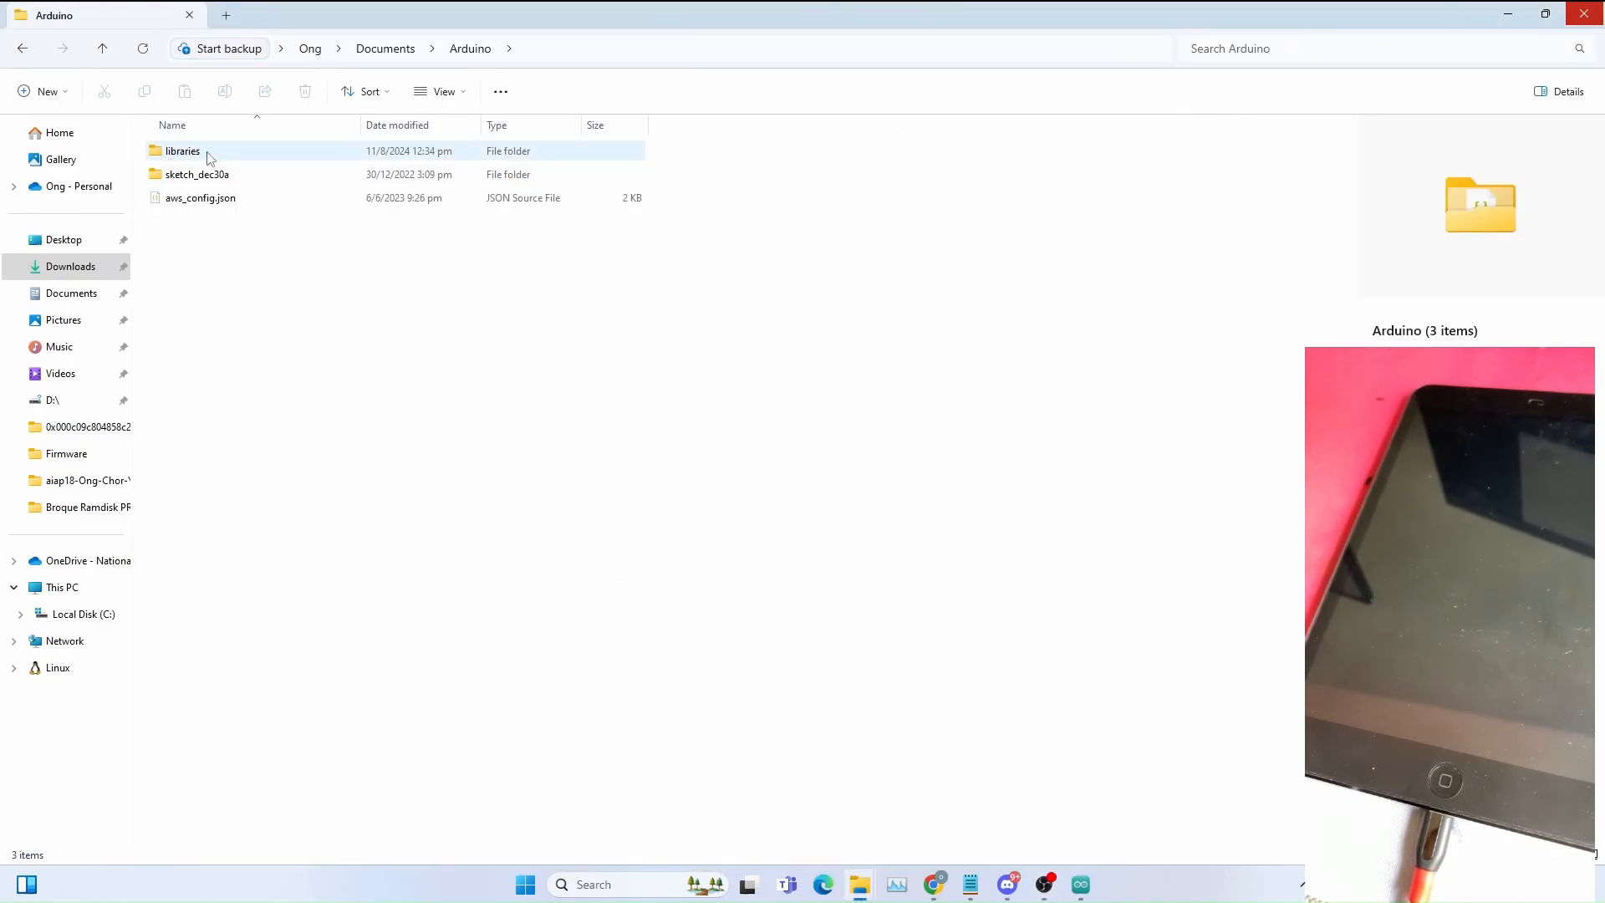
Step: Open Documents > Arduino > libraries, which holds USB_Host_Shield_2.0
{"action": "double_click", "coordinate": [181, 151]}
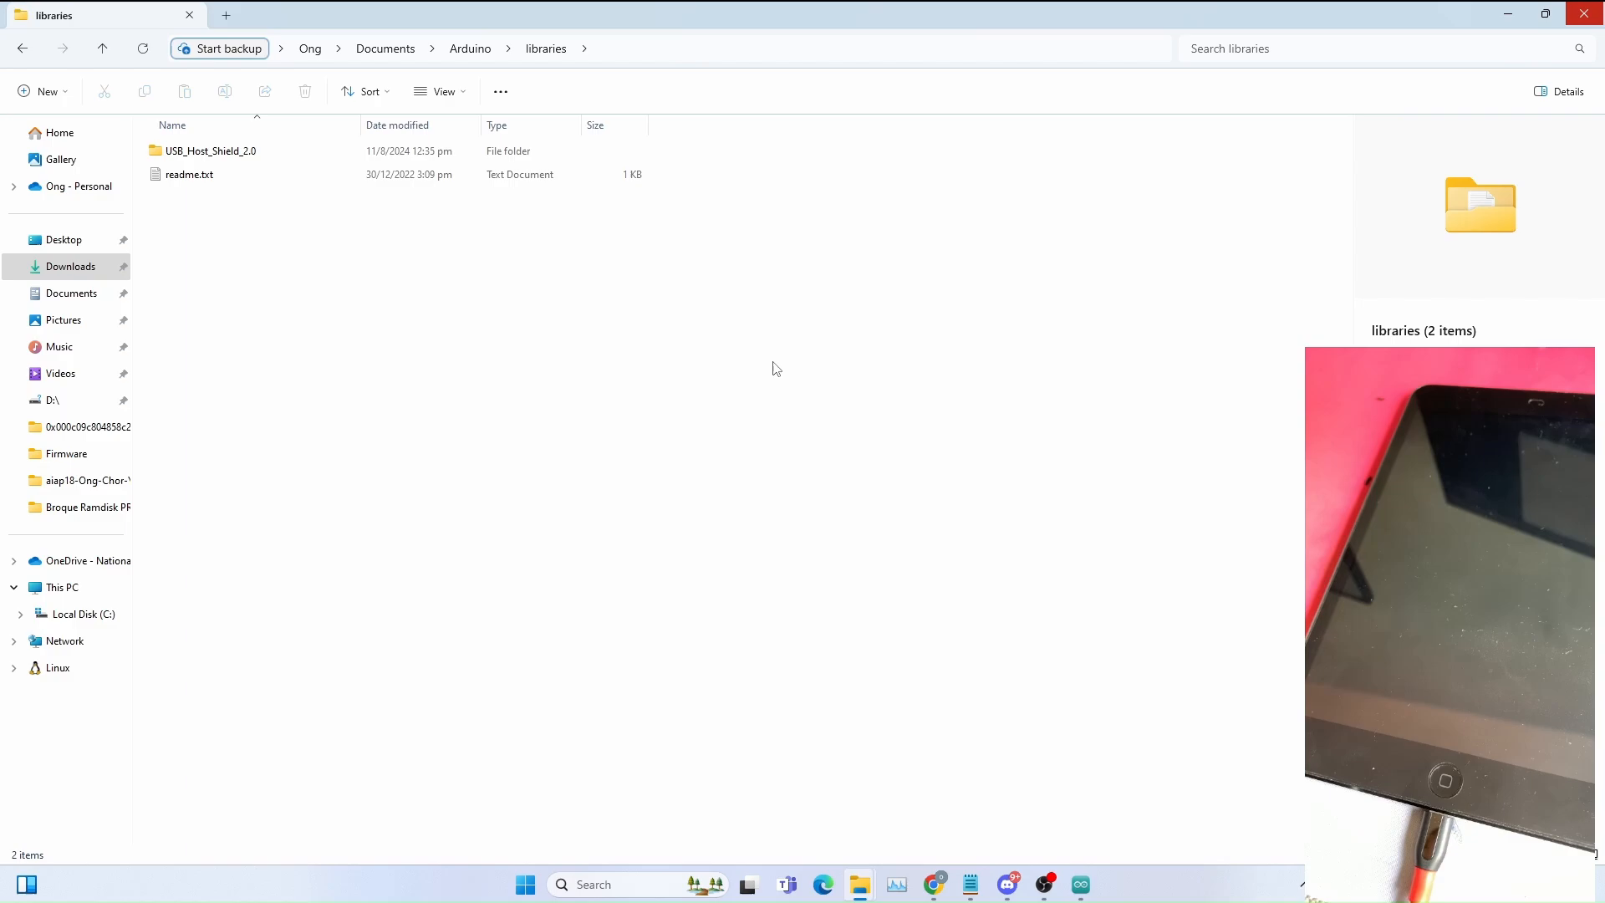
{"action": "left_click", "coordinate": [209, 151]}
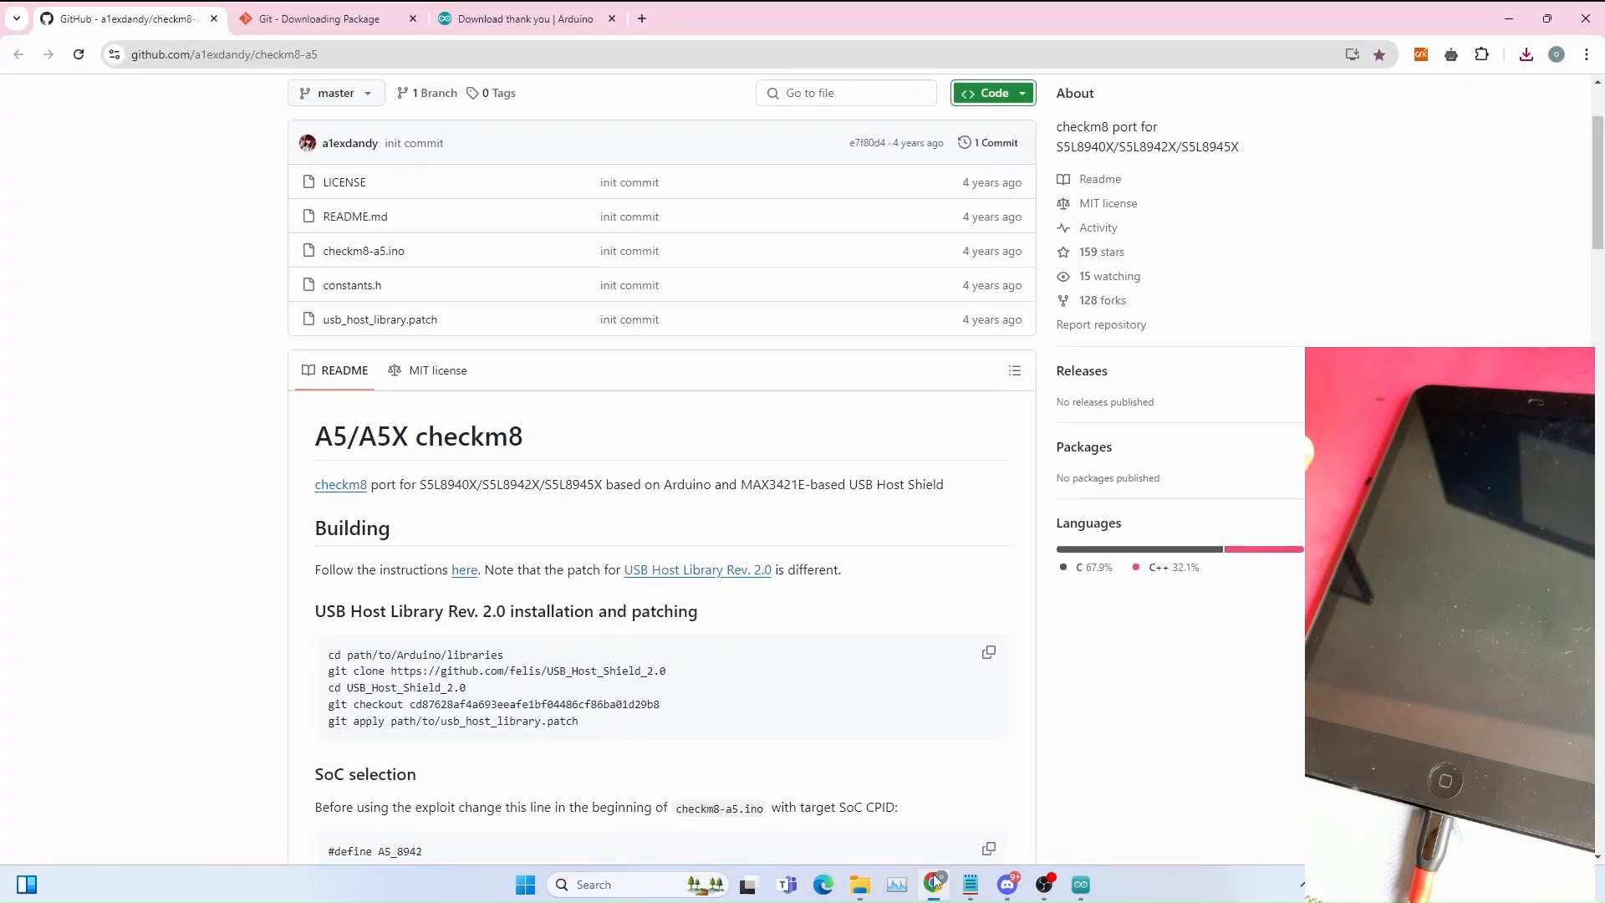
Step: Open Command Prompt and cd into C:\Users\Ong\Documents\Arduino\Libraries
{"action": "scroll", "scroll_direction": "down", "scroll_amount": 3}
{"action": "type", "text": "c"}
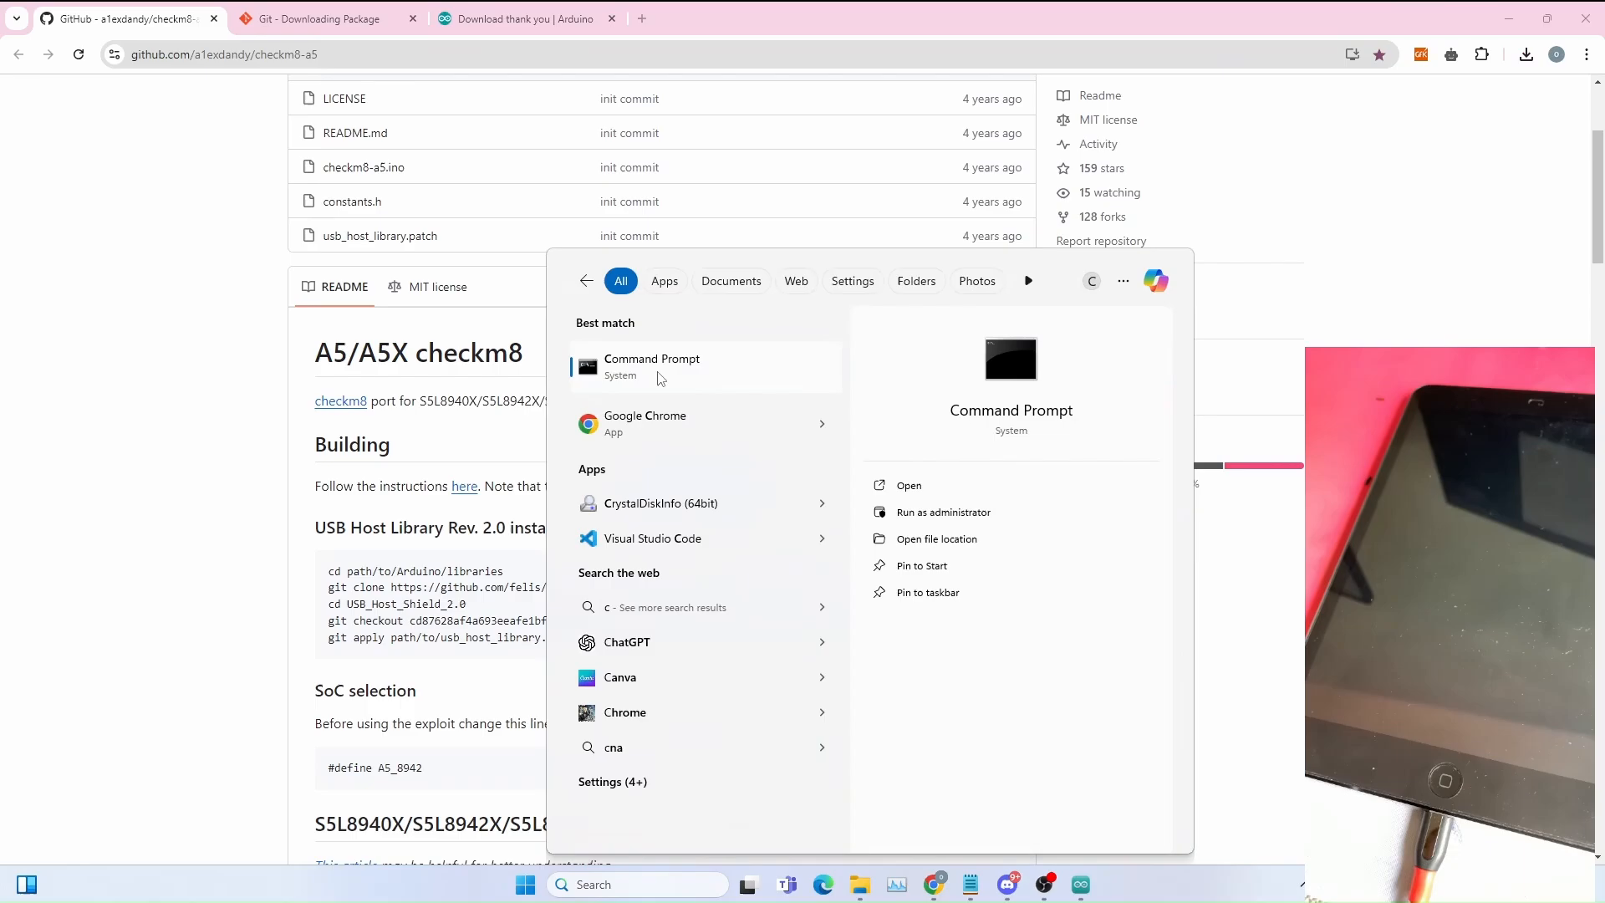
{"action": "left_click", "coordinate": [652, 366]}
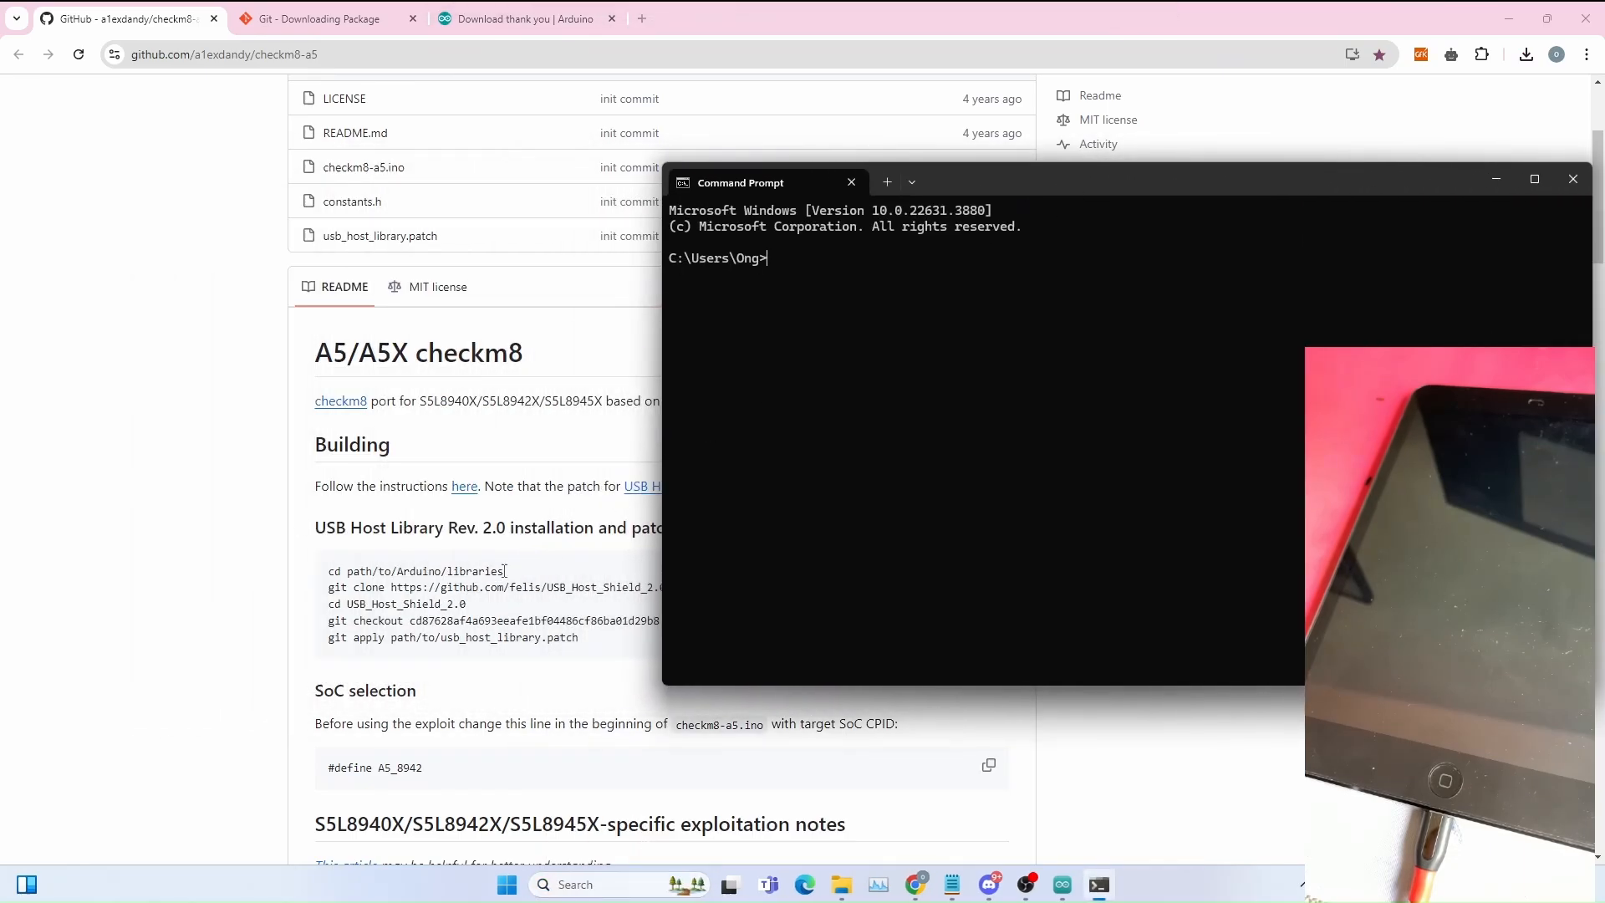
{"action": "type", "text": "cd"}
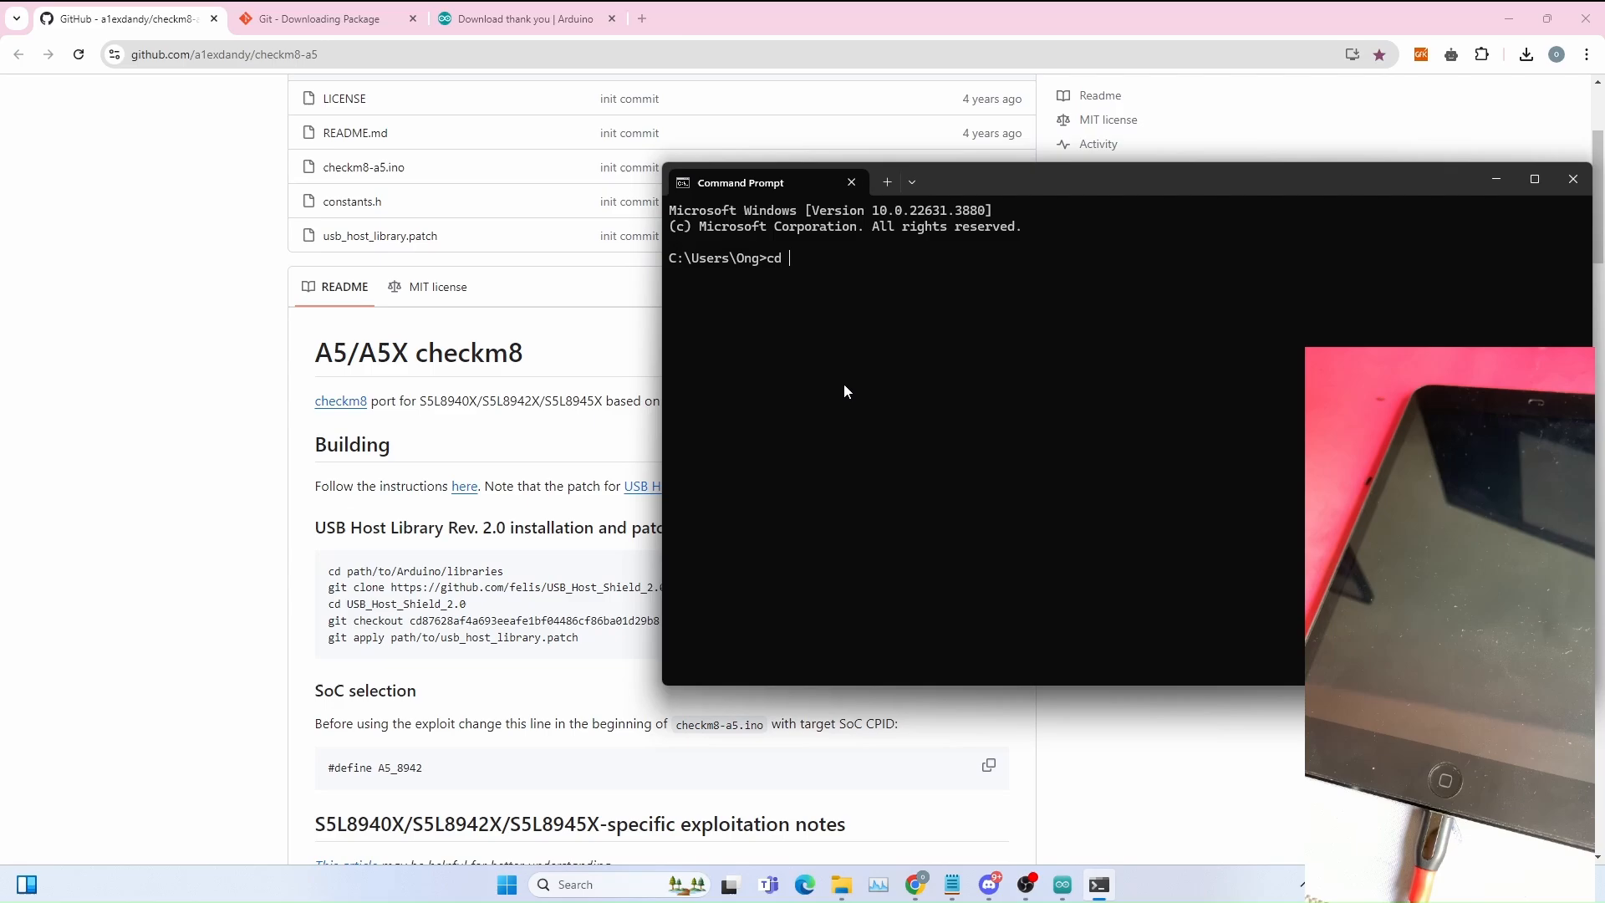
{"action": "type", "text": "c:\\Users\\Ong\\Documents\\Arduino"}
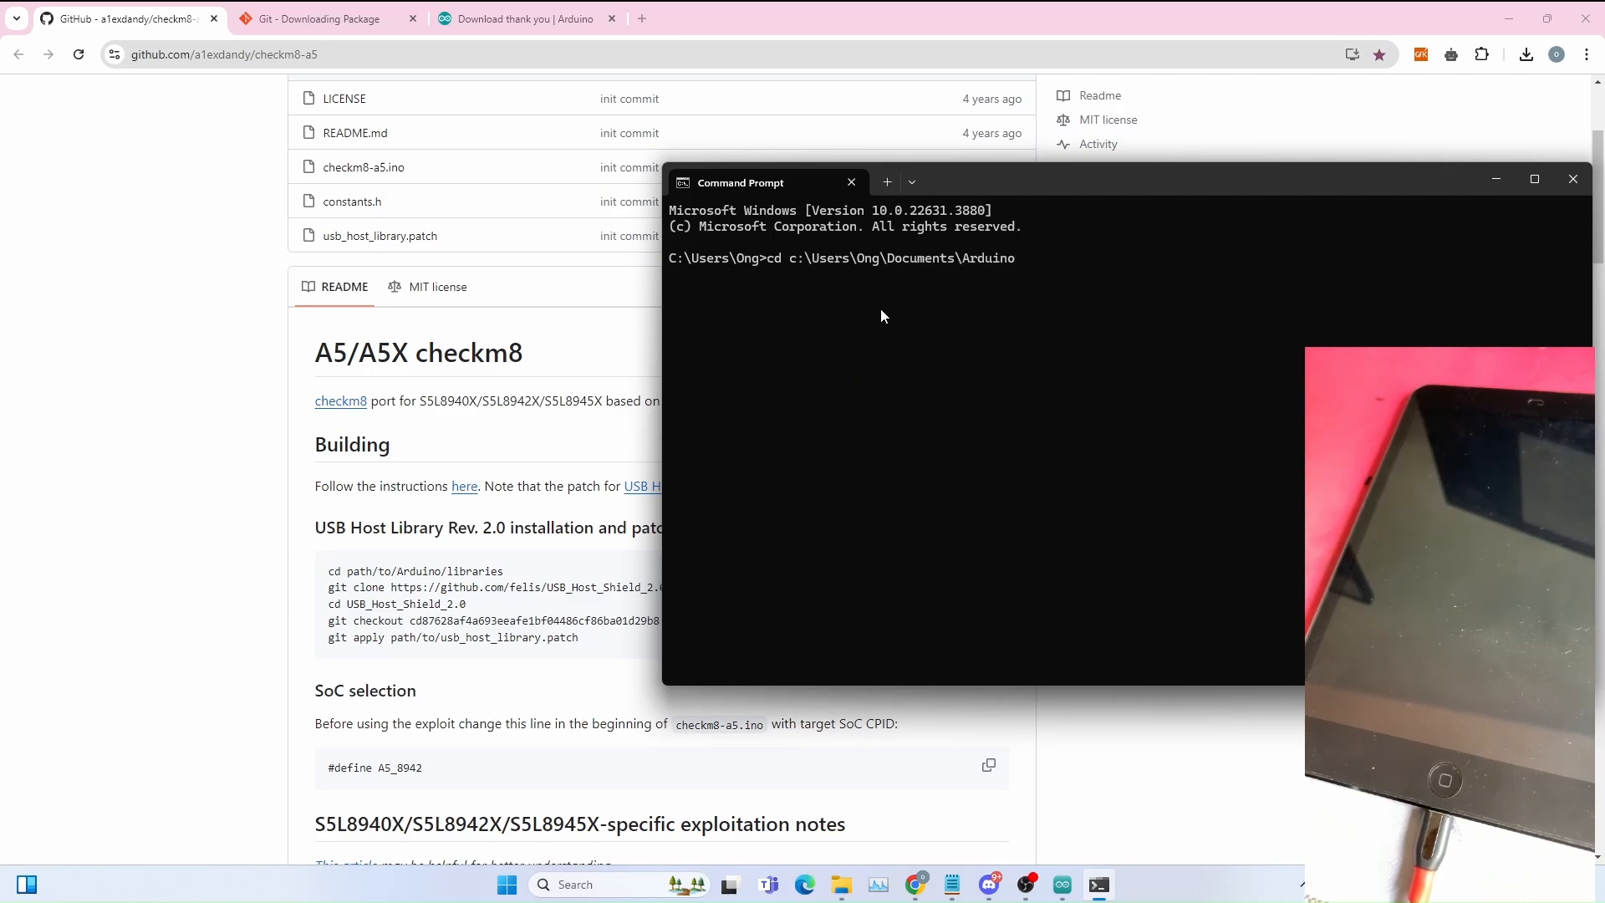
{"action": "type", "text": "/"}
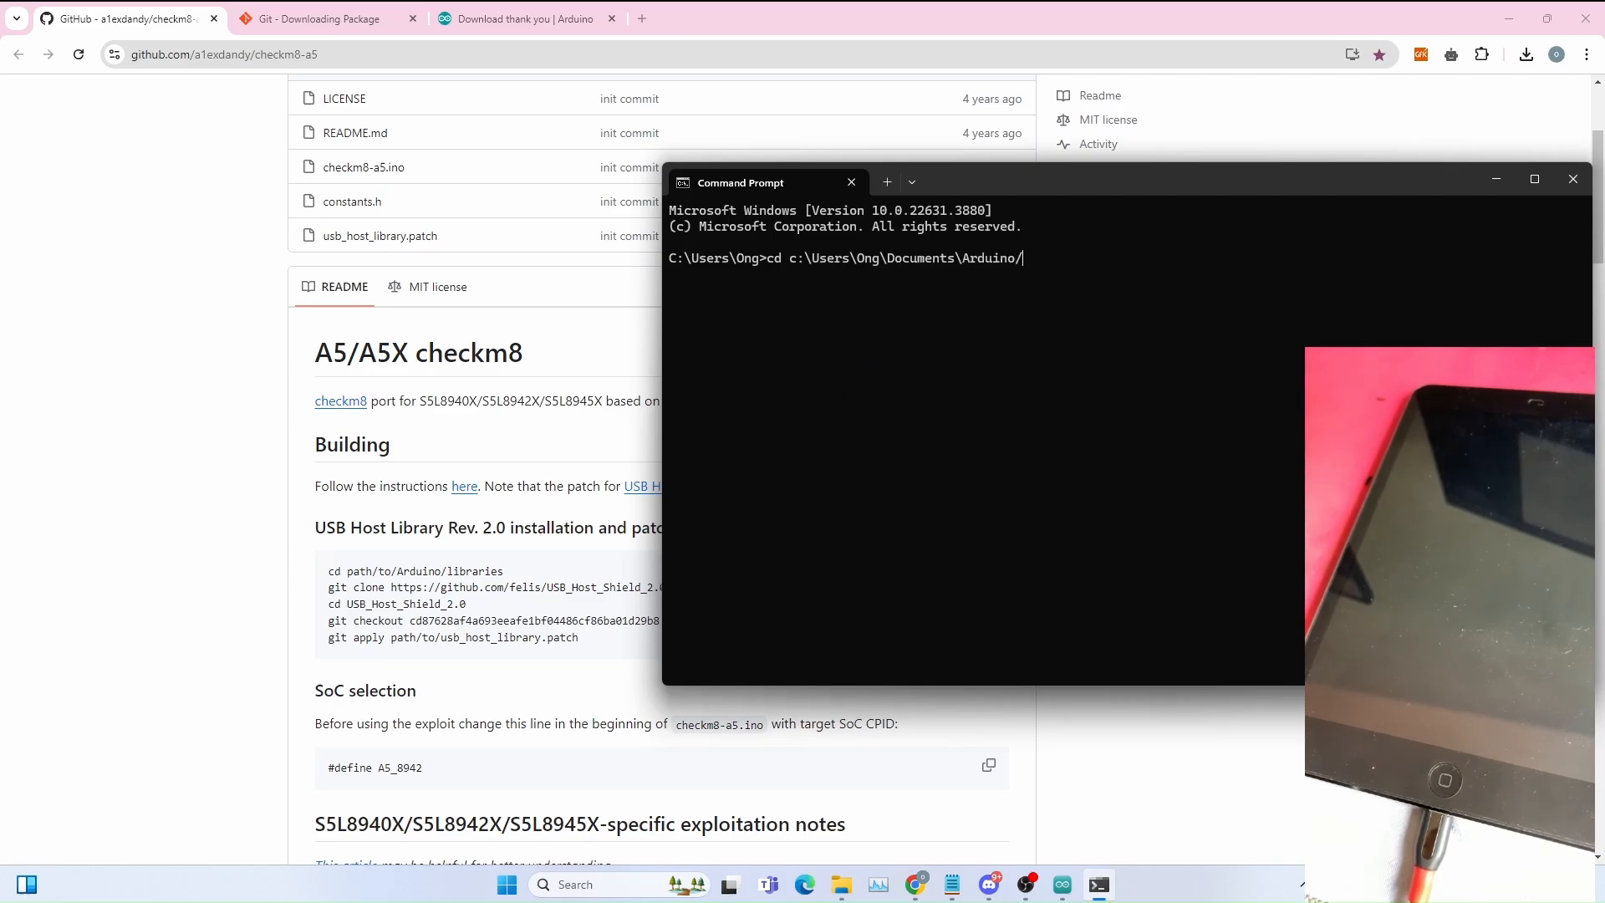
{"action": "type", "text": "Lib"}
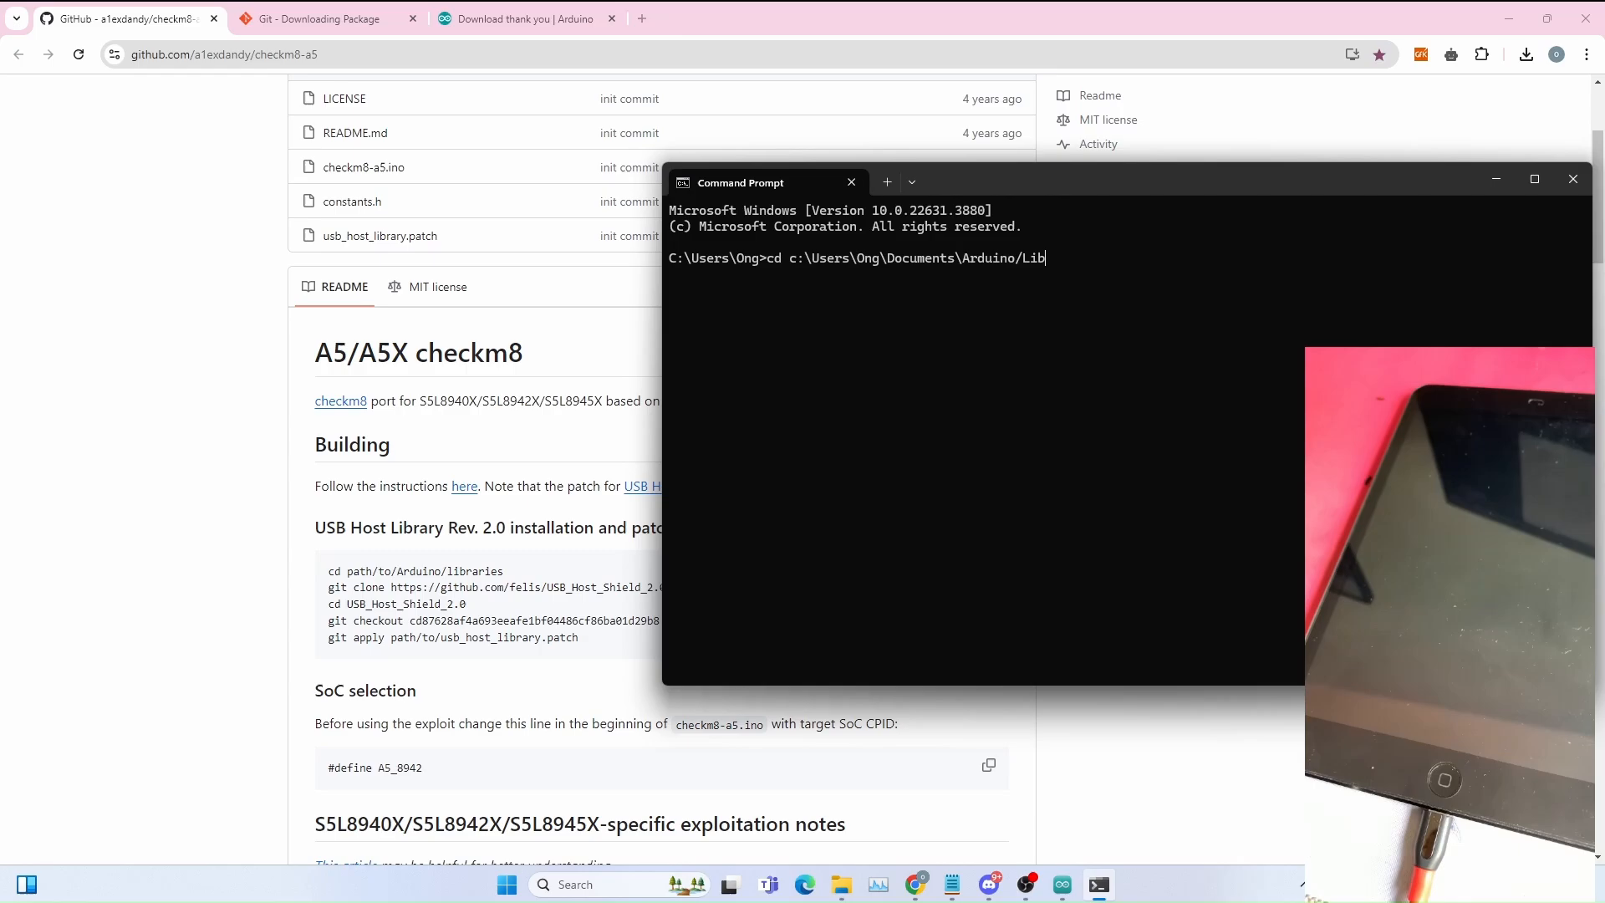
{"action": "type", "text": "raries"}
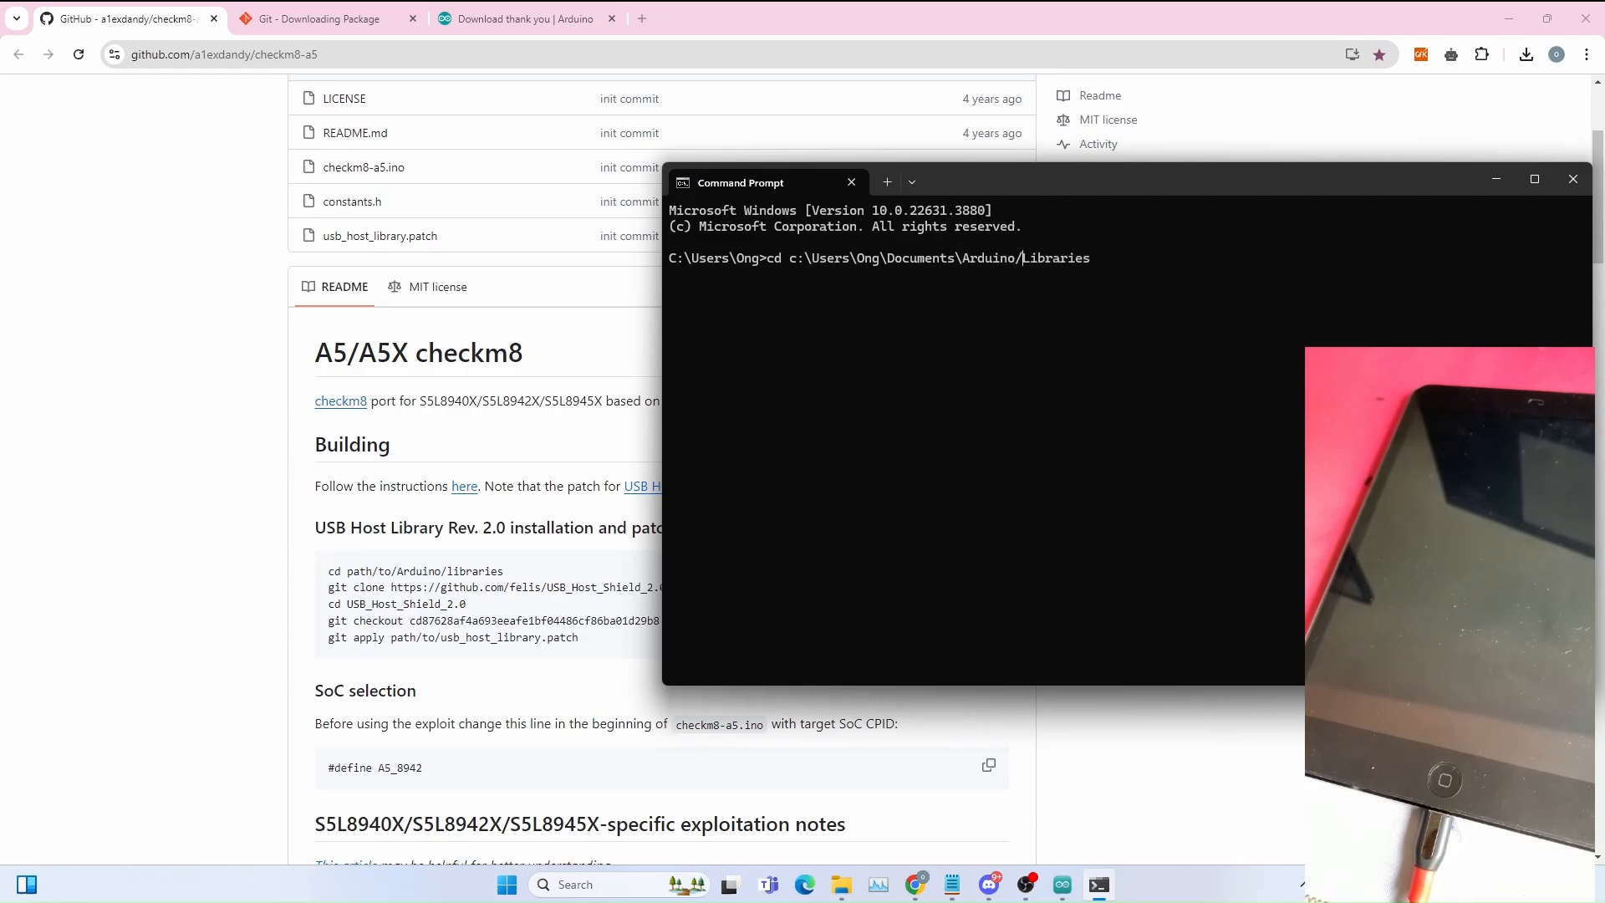
{"action": "key", "text": "Enter"}
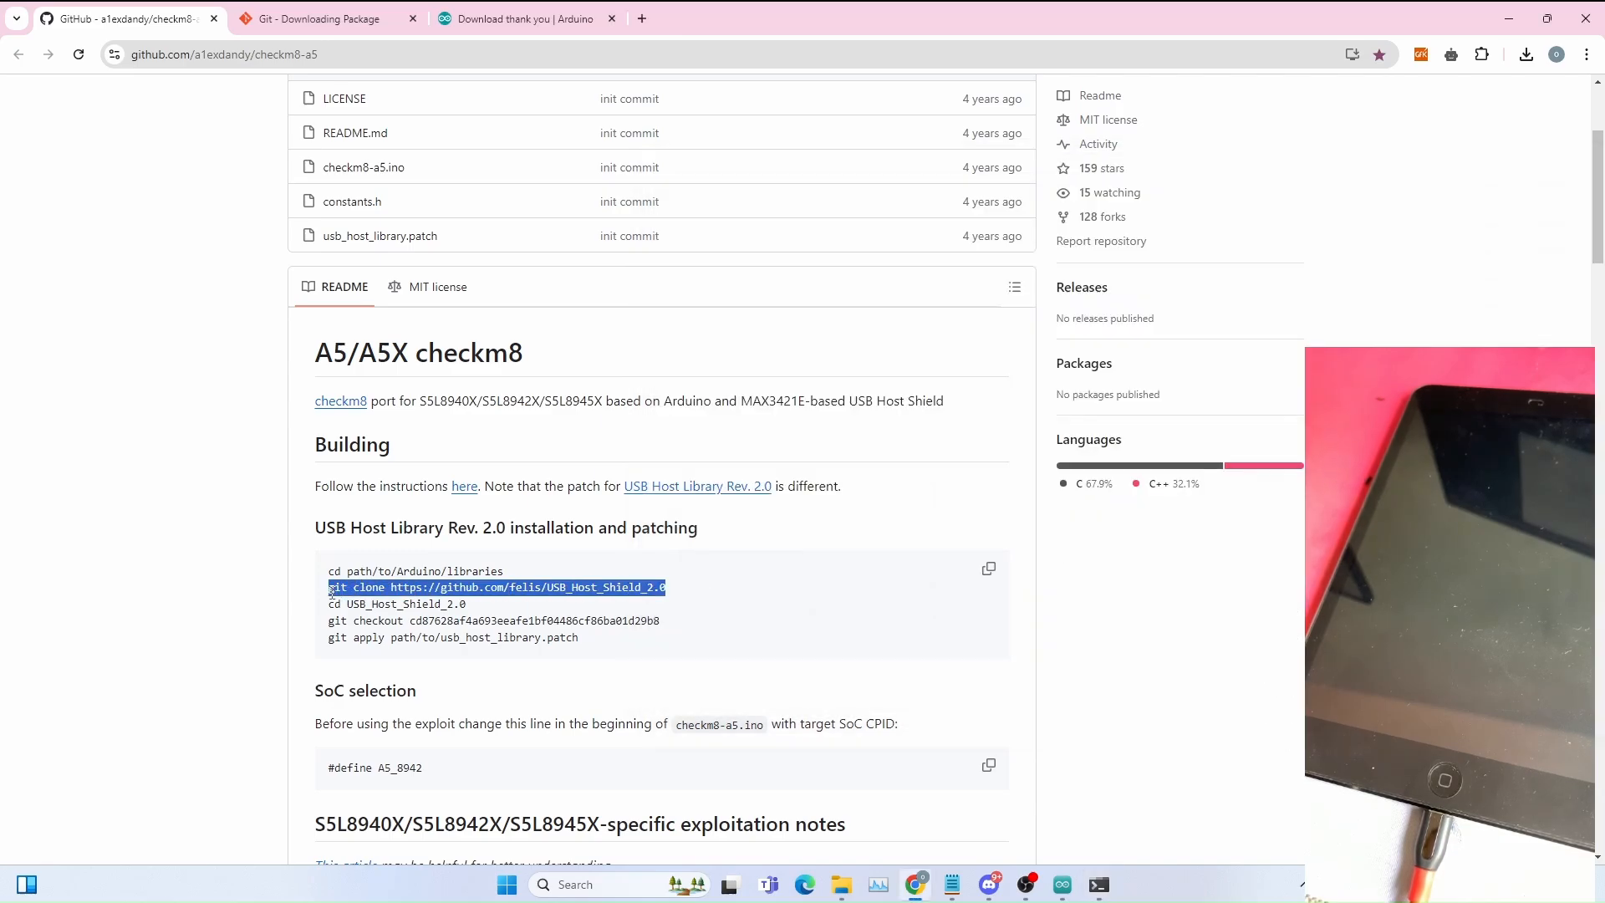
Step: Run git clone of felis/USB_Host_Shield_2.0 and type a cd into its folder
{"action": "left_click", "coordinate": [1098, 884]}
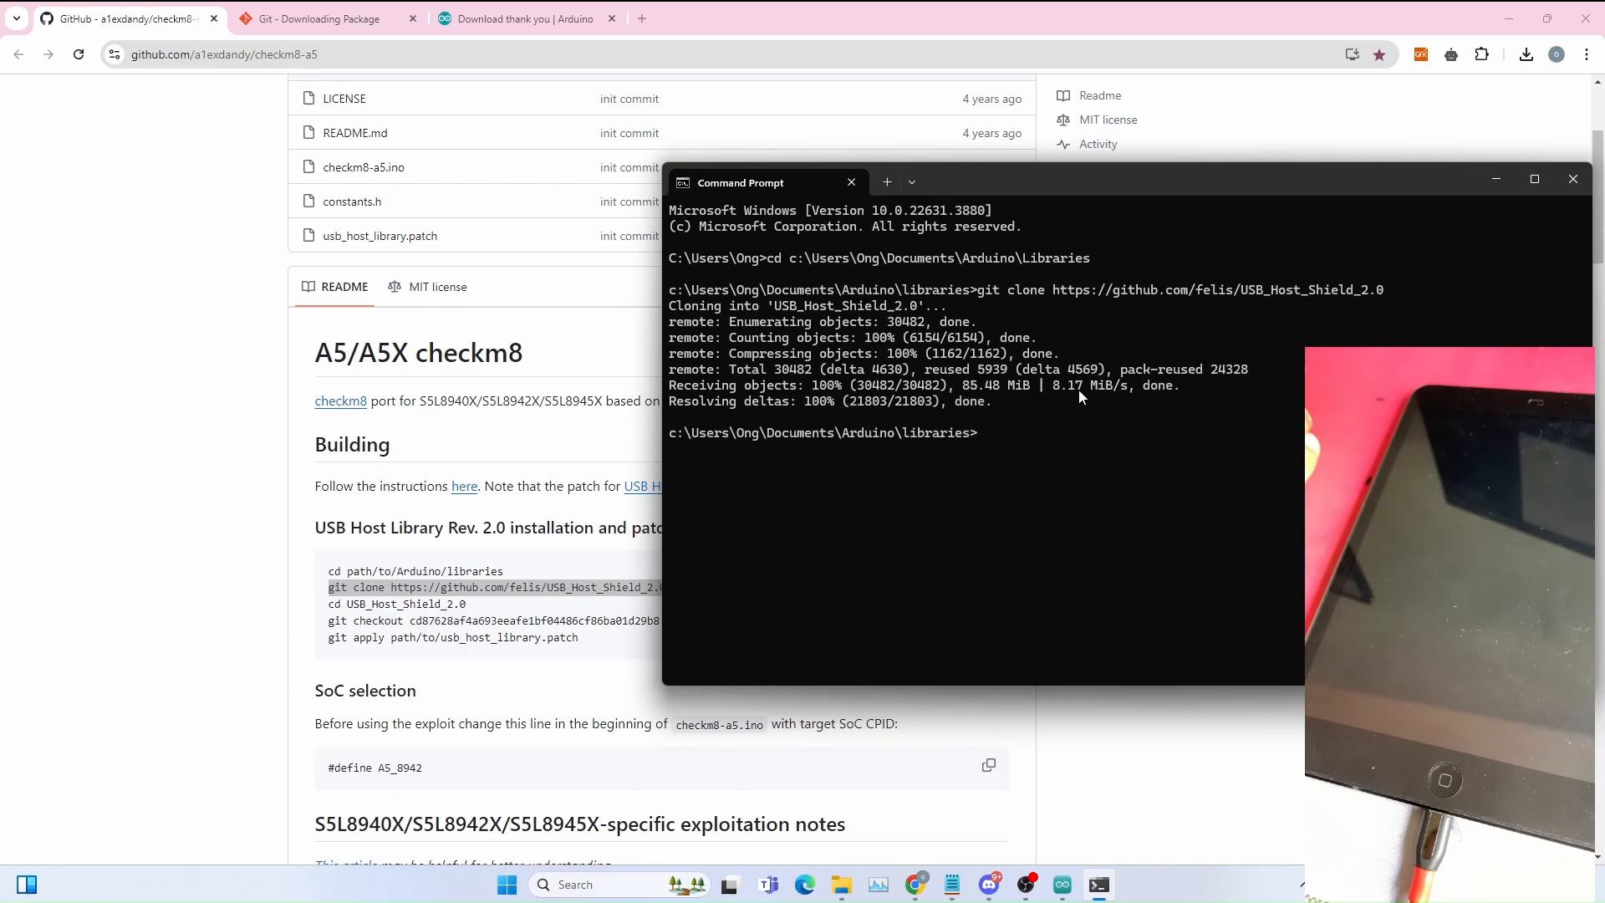
{"action": "type", "text": "cd"}
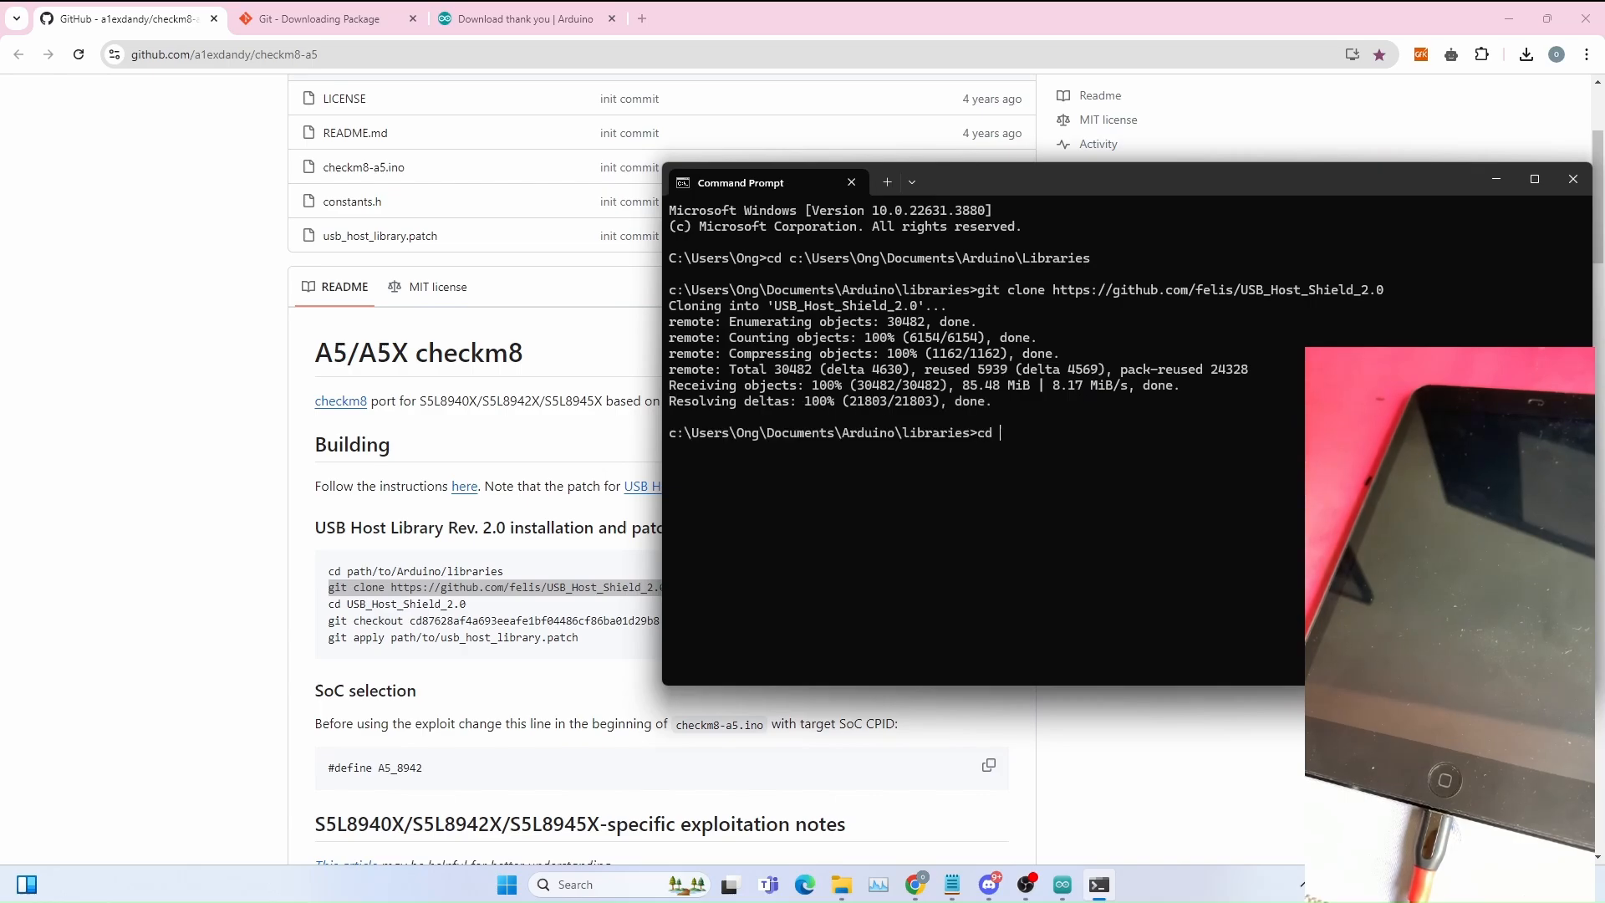
{"action": "type", "text": "USB_H"}
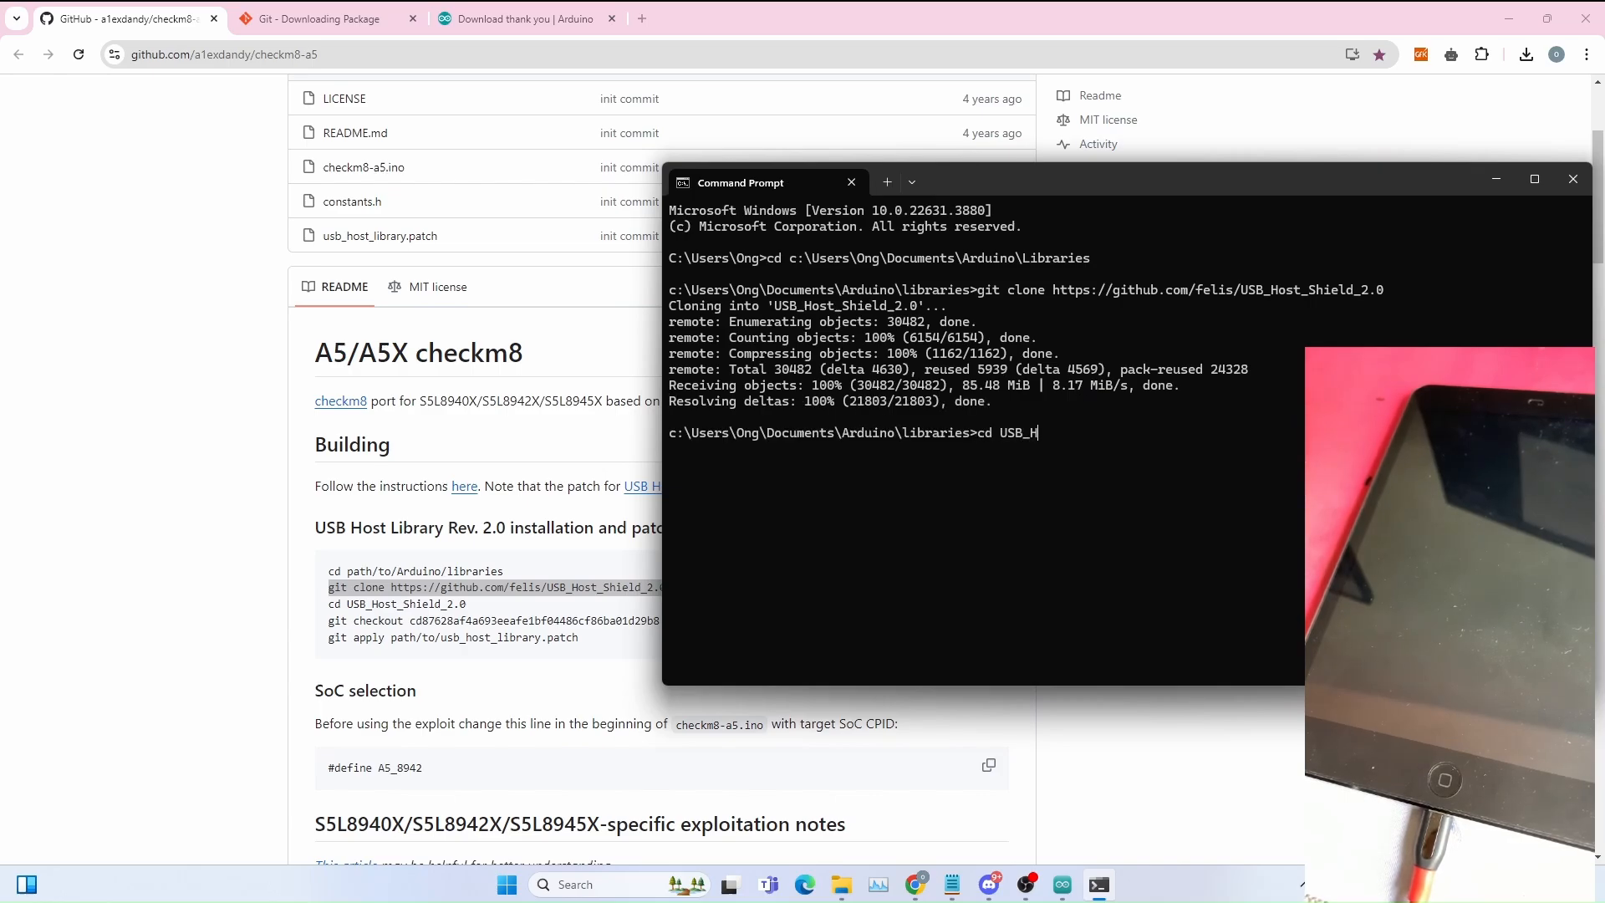
{"action": "type", "text": "ost_S"}
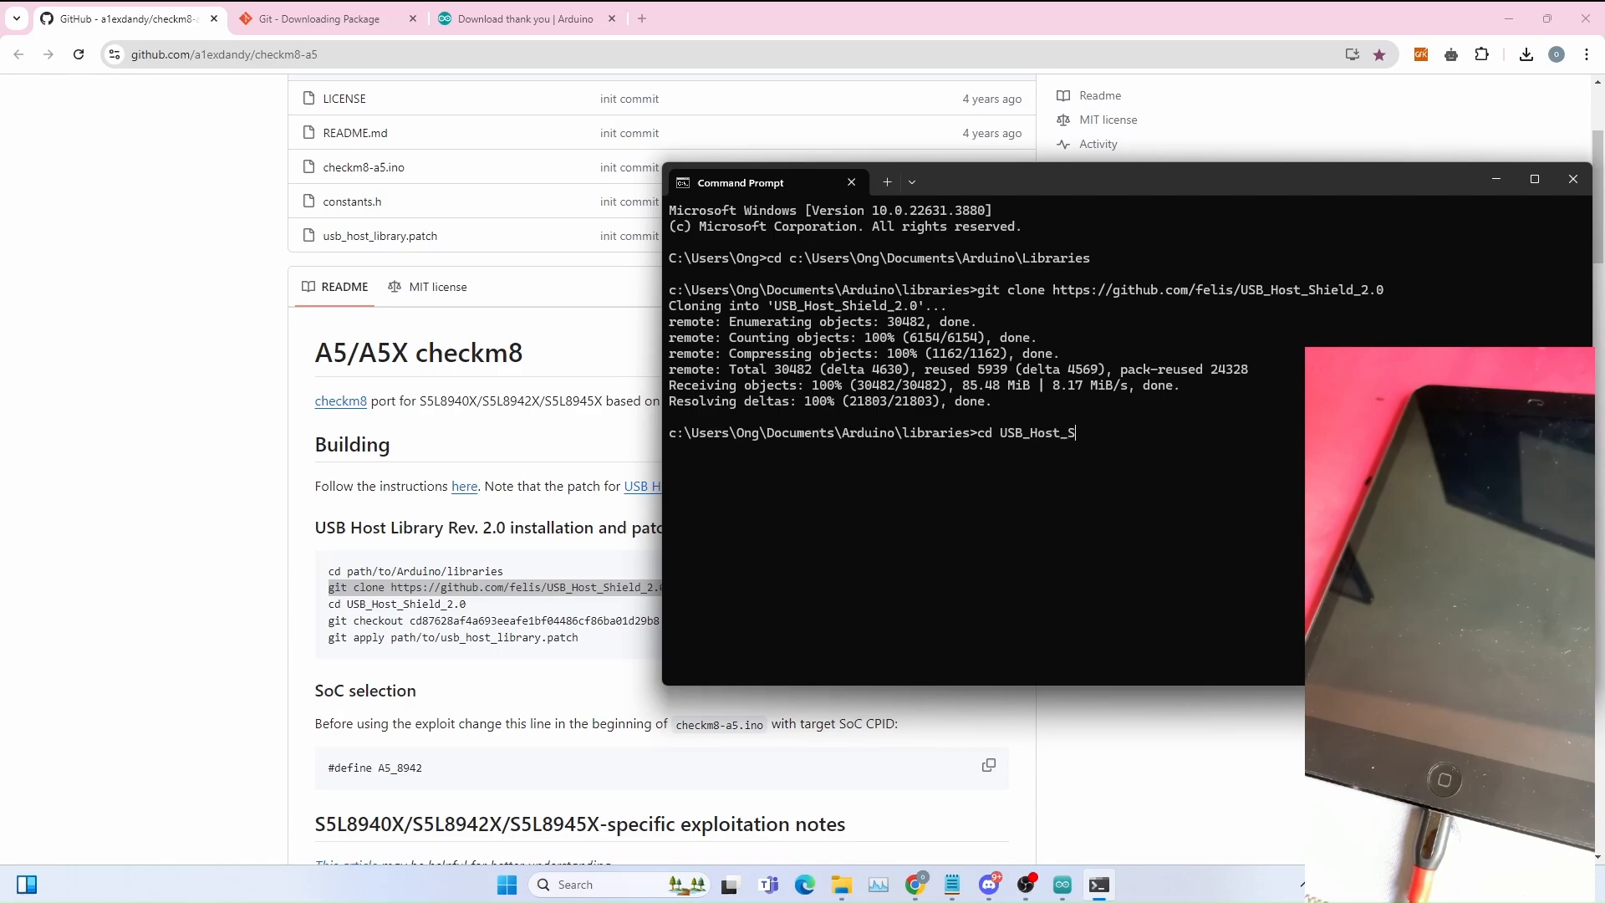
{"action": "type", "text": "ield_2.0"}
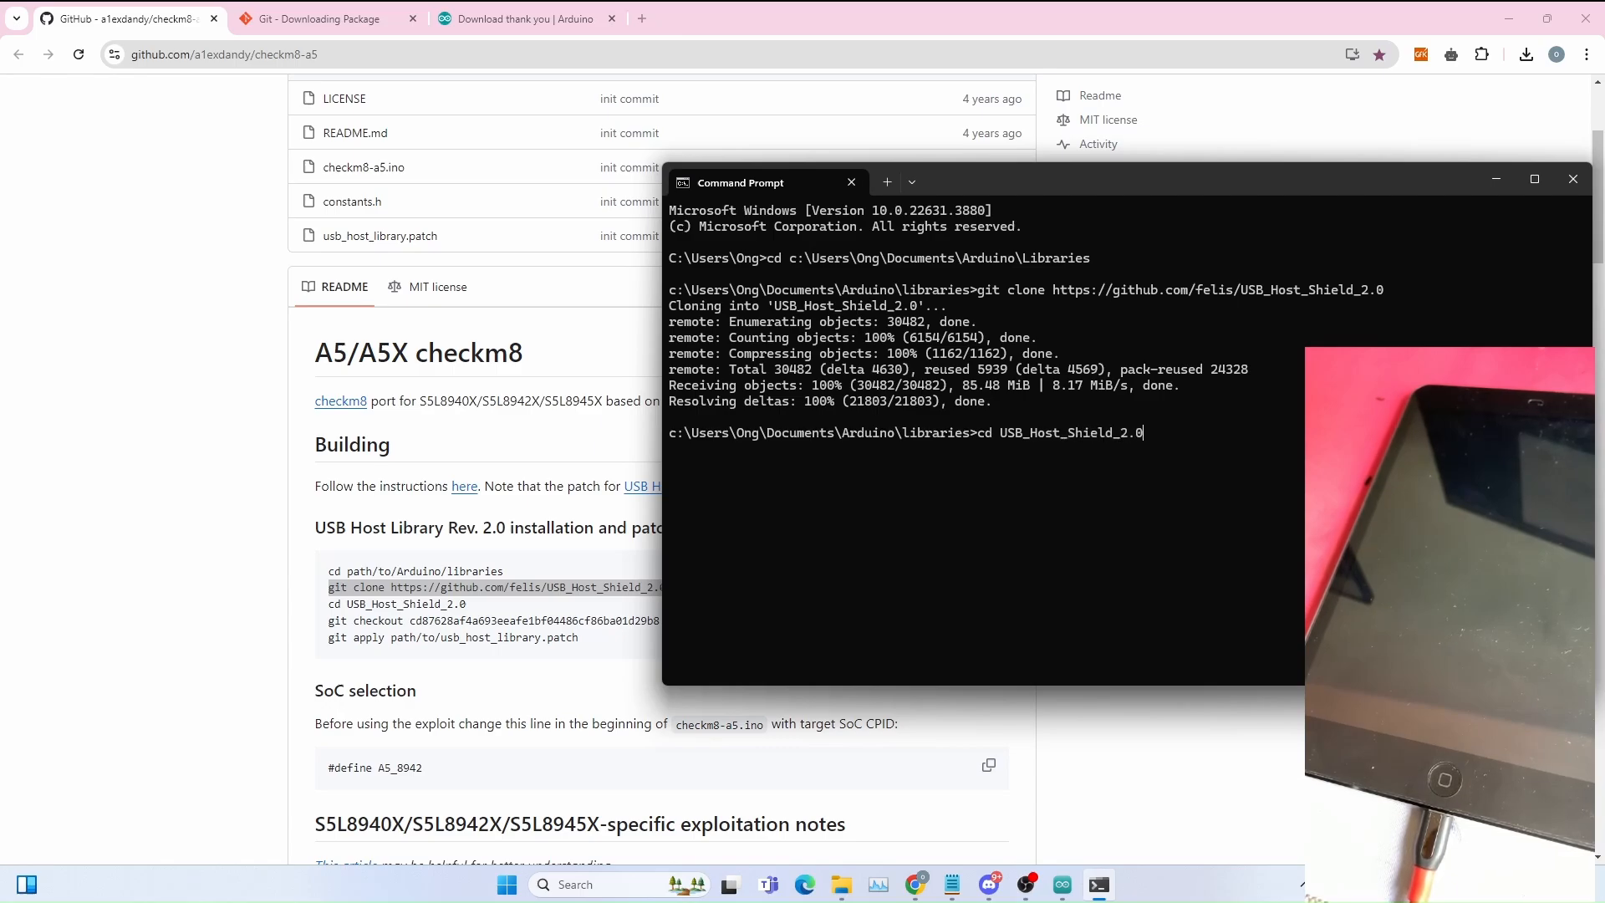
{"action": "left_click", "coordinate": [1573, 178]}
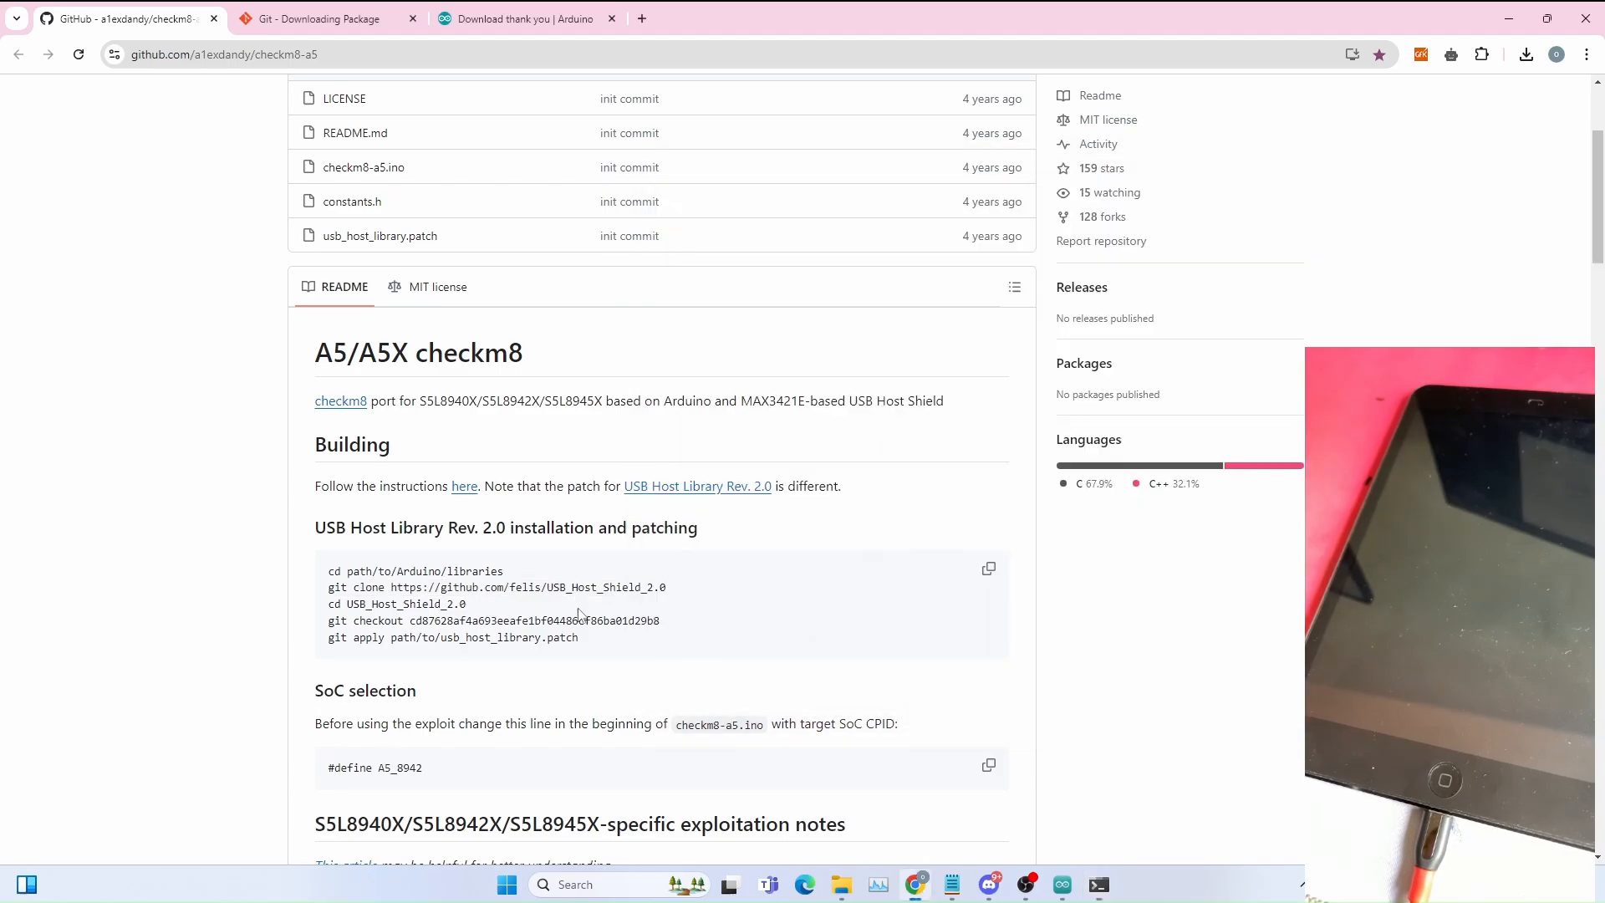
Step: Check out USB_Host_Shield_2.0 at commit cd87628a, start git apply, and select usb_host_library.patch
{"action": "right_click", "coordinate": [490, 621]}
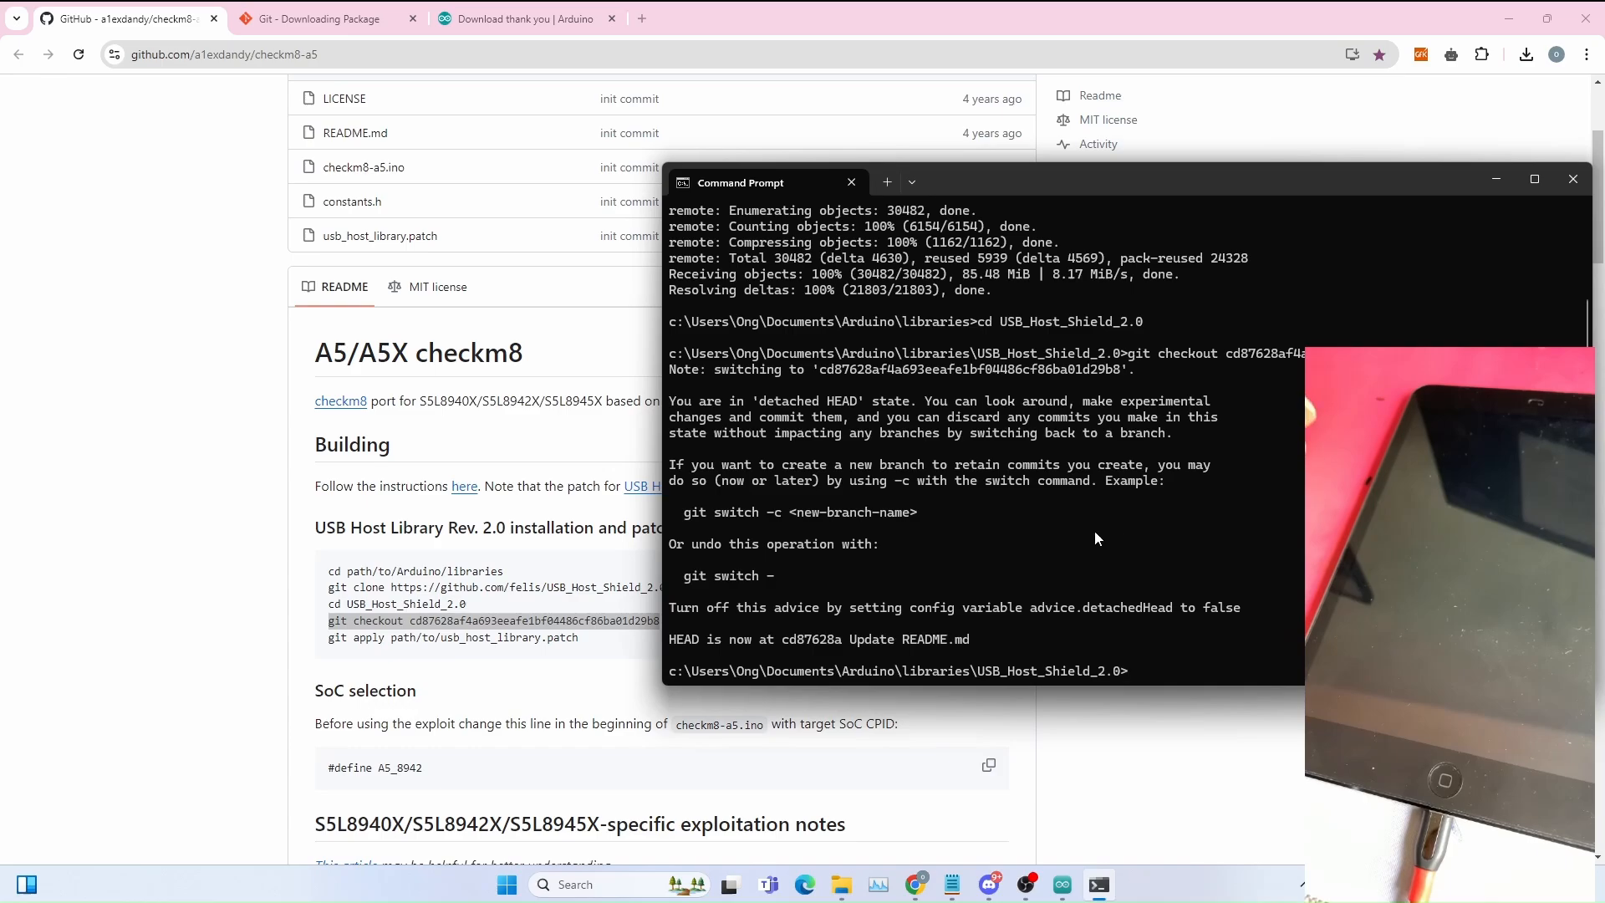
{"action": "type", "text": "git app"}
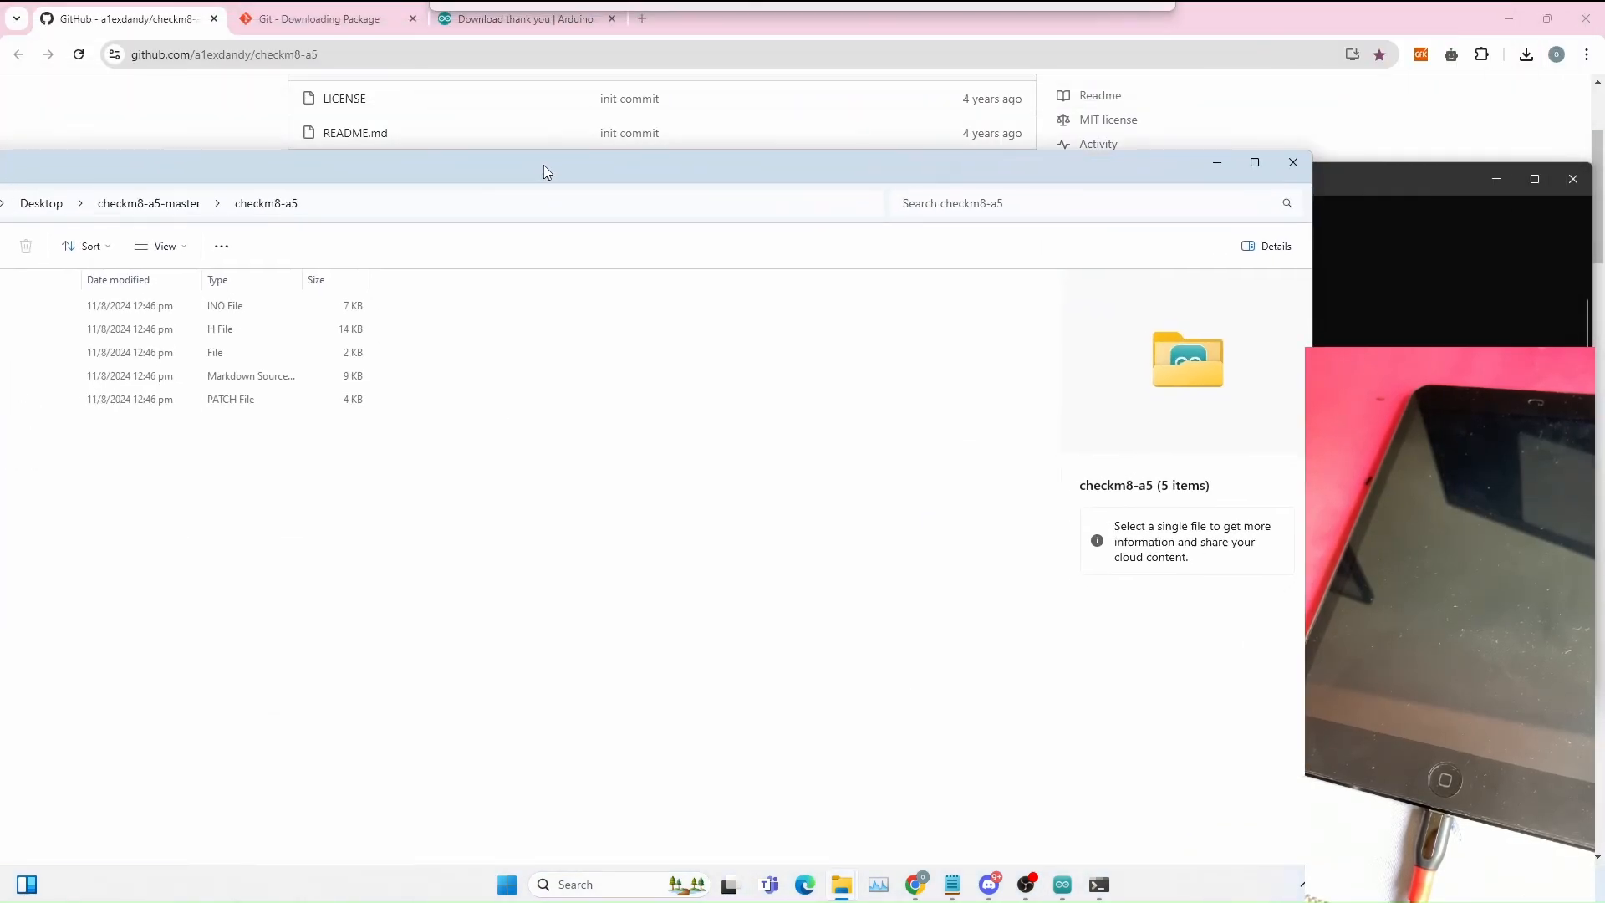
{"action": "left_click", "coordinate": [230, 396]}
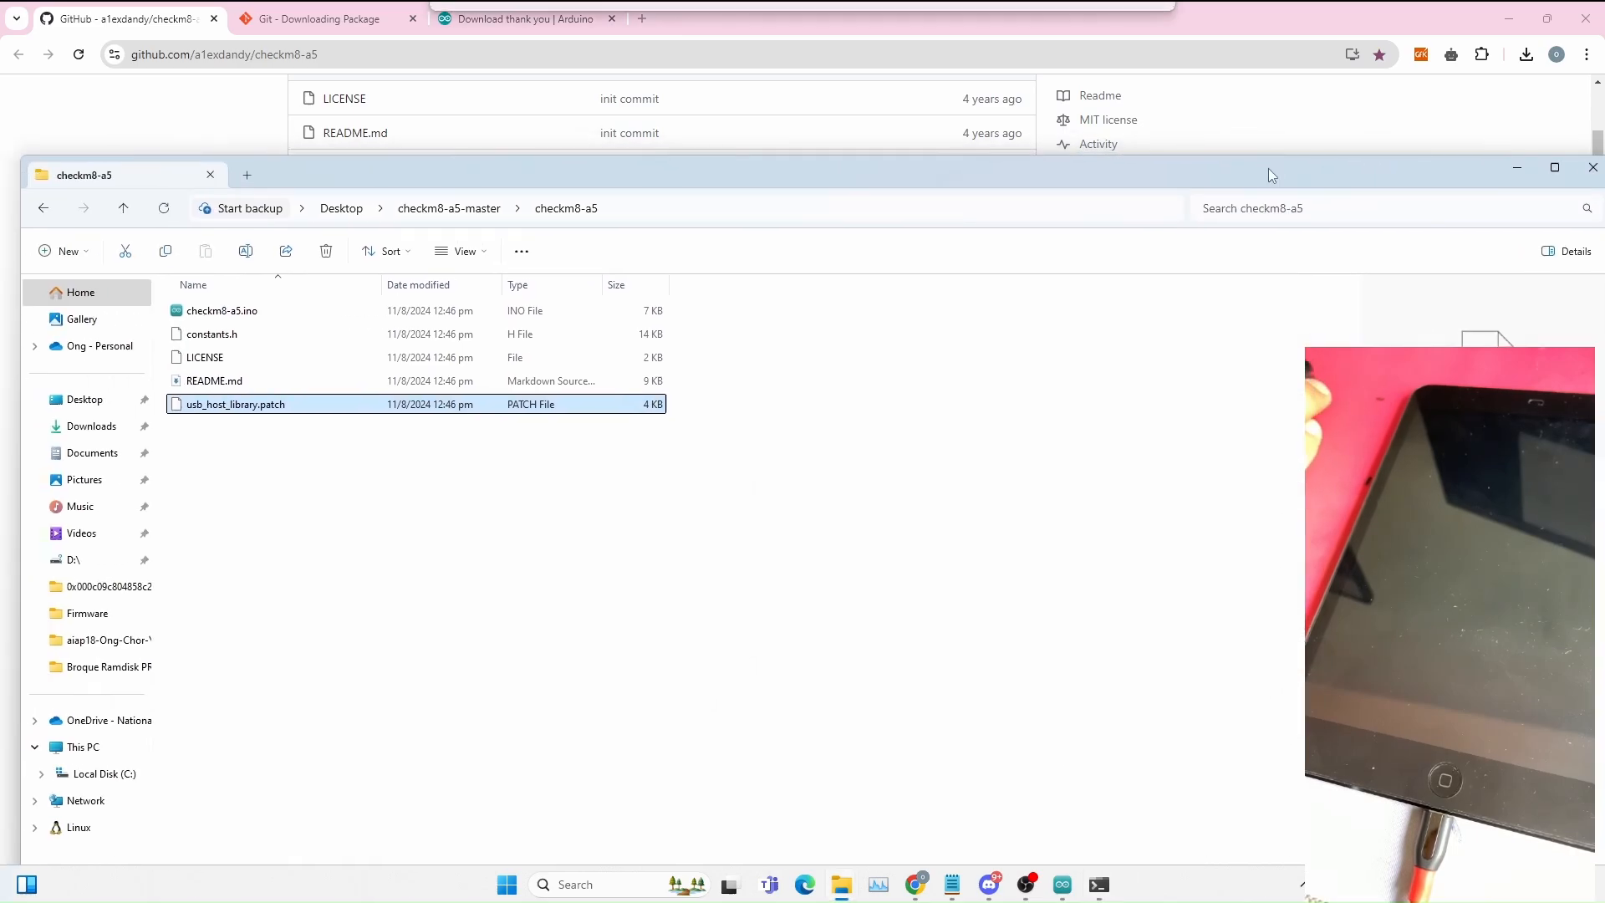
{"action": "left_click", "coordinate": [222, 311]}
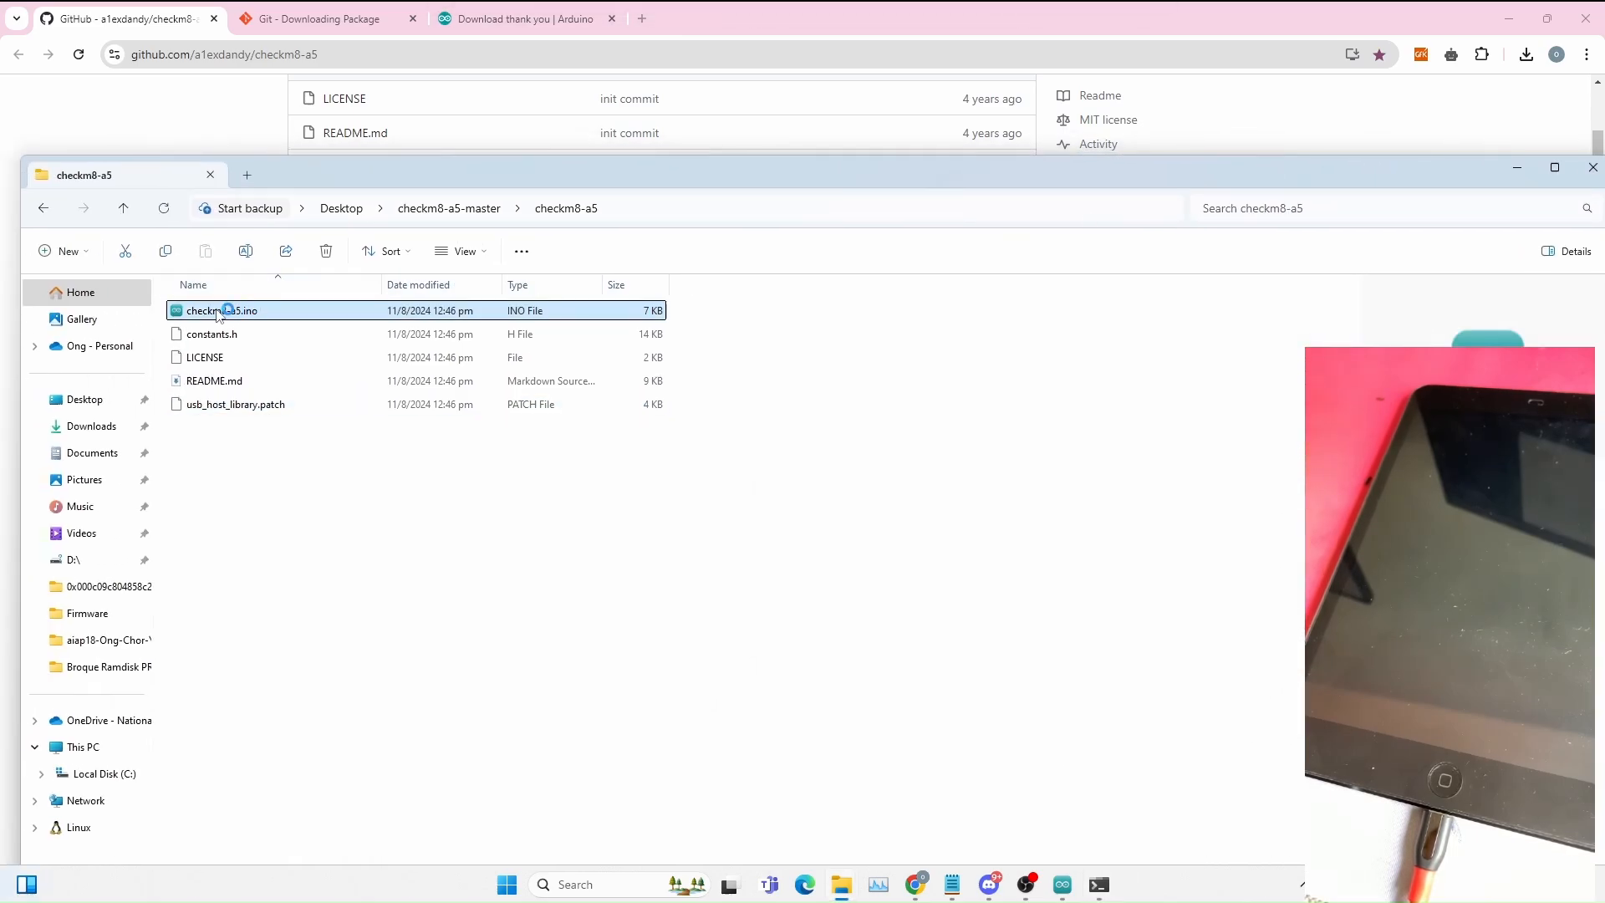
Step: Open checkm8-a5.ino and select Arduino Uno on COM3 as the board
{"action": "double_click", "coordinate": [219, 310]}
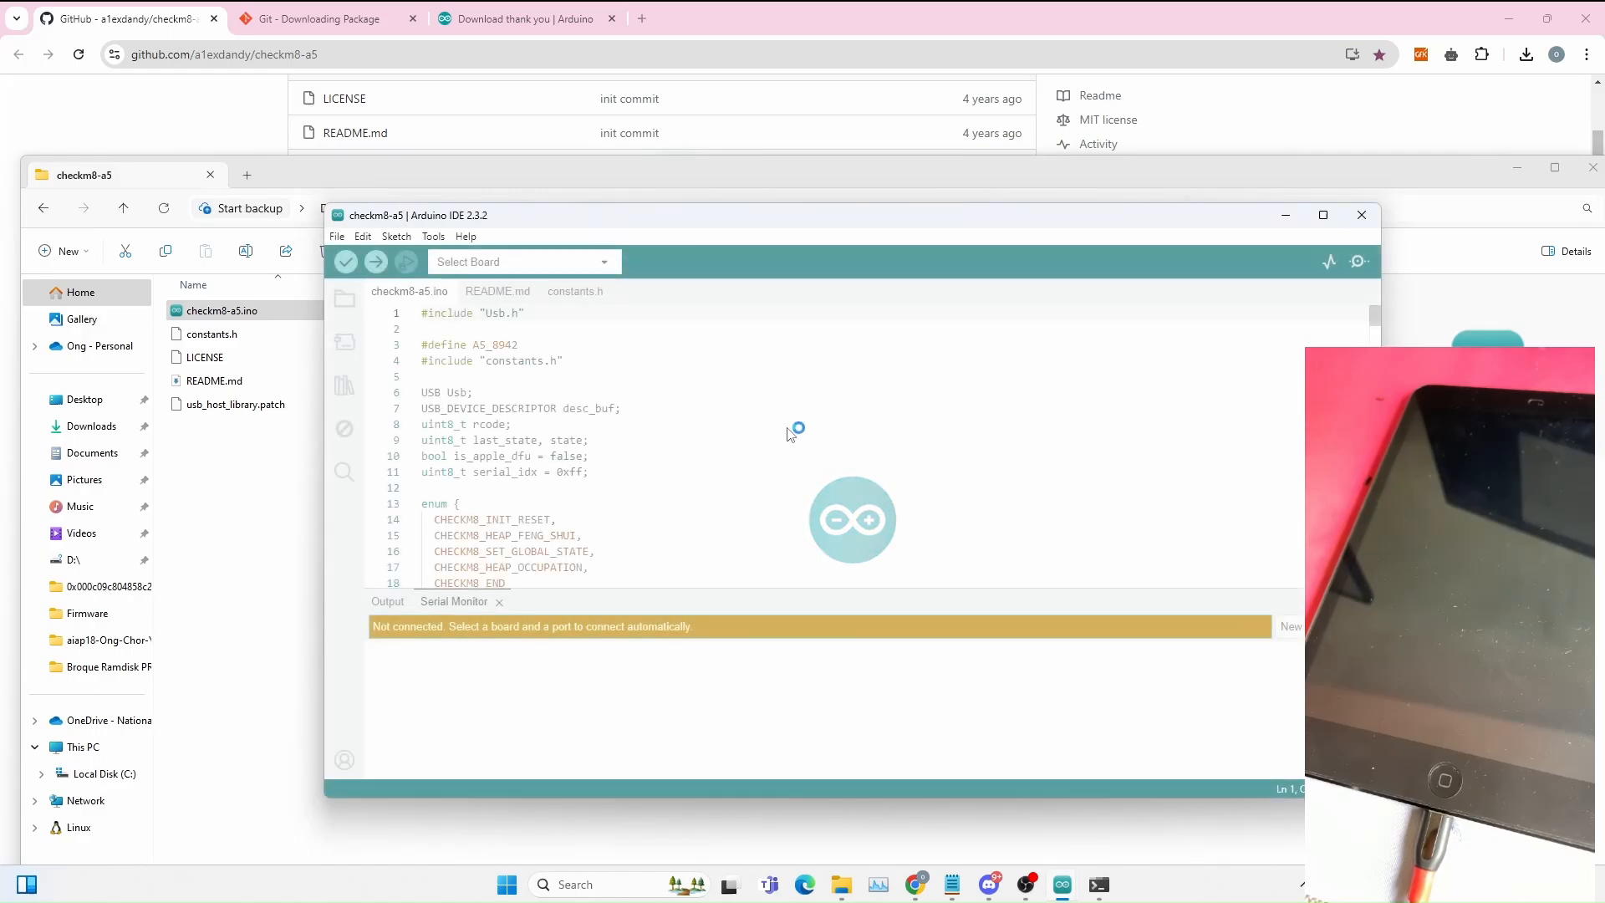
{"action": "left_click", "coordinate": [522, 262]}
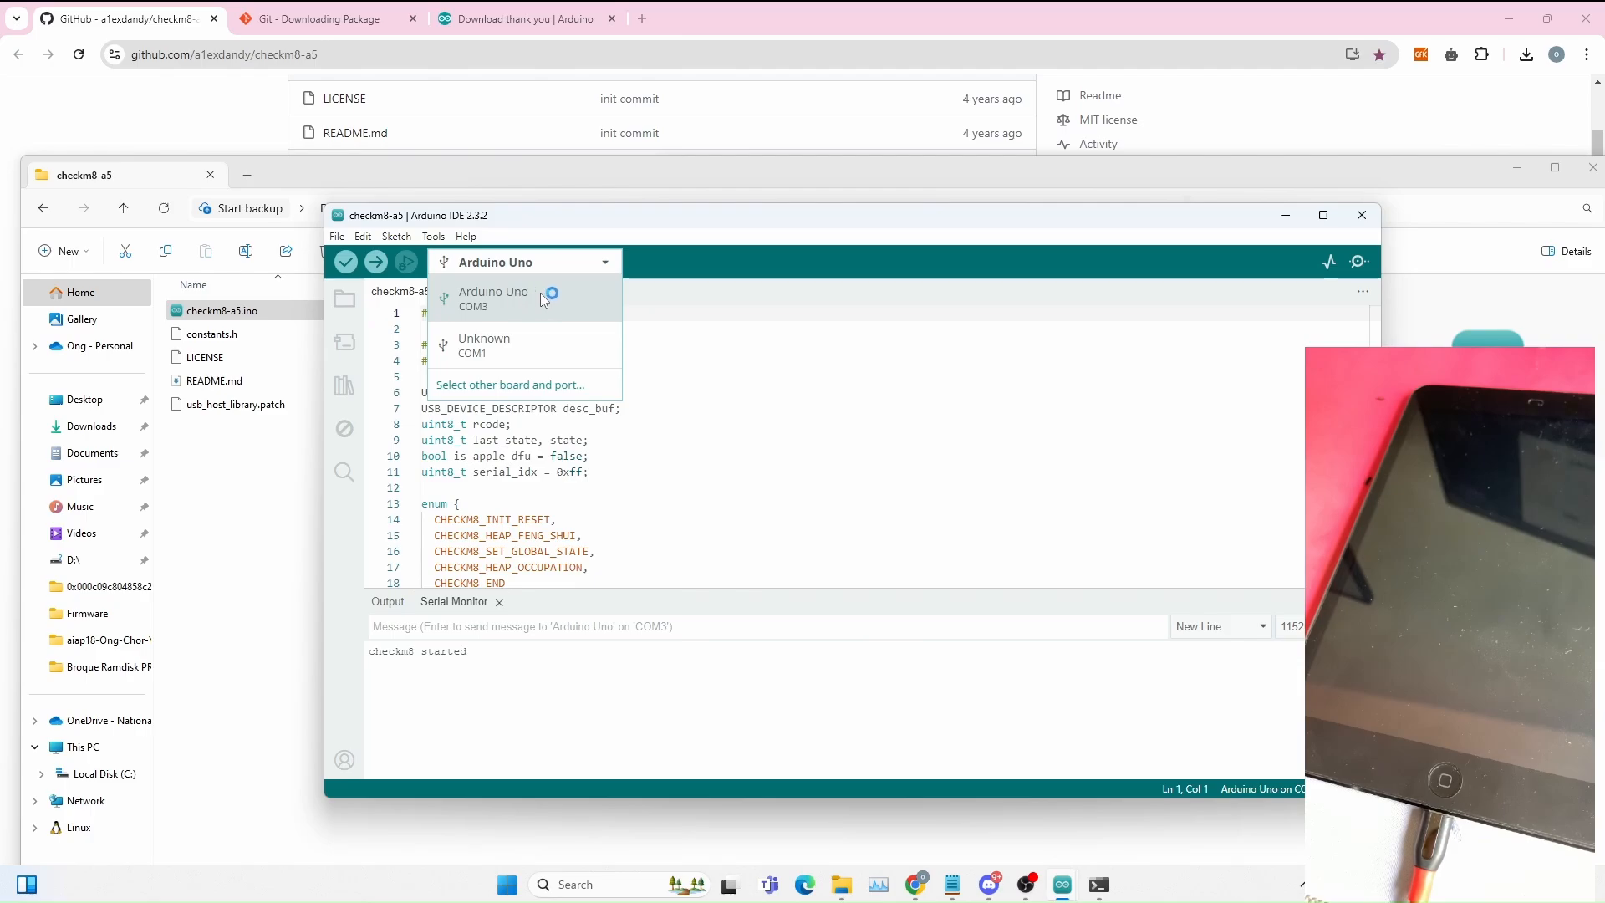
{"action": "left_click", "coordinate": [376, 262]}
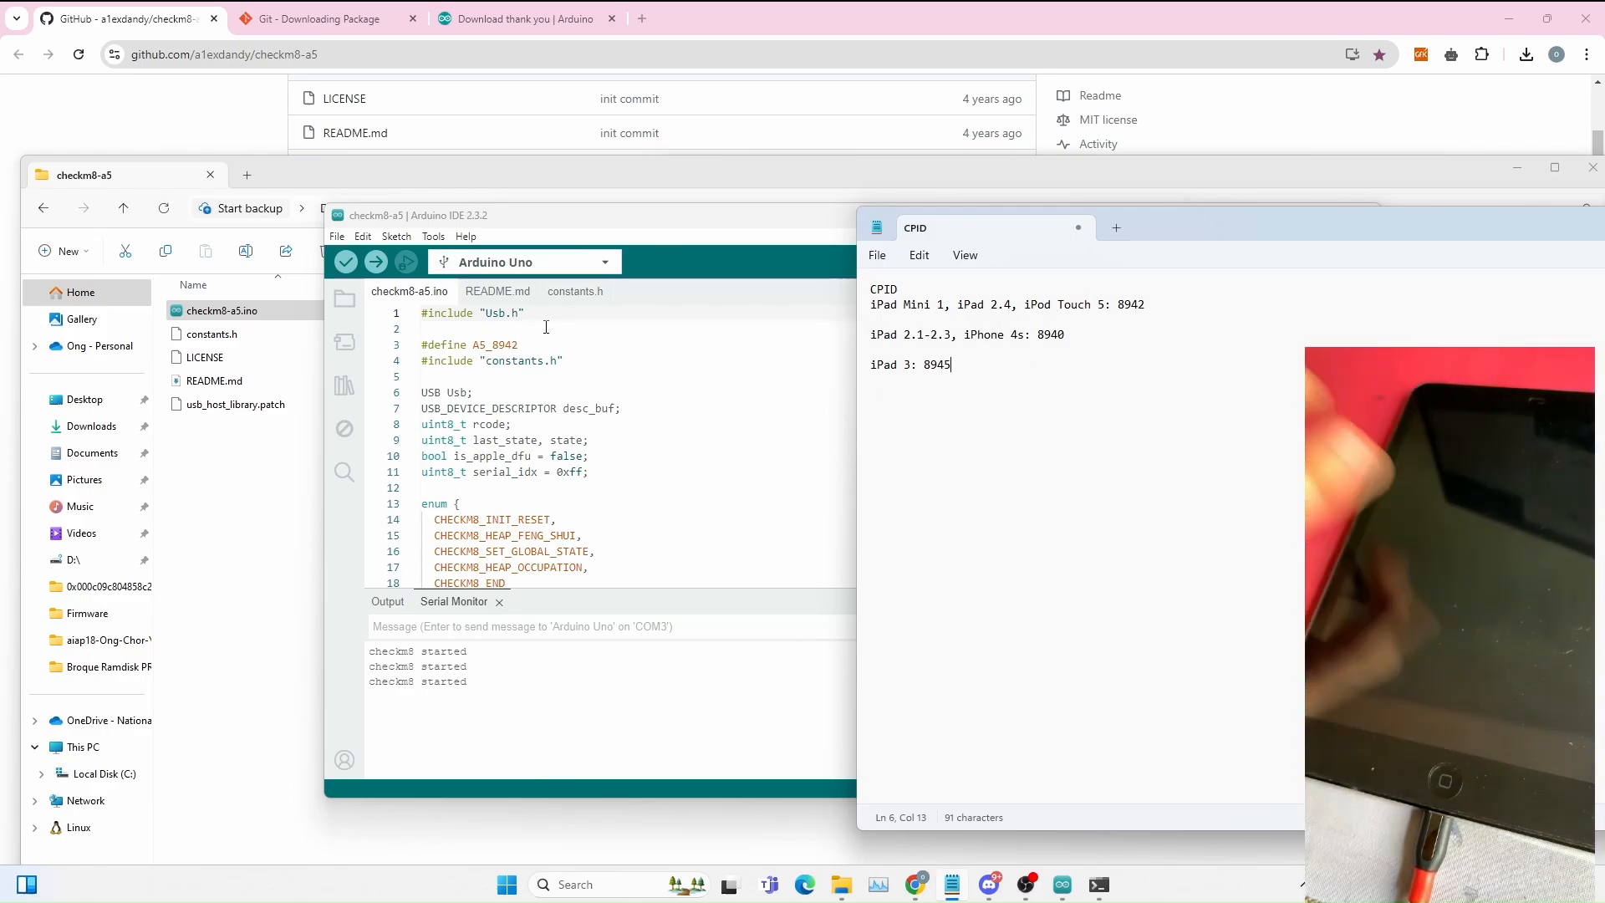
Step: Change line 3 to #define A5_8940 and upload the sketch to the Uno
{"action": "left_click", "coordinate": [502, 344]}
{"action": "type", "text": "0"}
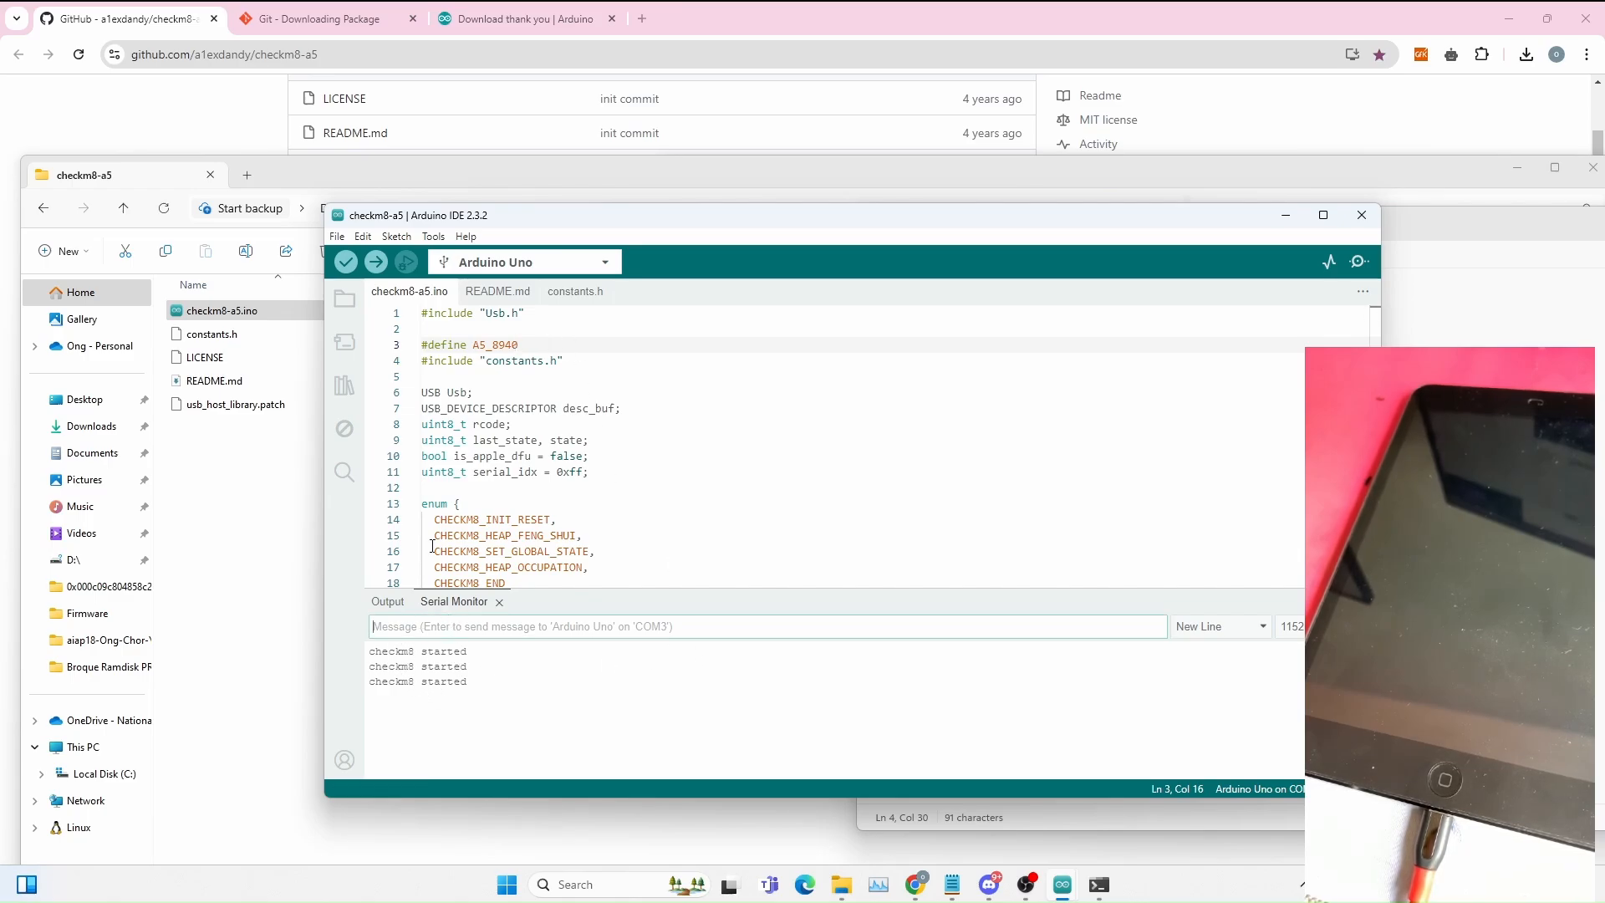
{"action": "left_click", "coordinate": [433, 236]}
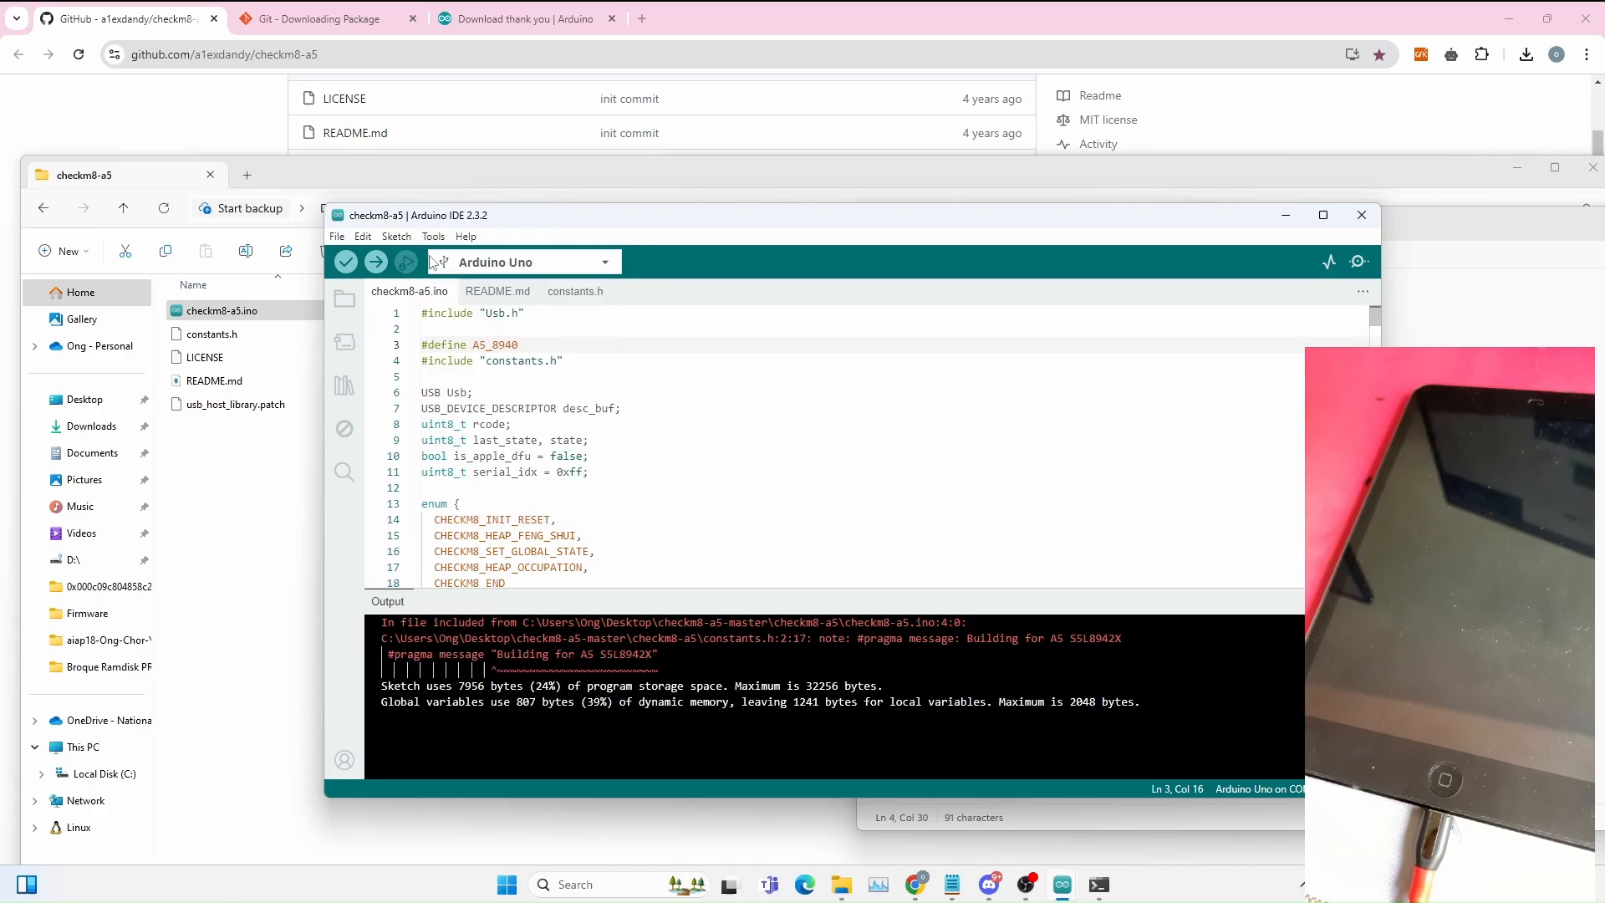
{"action": "left_click", "coordinate": [433, 235]}
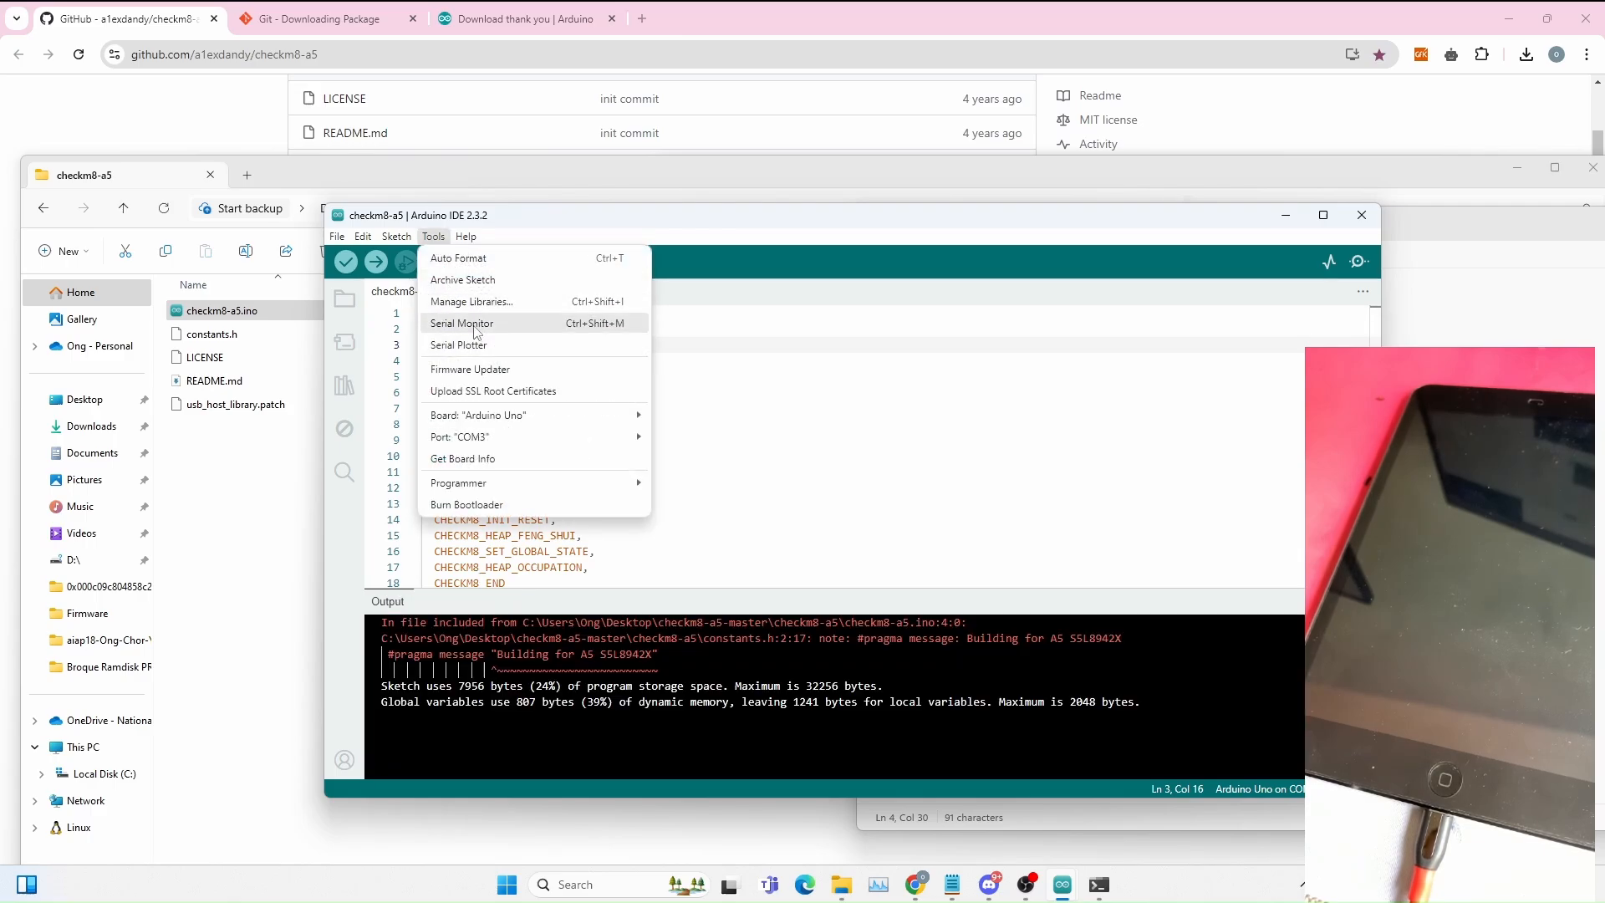
Step: Open Tools > Serial Monitor and watch the OUT: 0 lines until Done! appears
{"action": "left_click", "coordinate": [462, 324]}
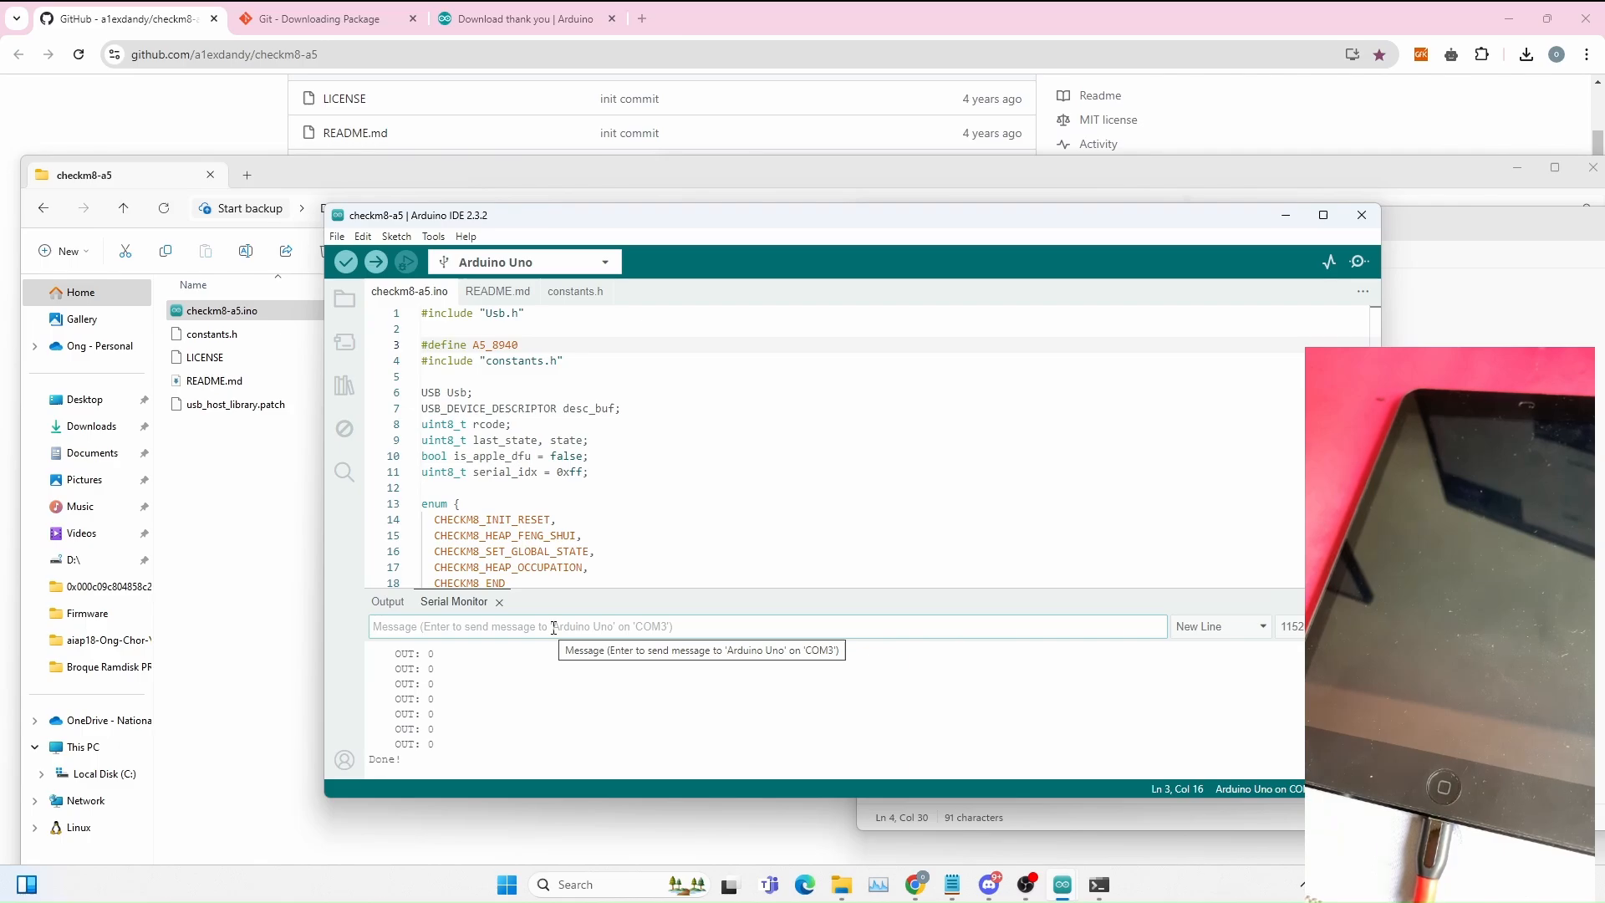
{"action": "mouse_move", "coordinate": [1198, 697]}
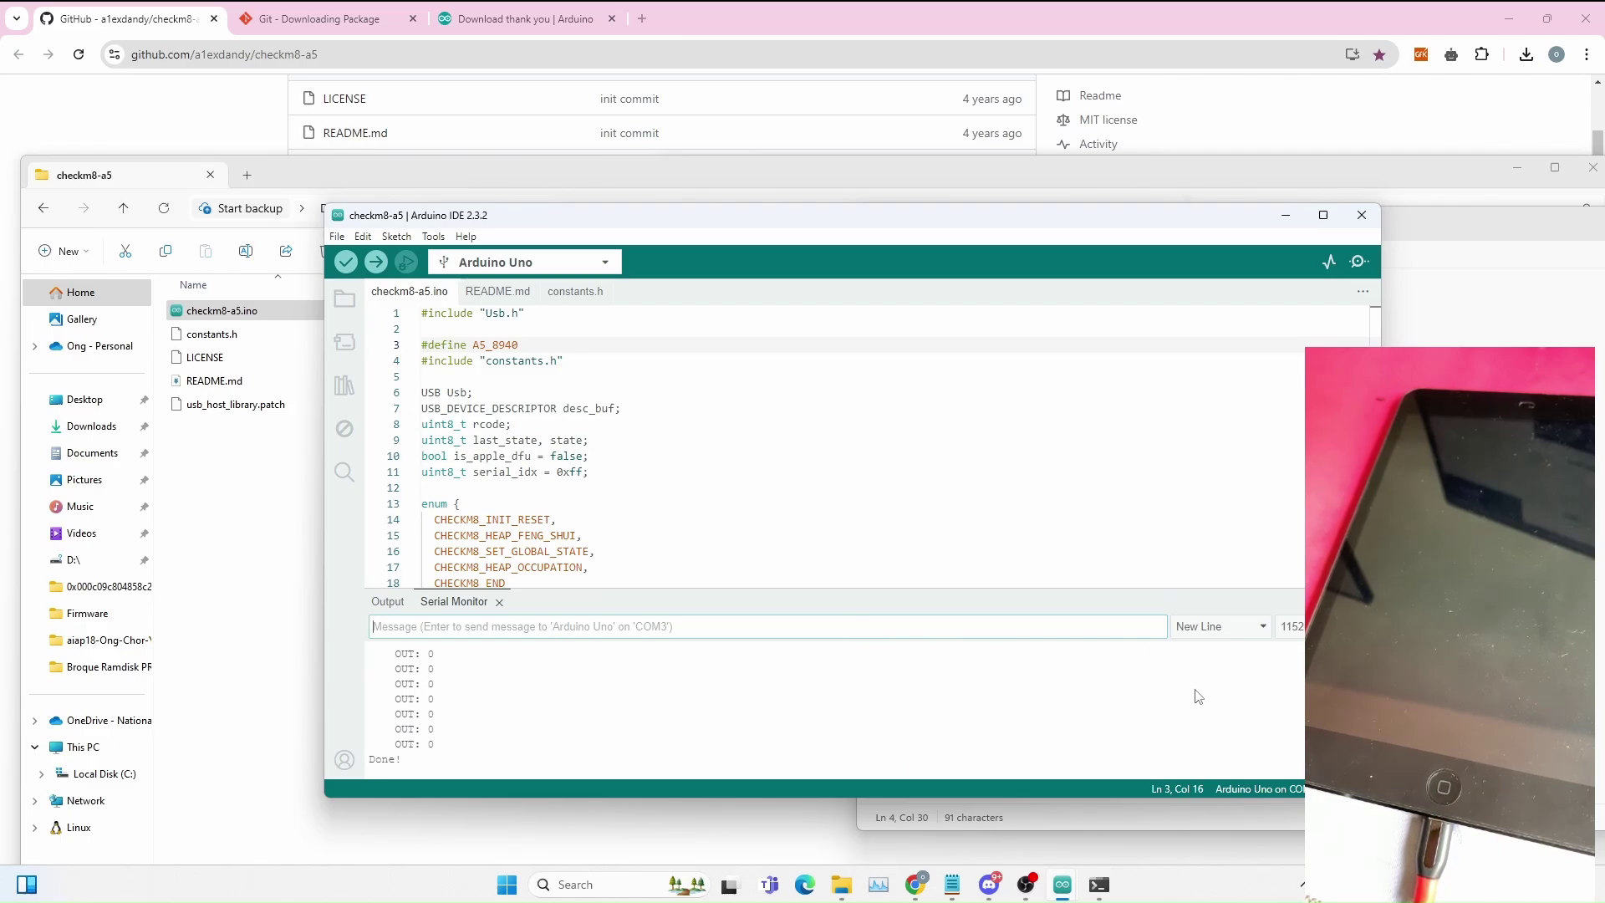